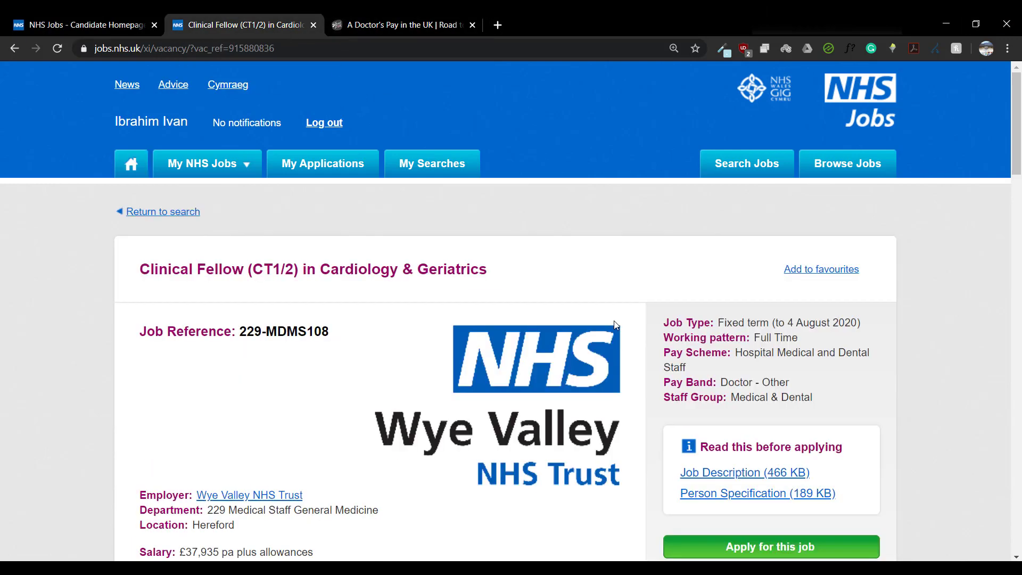
{"action": "mouse_move", "coordinate": [396, 277]}
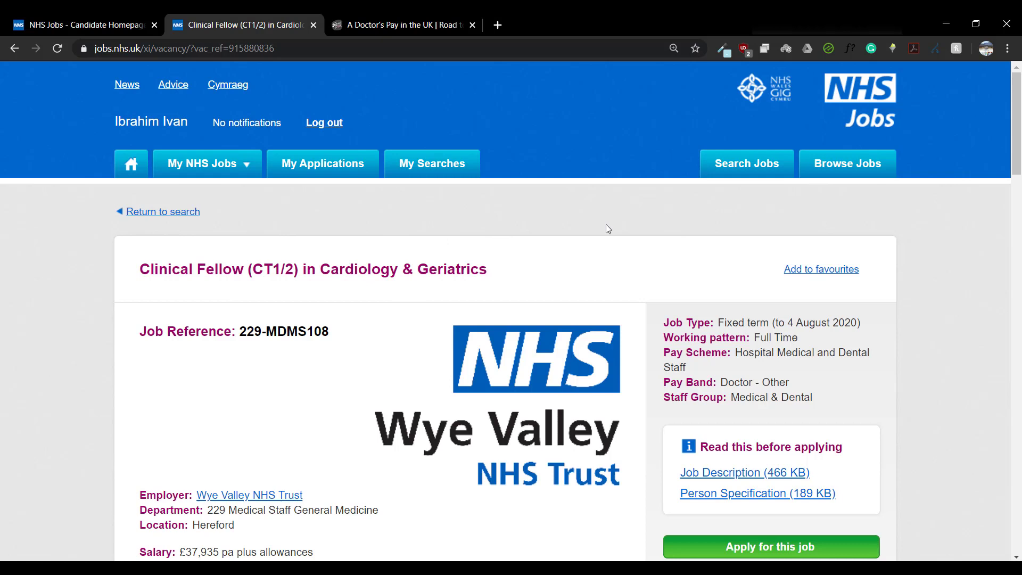
{"action": "mouse_move", "coordinate": [592, 263]}
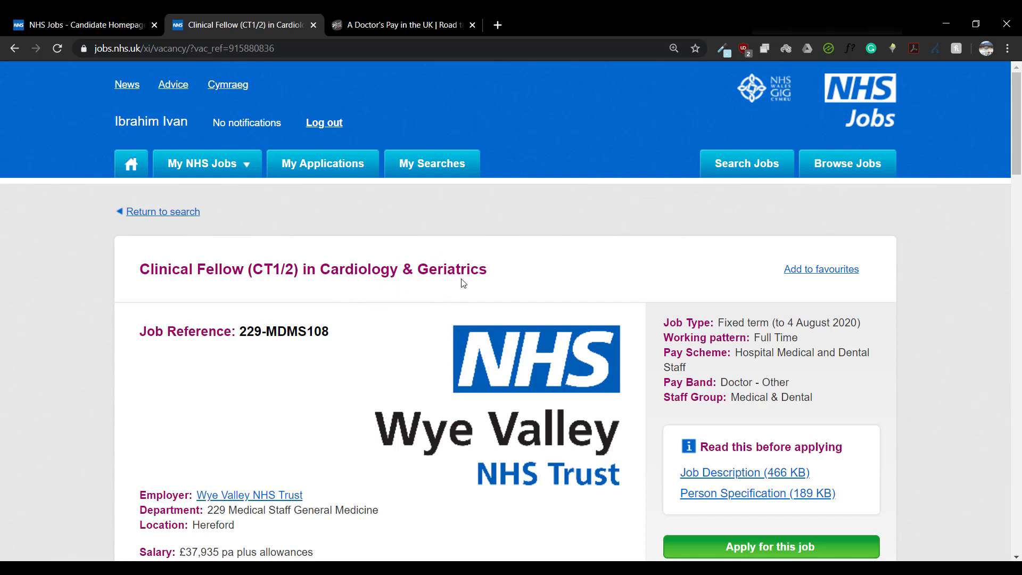
{"action": "mouse_move", "coordinate": [428, 252]}
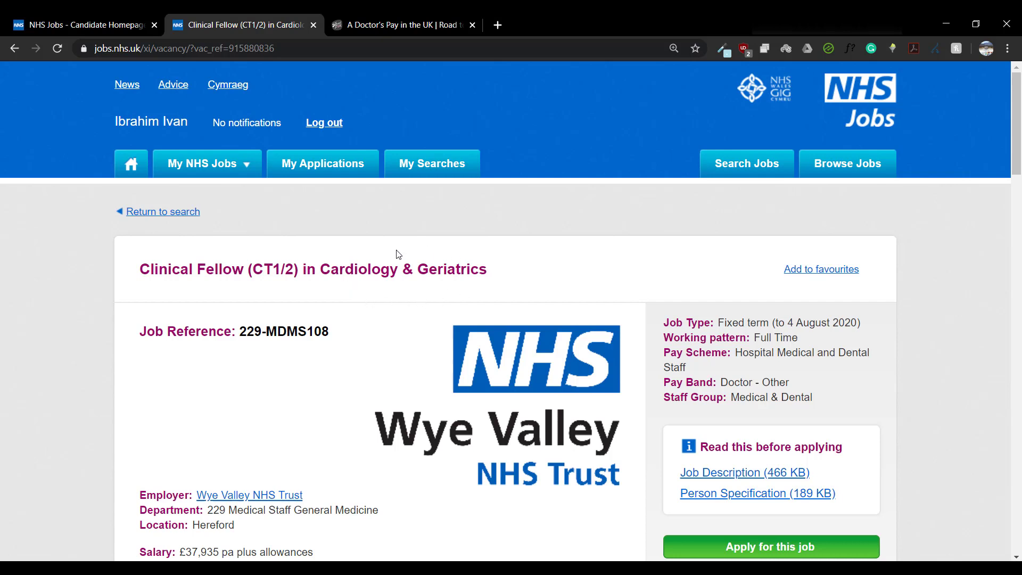
{"action": "mouse_move", "coordinate": [439, 385]}
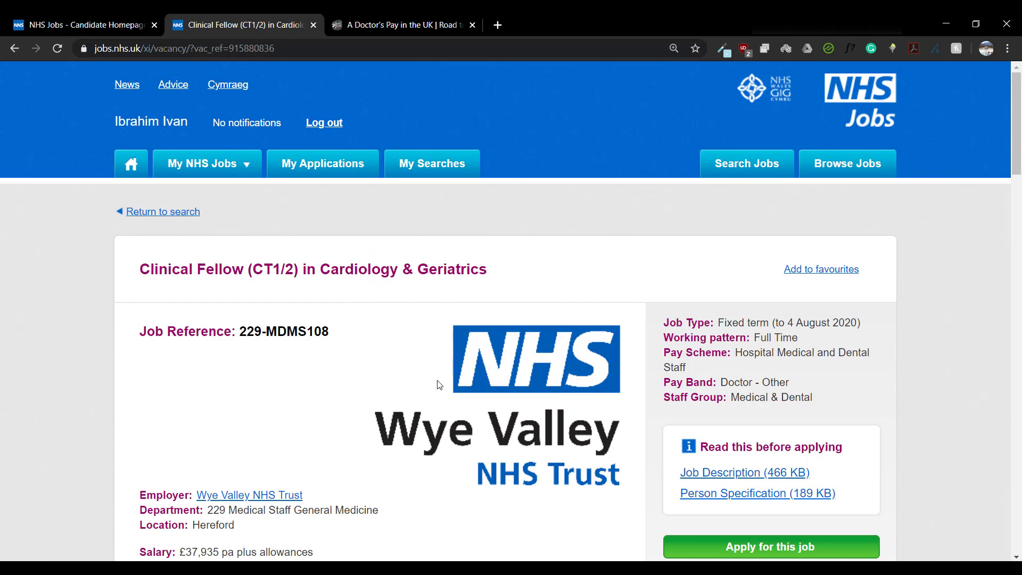
Check the CT1 basic pay of £37,935 in Road to UK's pay table, then return to the Wye Valley advert
{"action": "scroll", "scroll_direction": "down", "scroll_amount": 3}
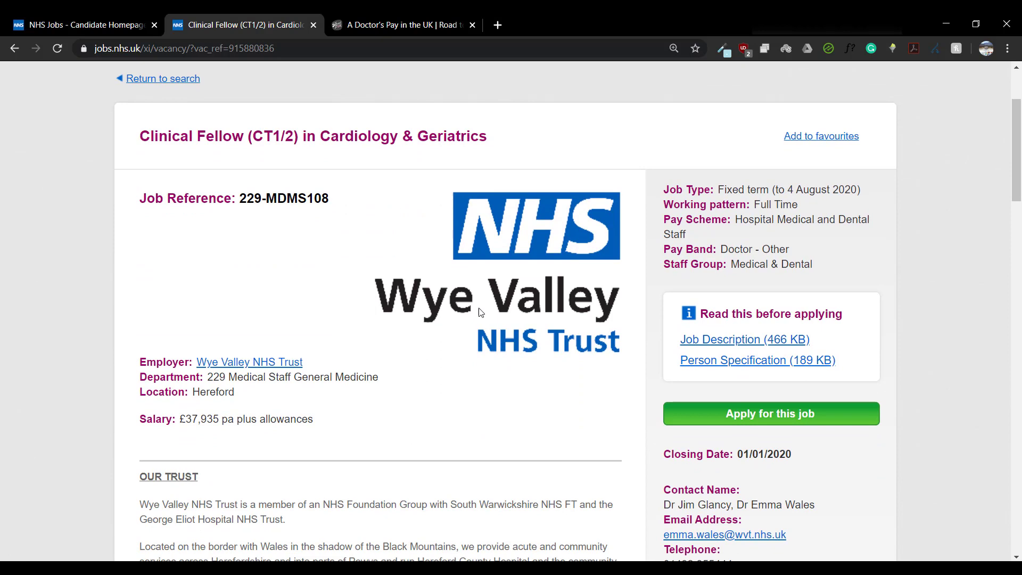
{"action": "mouse_move", "coordinate": [285, 452]}
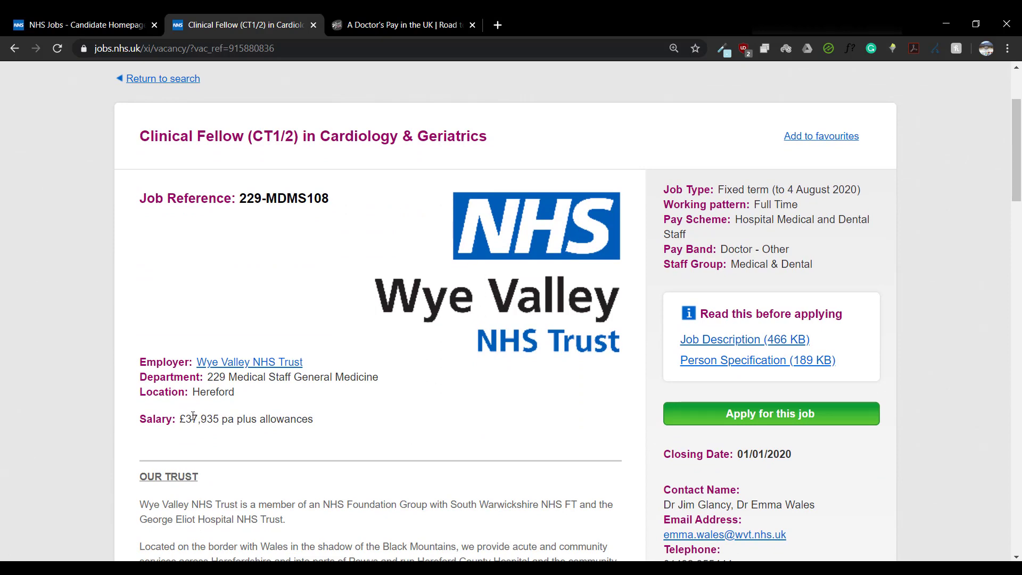
{"action": "left_click", "coordinate": [403, 25]}
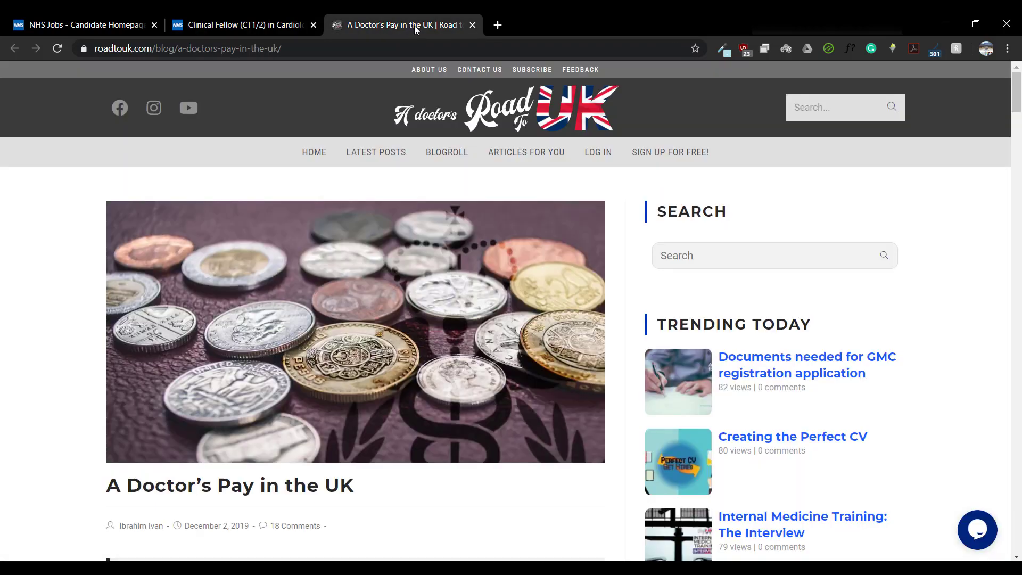
{"action": "scroll", "scroll_direction": "down", "scroll_amount": 3}
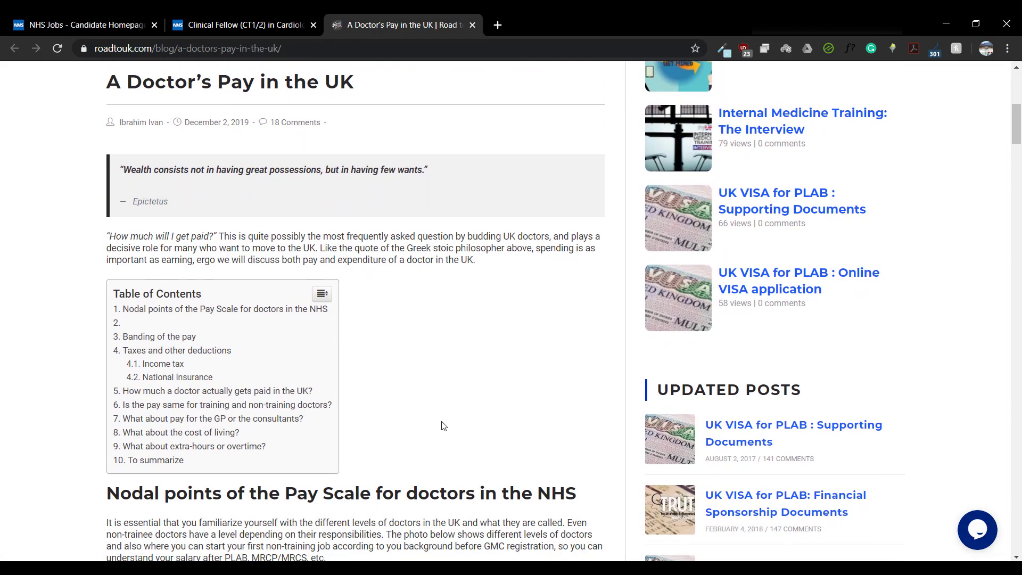
{"action": "scroll", "scroll_direction": "down", "scroll_amount": 3}
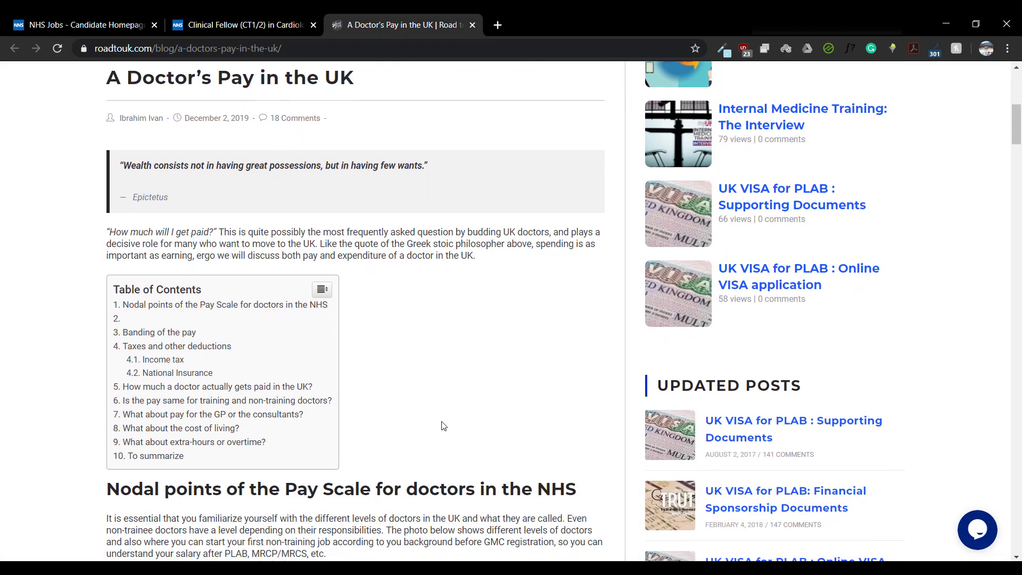
{"action": "scroll", "scroll_direction": "down", "scroll_amount": 3}
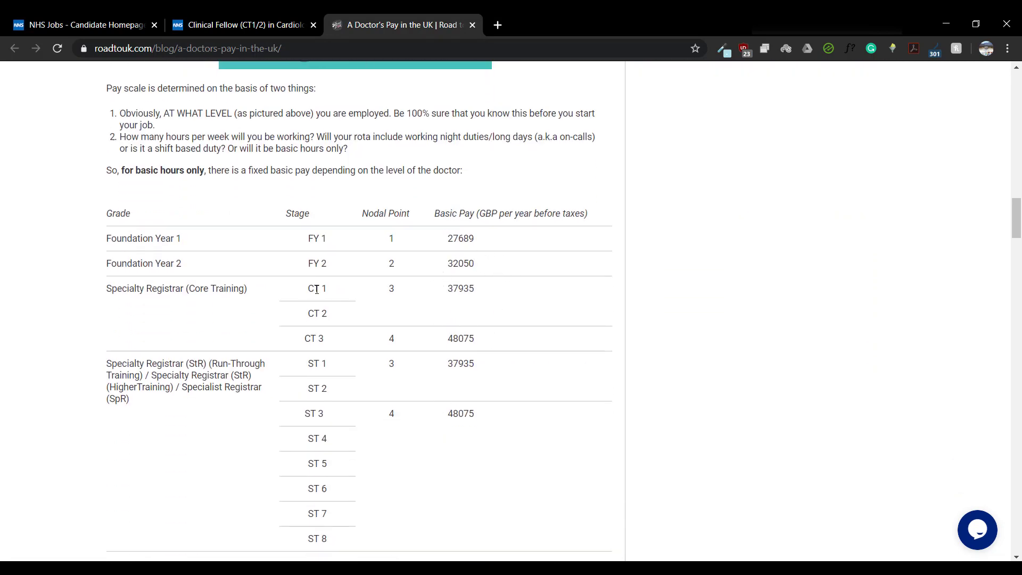
{"action": "mouse_move", "coordinate": [244, 25]}
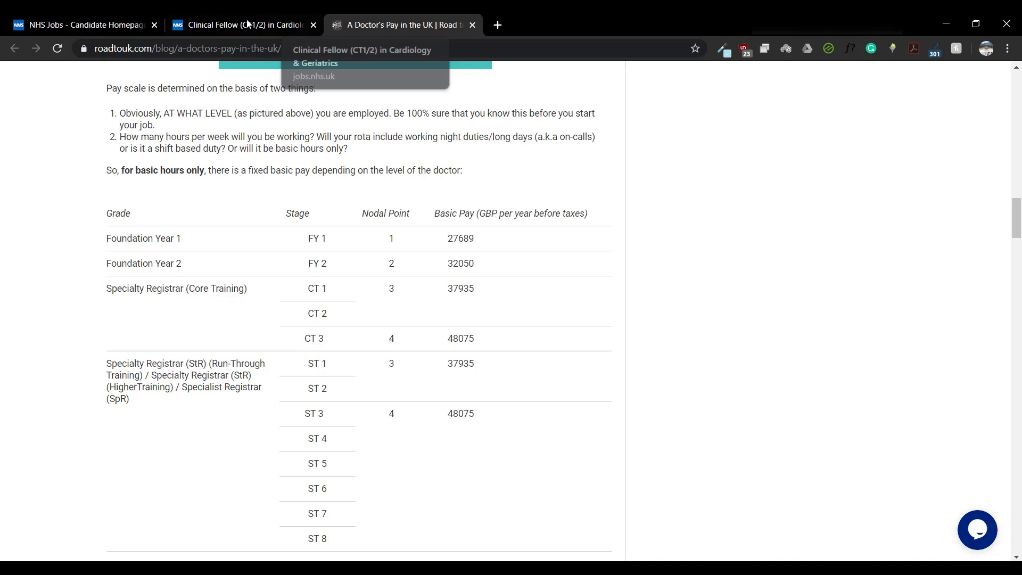
{"action": "left_click", "coordinate": [244, 25]}
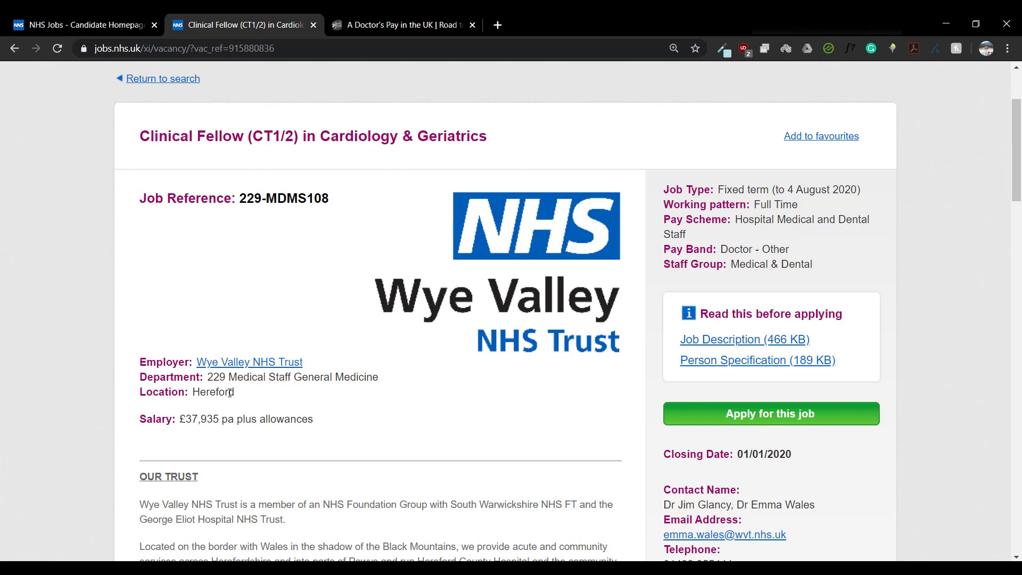
{"action": "mouse_move", "coordinate": [497, 18]}
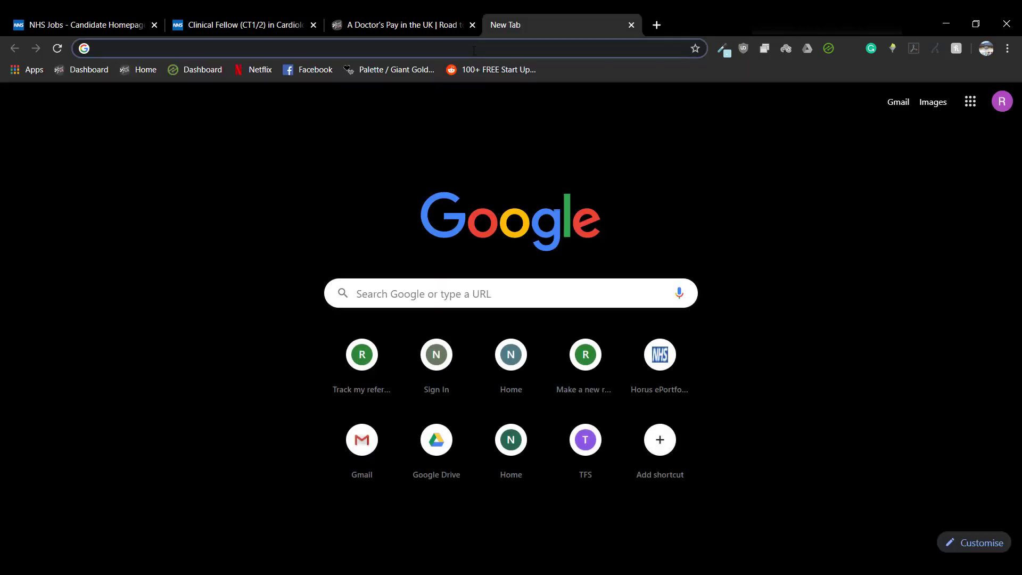
Locate Hereford on Google Maps in western England near Wales, then return to the advert
{"action": "type", "text": "maps&oq=maps&aqs=chrome..69i57j0l3j69i60l4.952j0j7&sourceid=chrome&ie=UTF-8"}
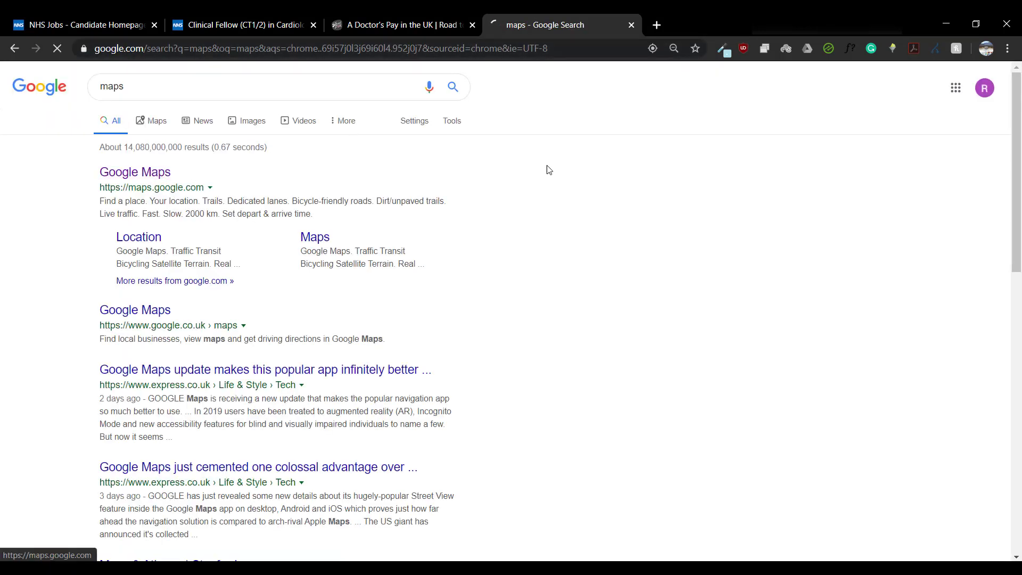
{"action": "left_click", "coordinate": [135, 172]}
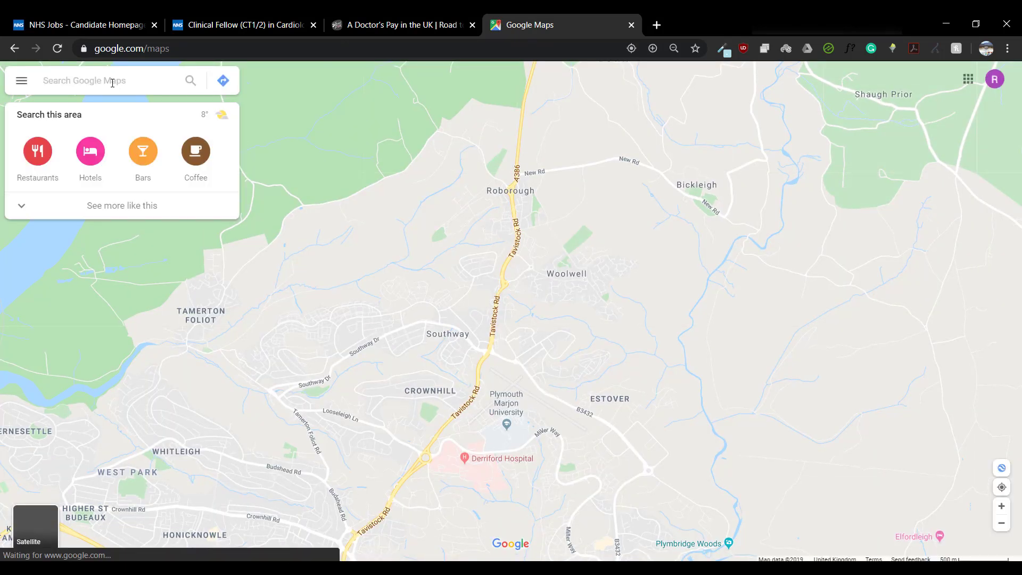
{"action": "type", "text": "Hereford"}
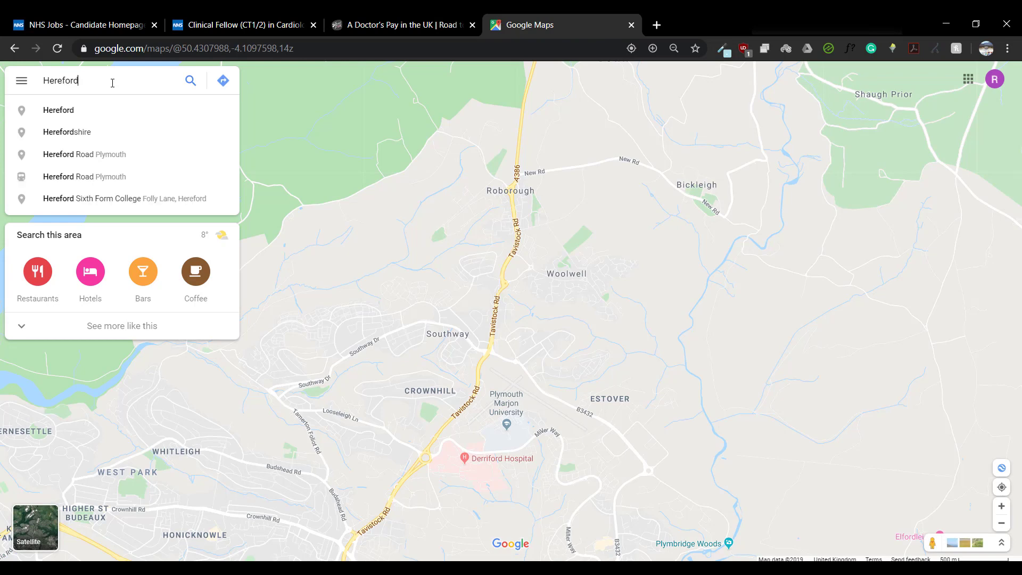
{"action": "left_click", "coordinate": [58, 109]}
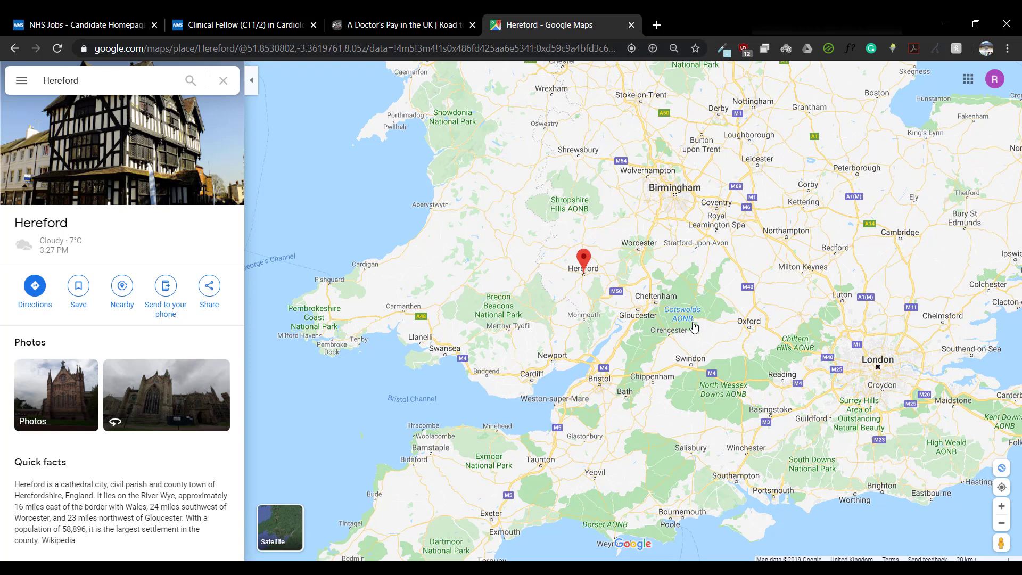
{"action": "mouse_move", "coordinate": [561, 313]}
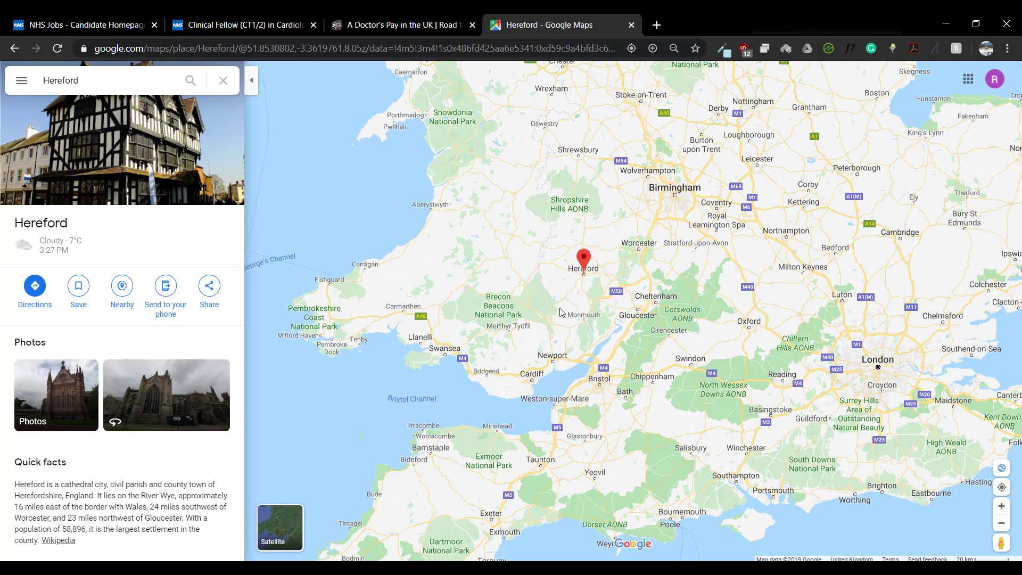
{"action": "mouse_move", "coordinate": [722, 317]}
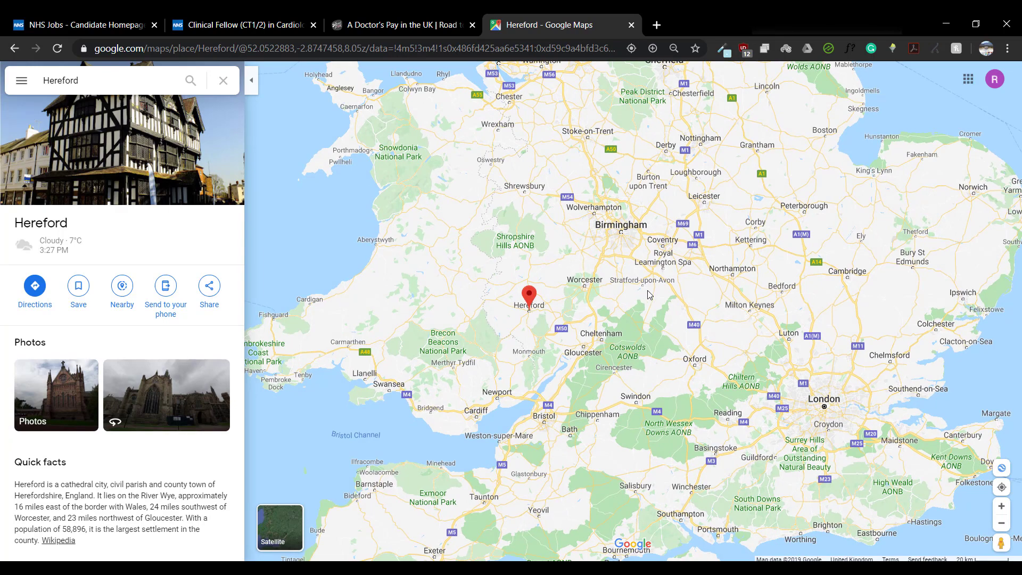
{"action": "mouse_move", "coordinate": [522, 328]}
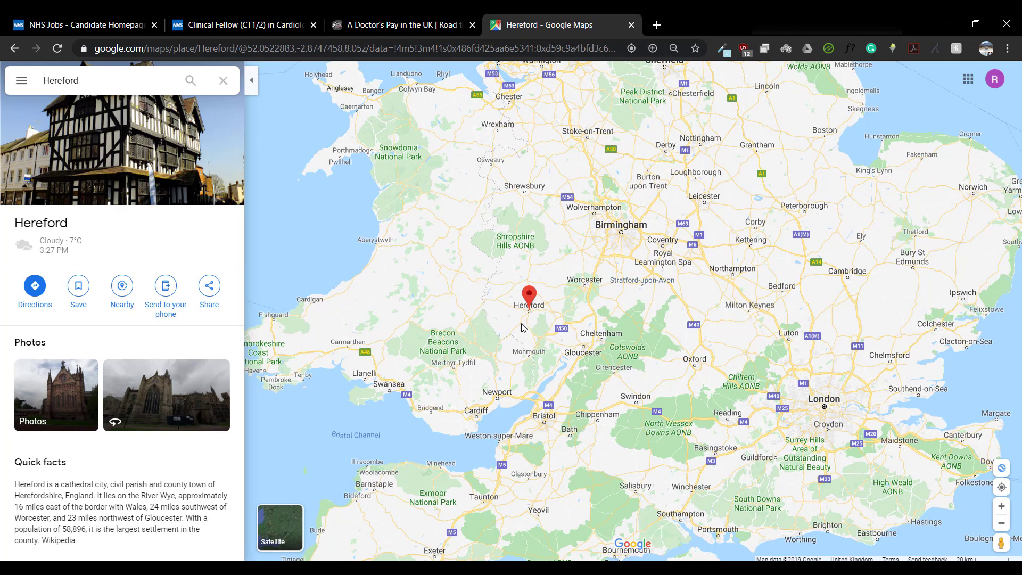
{"action": "left_click", "coordinate": [244, 25]}
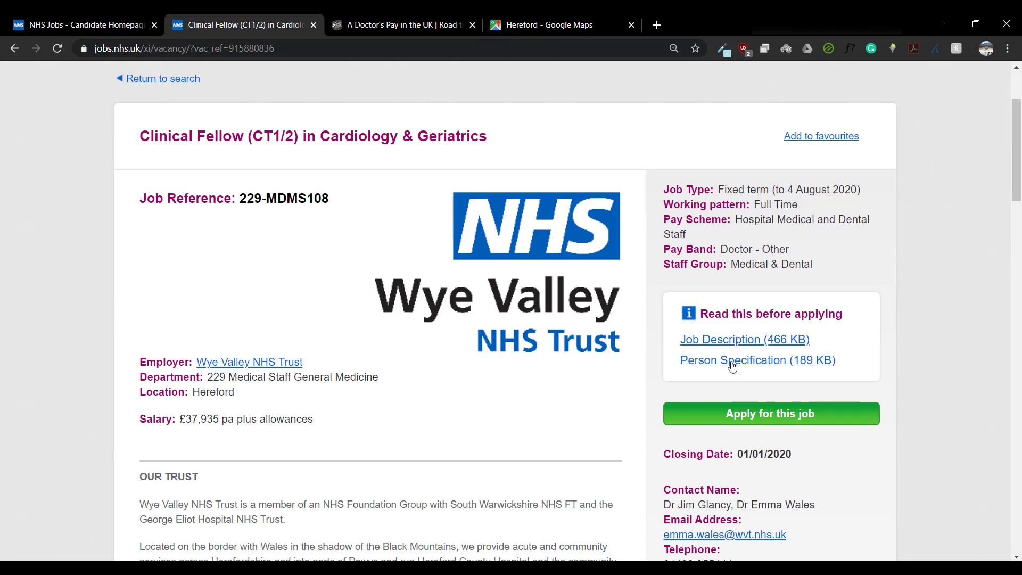
Start the application for the Wye Valley Clinical Fellow (CT1/2) vacancy
{"action": "left_click", "coordinate": [757, 360]}
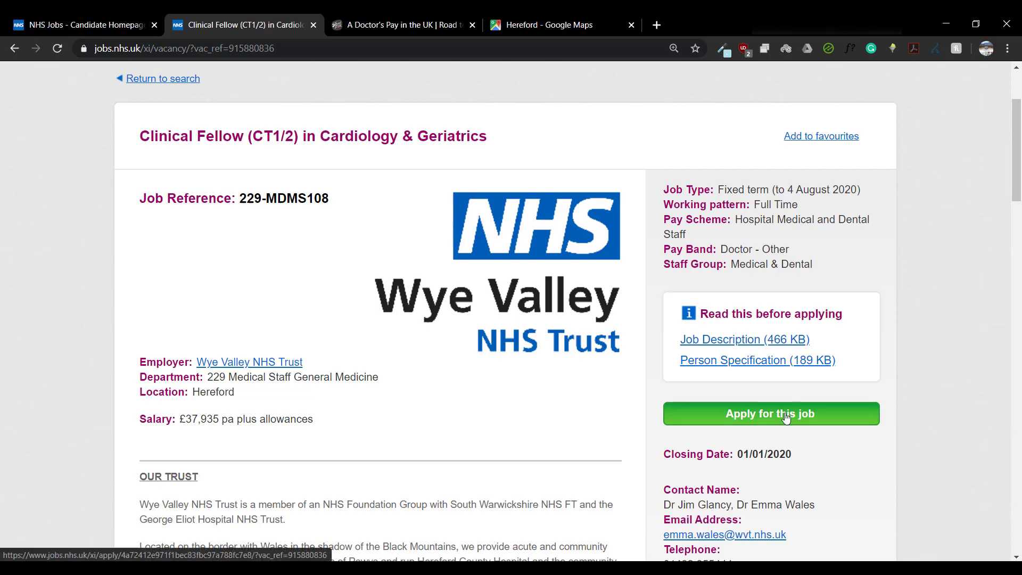
{"action": "left_click", "coordinate": [770, 413]}
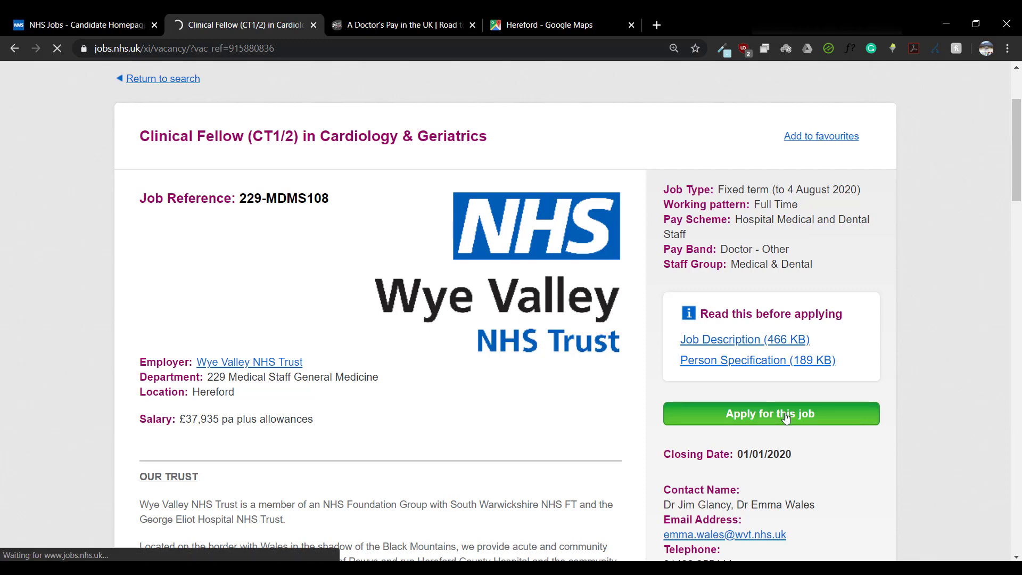
Answer that the vacancy was seen on This Website and Yes to GMC registration
{"action": "left_click", "coordinate": [770, 413]}
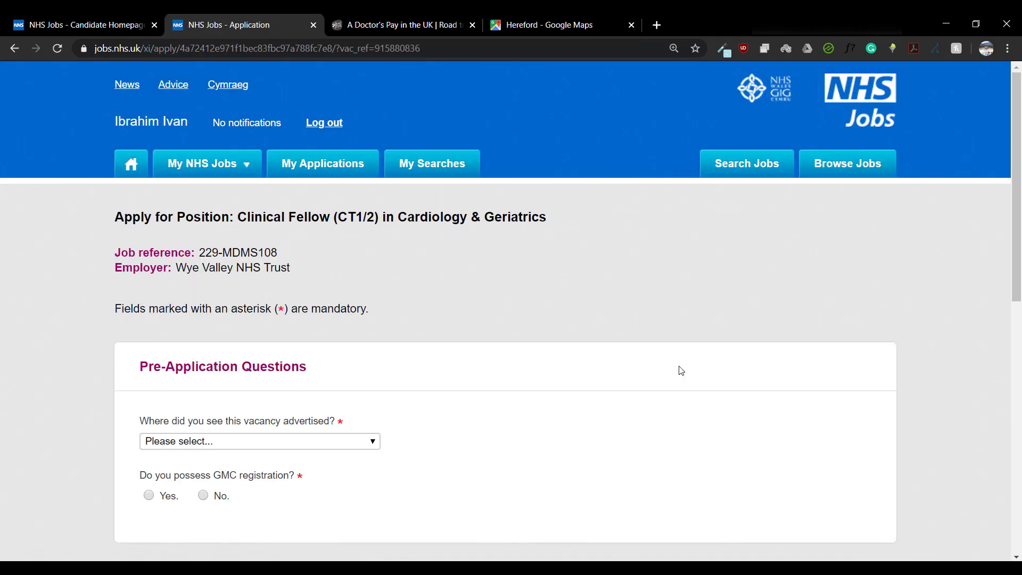
{"action": "scroll", "scroll_direction": "down", "scroll_amount": 3}
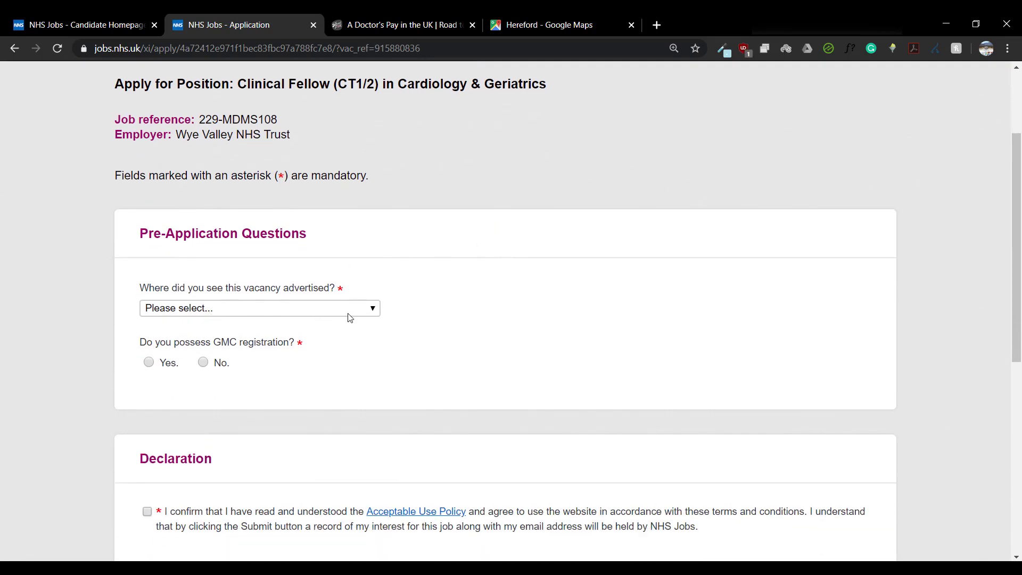
{"action": "left_click", "coordinate": [259, 308]}
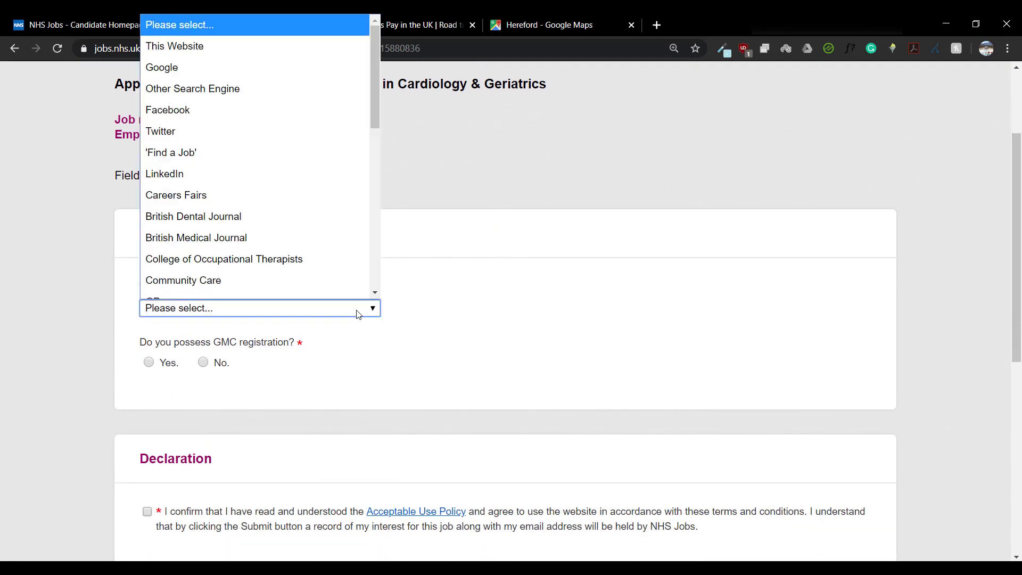
{"action": "left_click", "coordinate": [174, 46]}
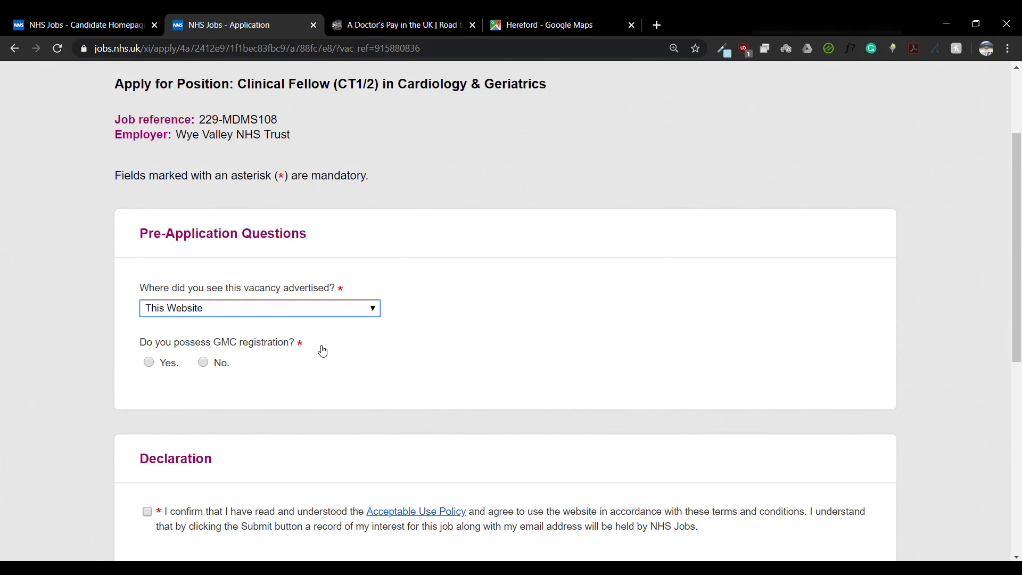
{"action": "left_click", "coordinate": [148, 362]}
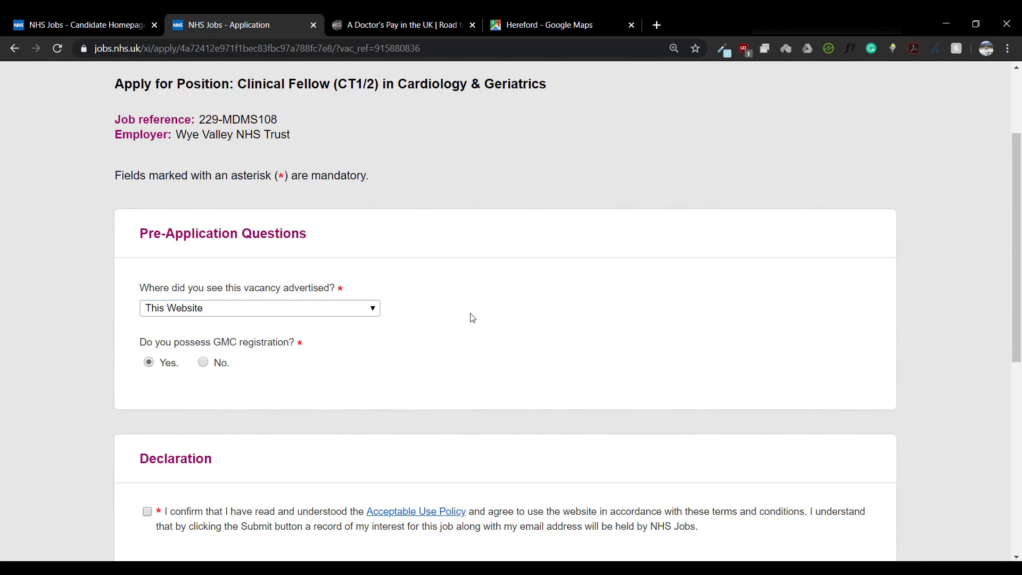
Agree to the Acceptable Use Policy declaration and submit interest in the vacancy
{"action": "scroll", "scroll_direction": "down", "scroll_amount": 3}
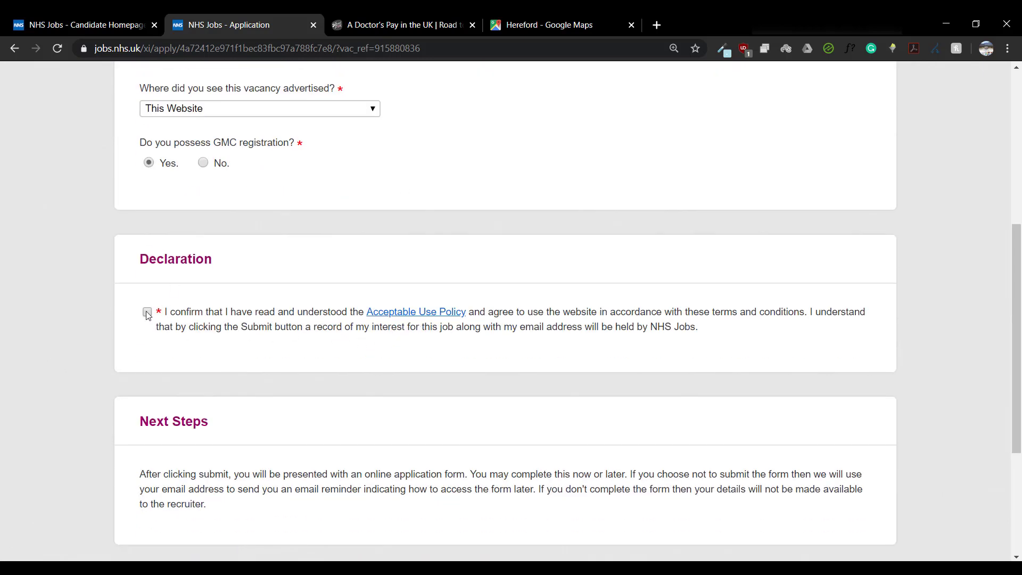
{"action": "left_click", "coordinate": [147, 313]}
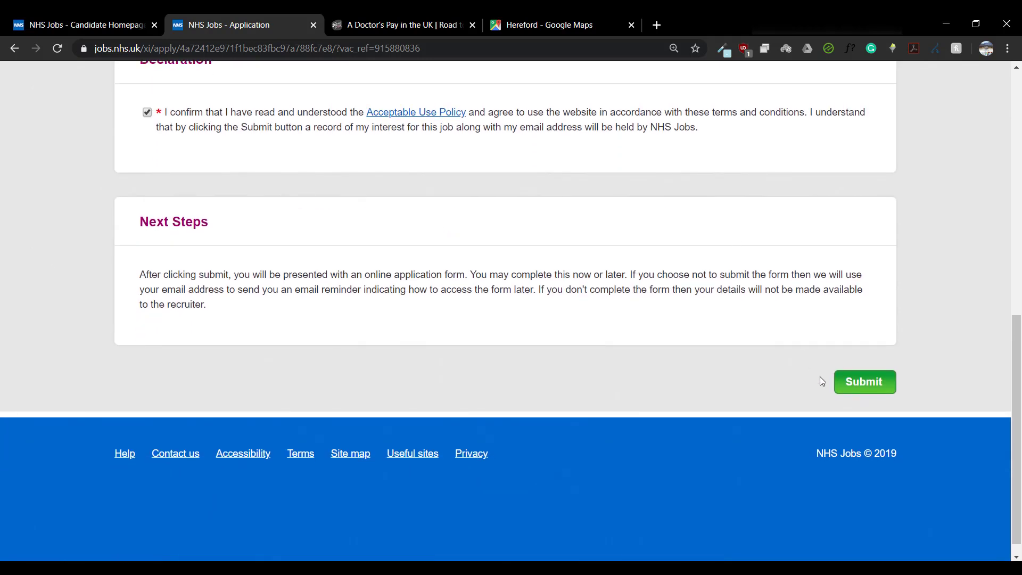
{"action": "left_click", "coordinate": [864, 381]}
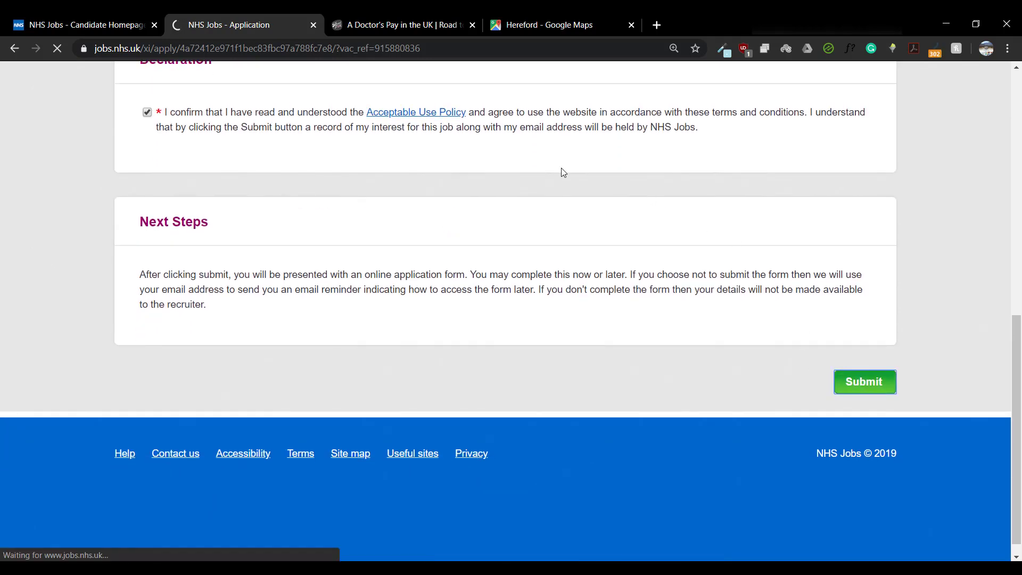
{"action": "left_click", "coordinate": [863, 381]}
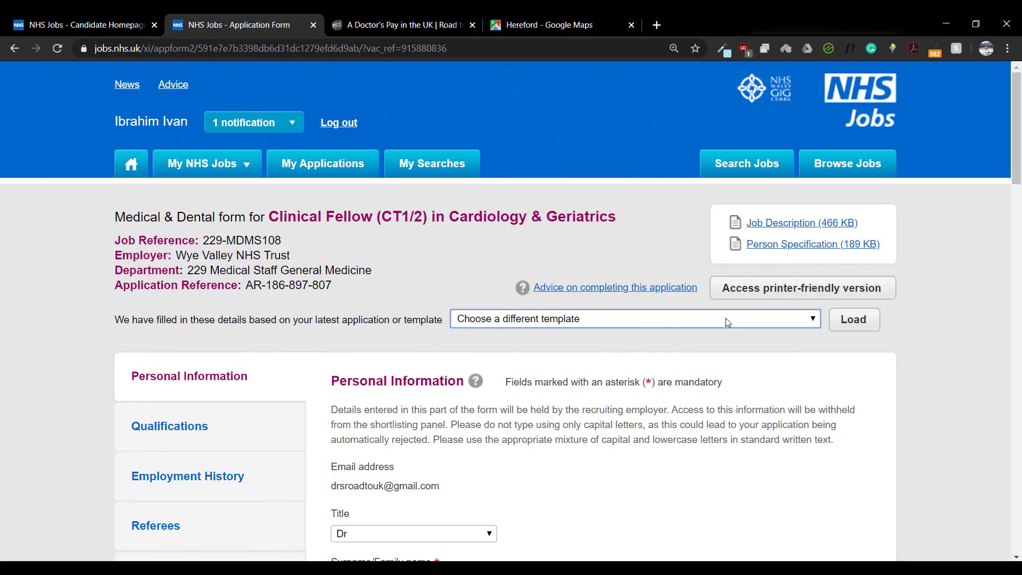
Load the saved Profile template (18/12/2019) into the form, confirming the overwrite
{"action": "left_click", "coordinate": [633, 319]}
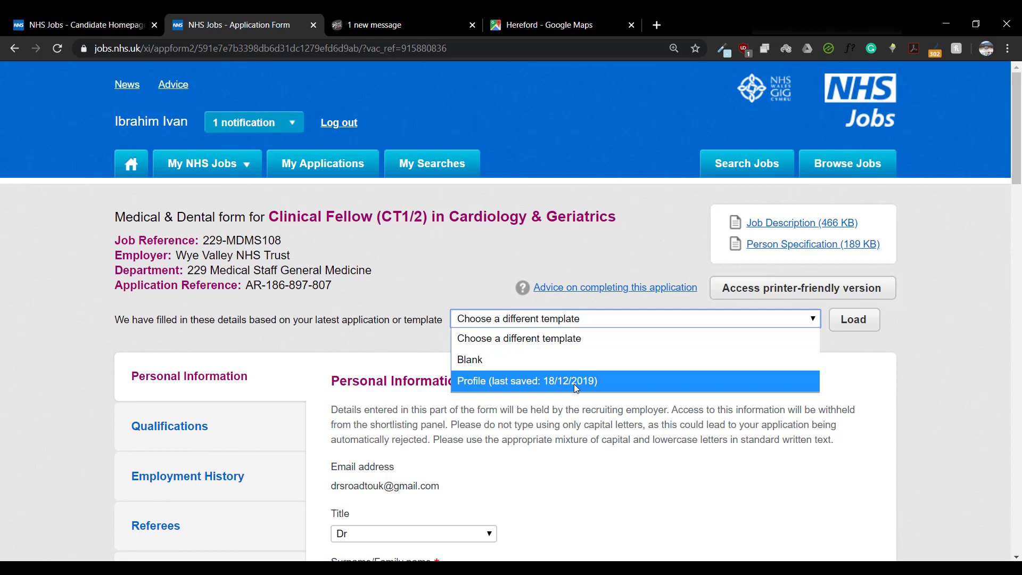
{"action": "mouse_move", "coordinate": [577, 388]}
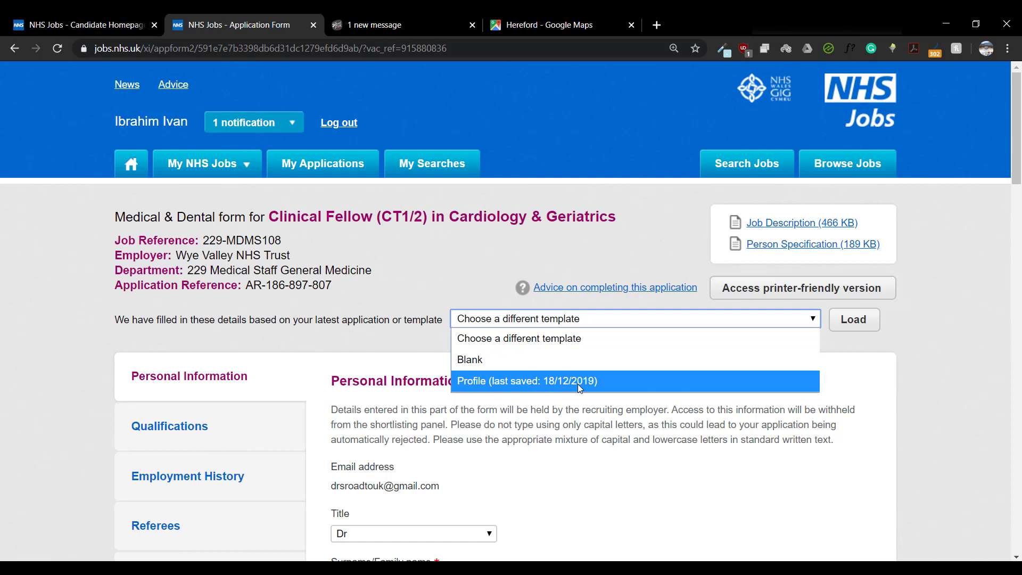
{"action": "left_click", "coordinate": [528, 381]}
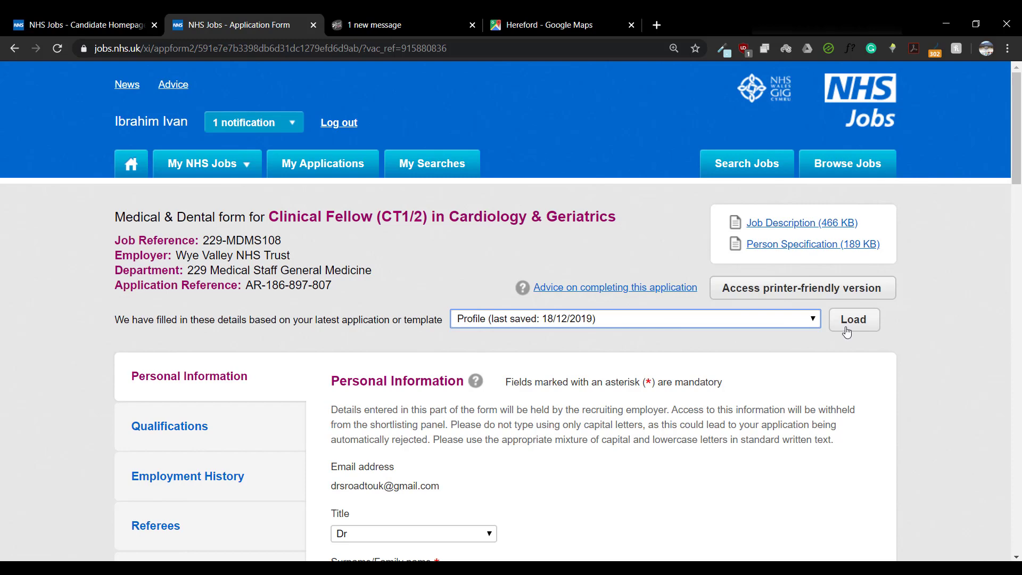
{"action": "left_click", "coordinate": [853, 320]}
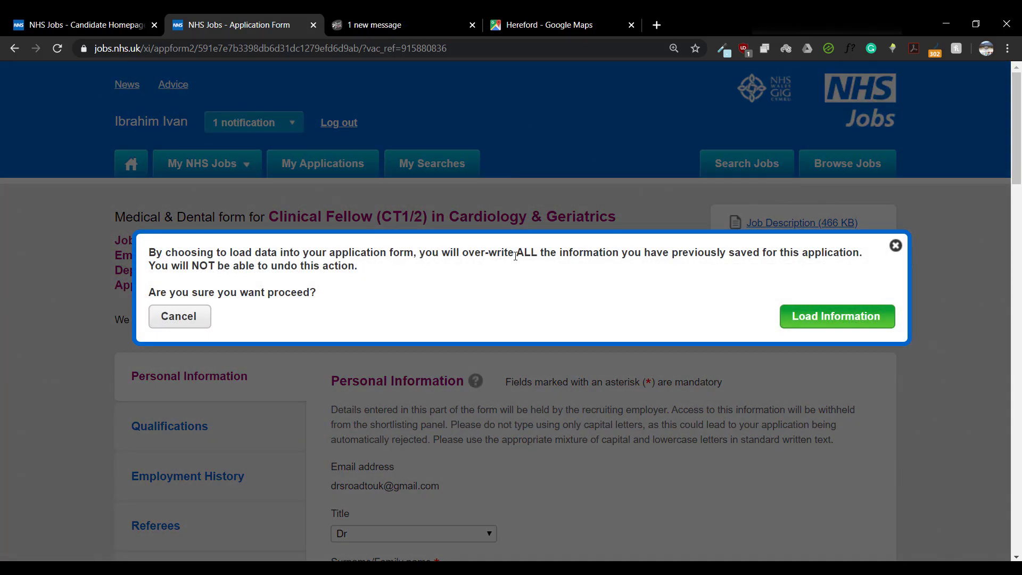
{"action": "left_click", "coordinate": [837, 316]}
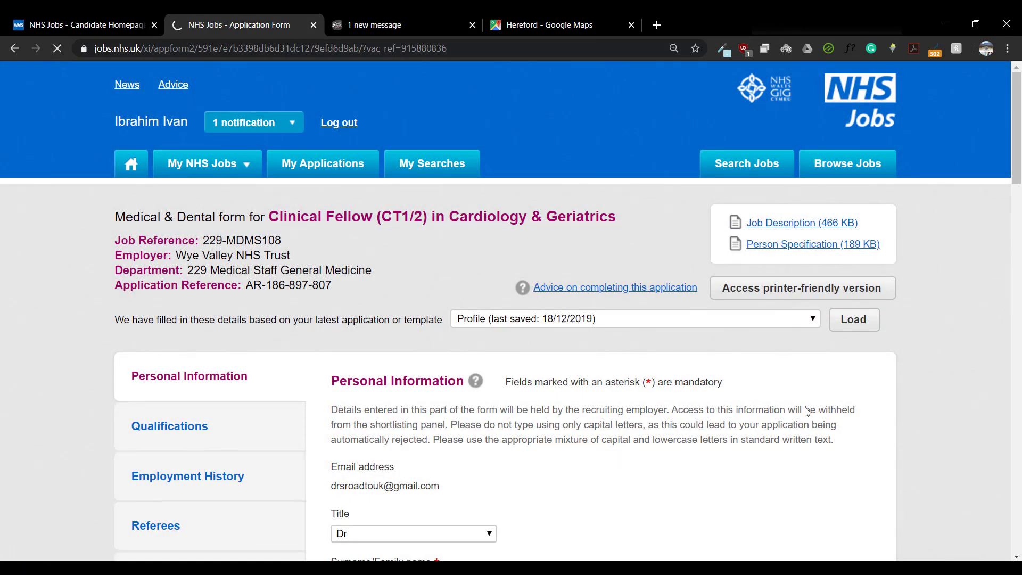
{"action": "mouse_move", "coordinate": [507, 78]}
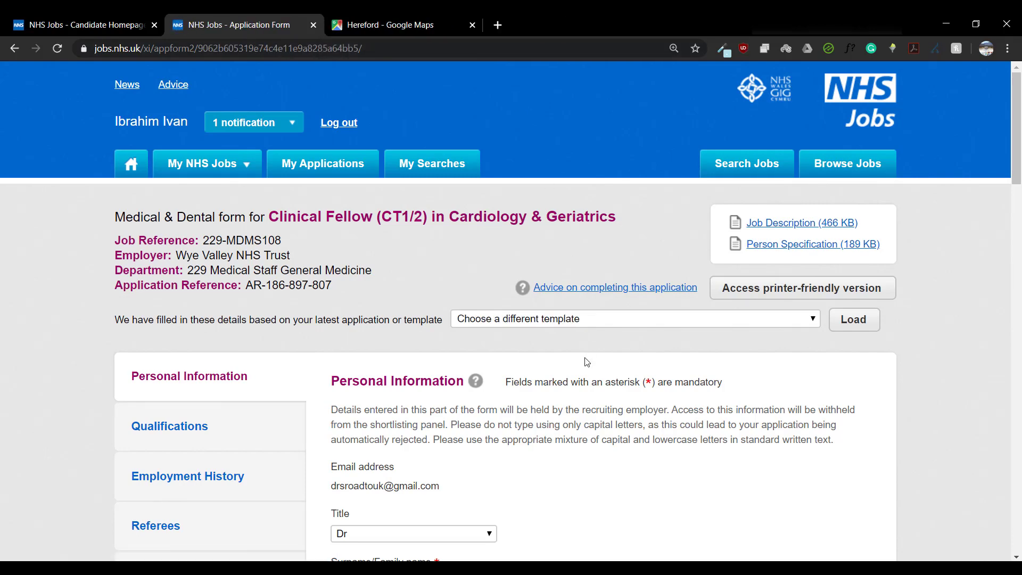
{"action": "scroll", "scroll_direction": "down", "scroll_amount": 3}
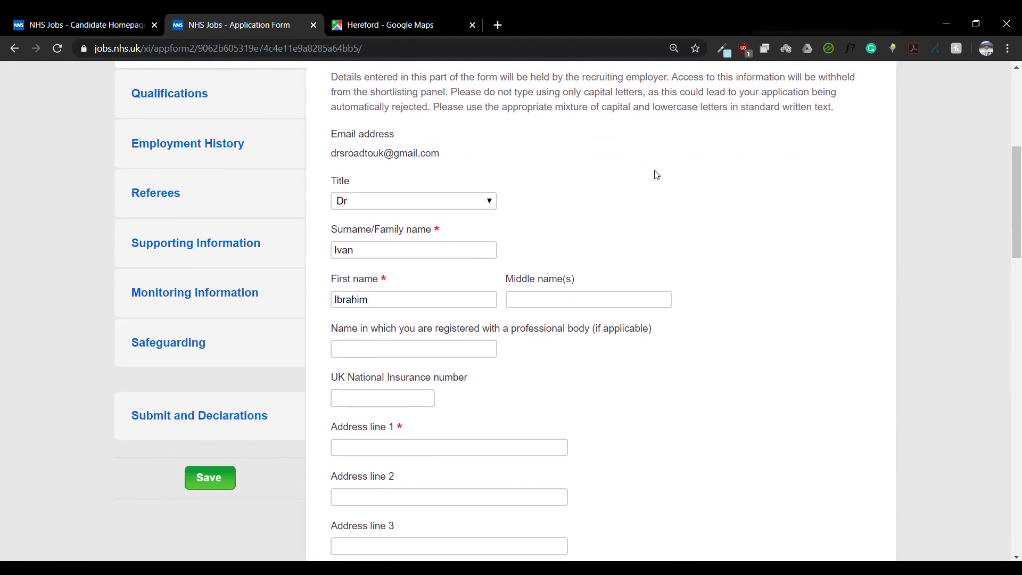
{"action": "scroll", "scroll_direction": "up", "scroll_amount": 3}
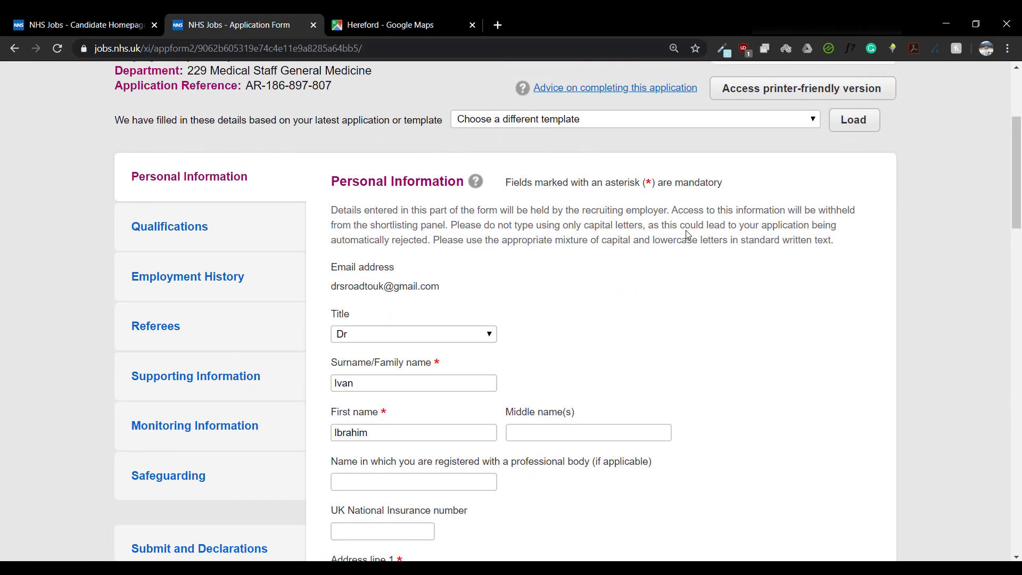
{"action": "mouse_move", "coordinate": [593, 180]}
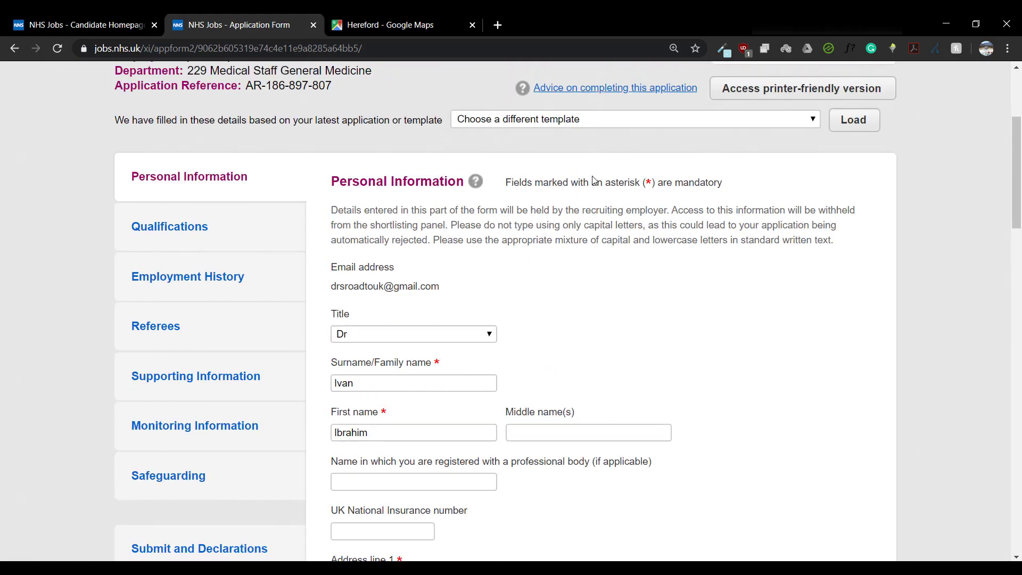
{"action": "left_click_drag", "start_coordinate": [505, 182], "coordinate": [673, 182]}
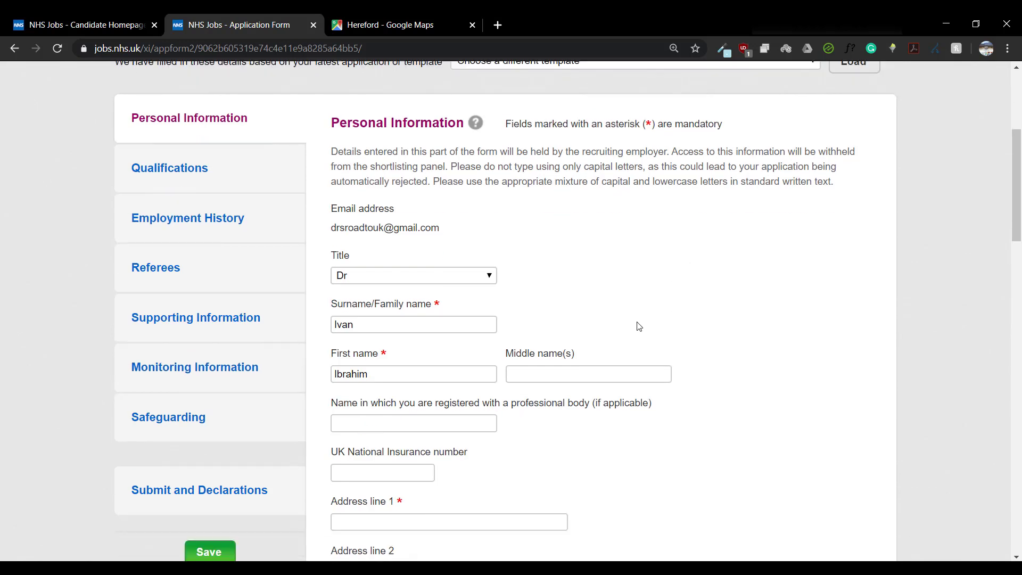
{"action": "scroll", "scroll_direction": "down", "scroll_amount": 3}
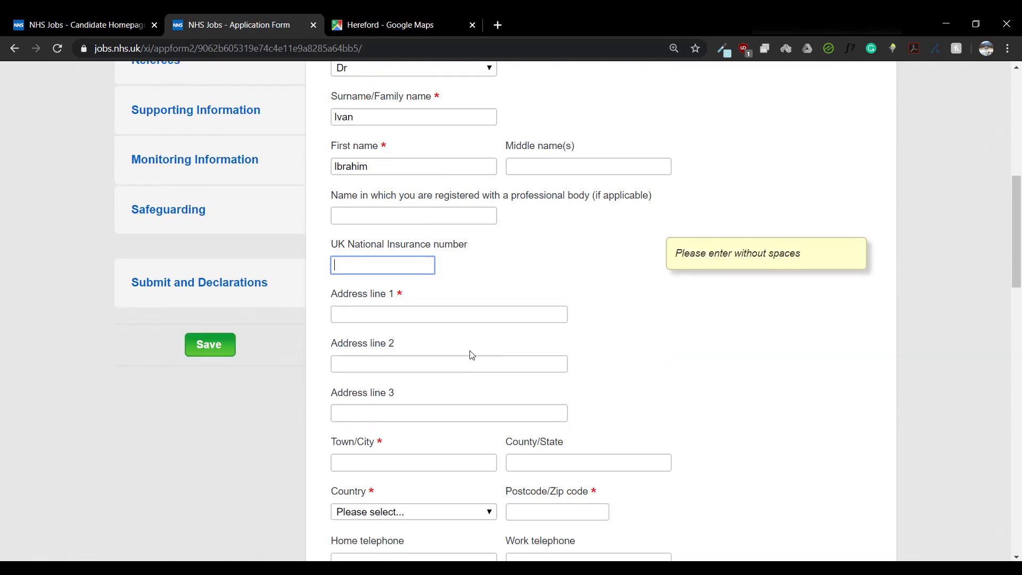
{"action": "left_click", "coordinate": [448, 313]}
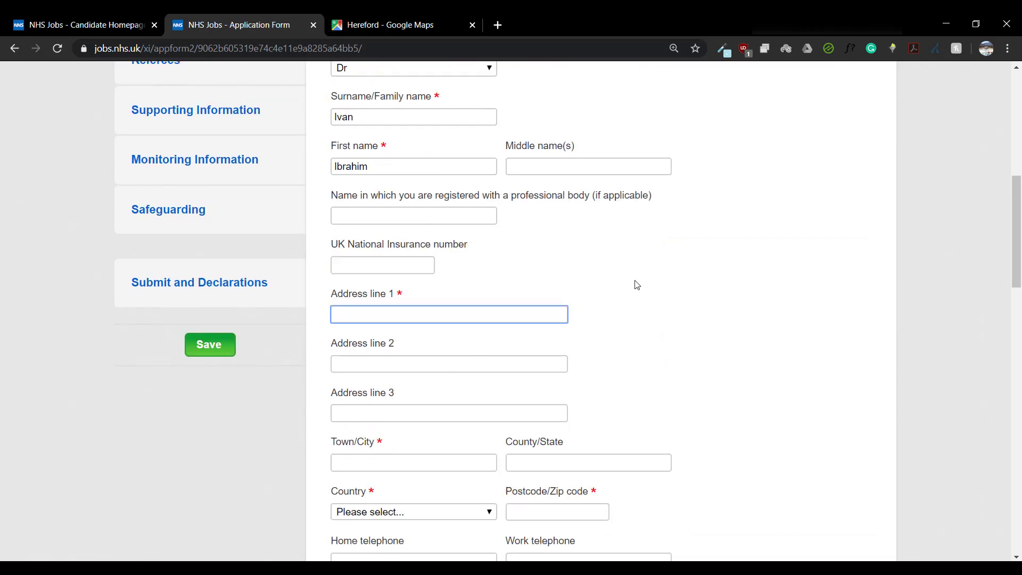
{"action": "left_click", "coordinate": [449, 314]}
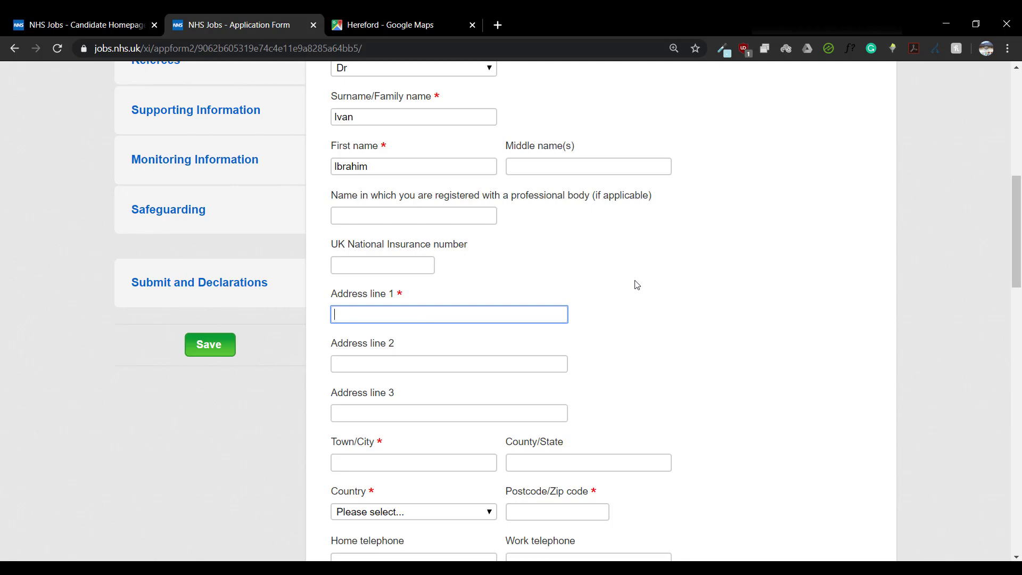
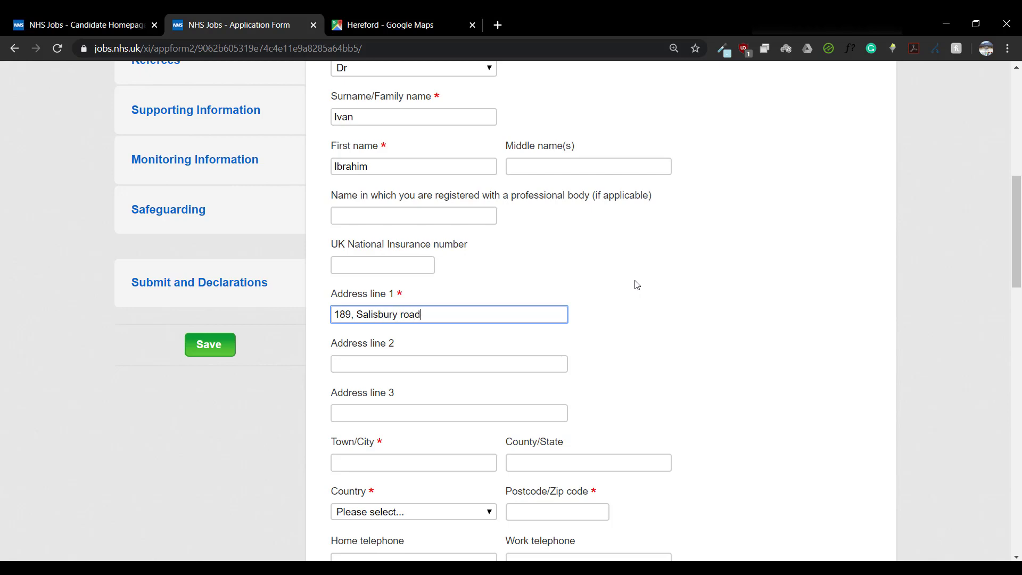
{"action": "left_click", "coordinate": [413, 462]}
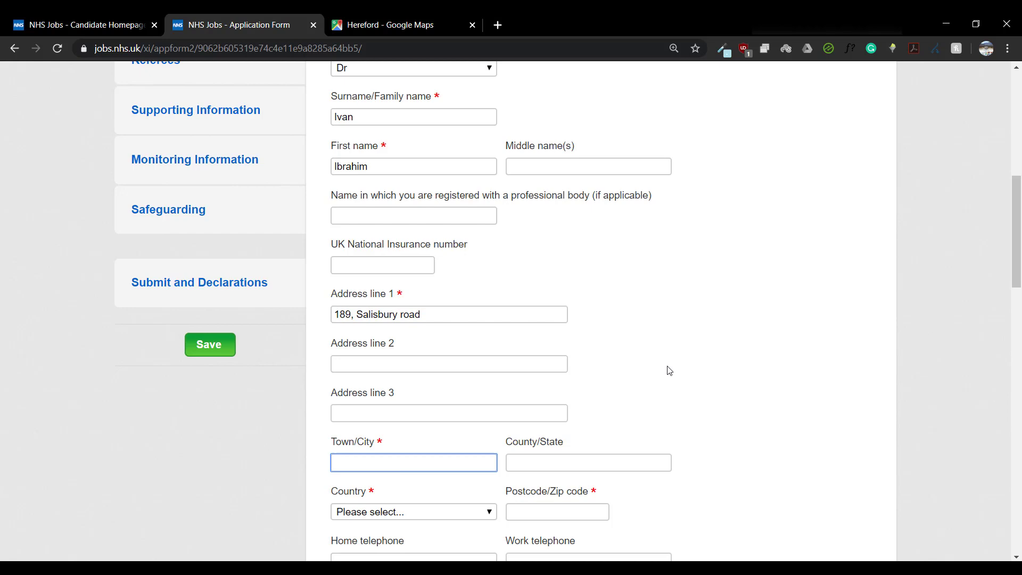
{"action": "type", "text": "Lion"}
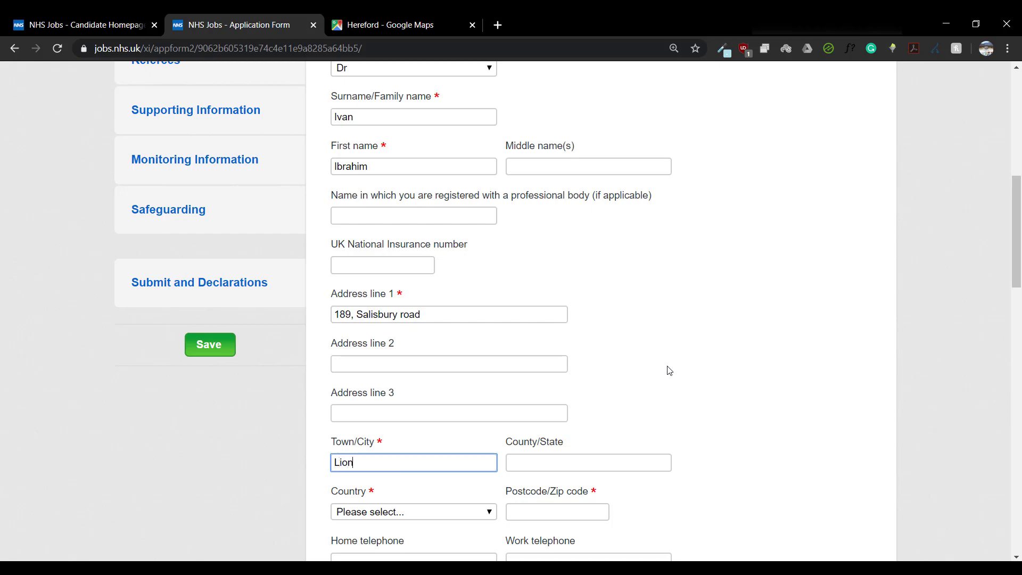
{"action": "key", "text": "BackSpace"}
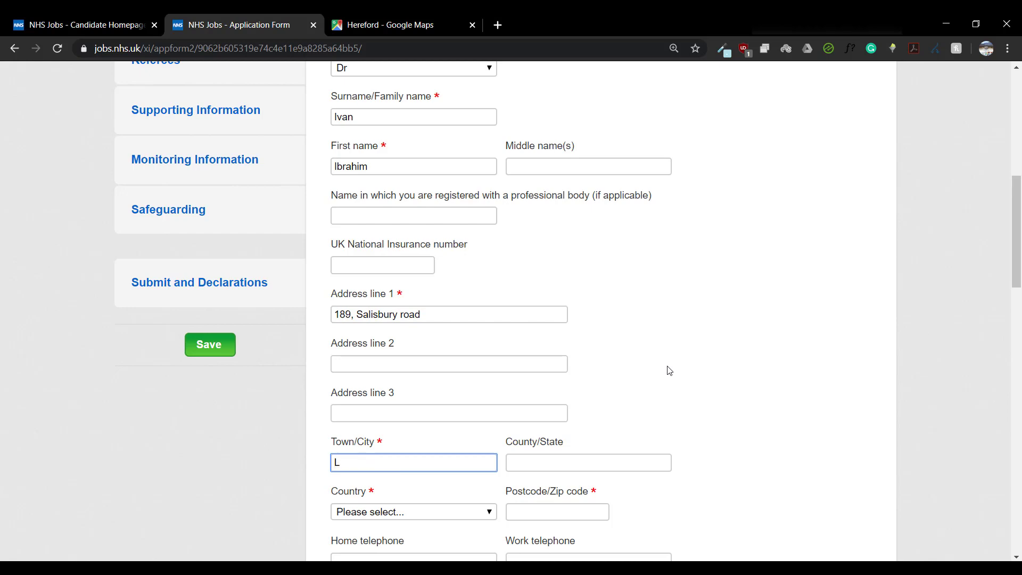
{"action": "type", "text": "ondon"}
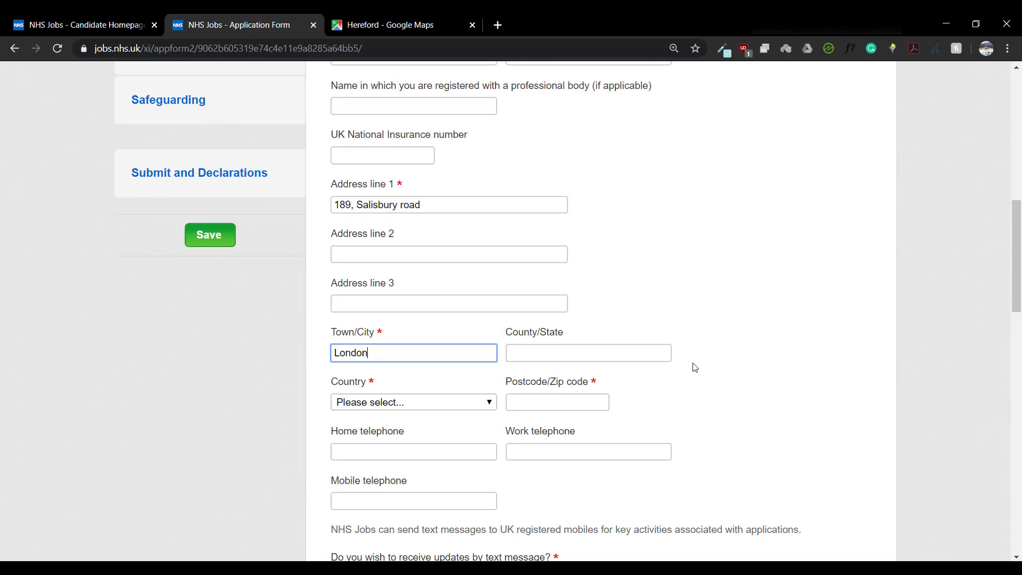
Choose United Kingdom as country and enter the postcode ending 9XU
{"action": "left_click", "coordinate": [413, 401]}
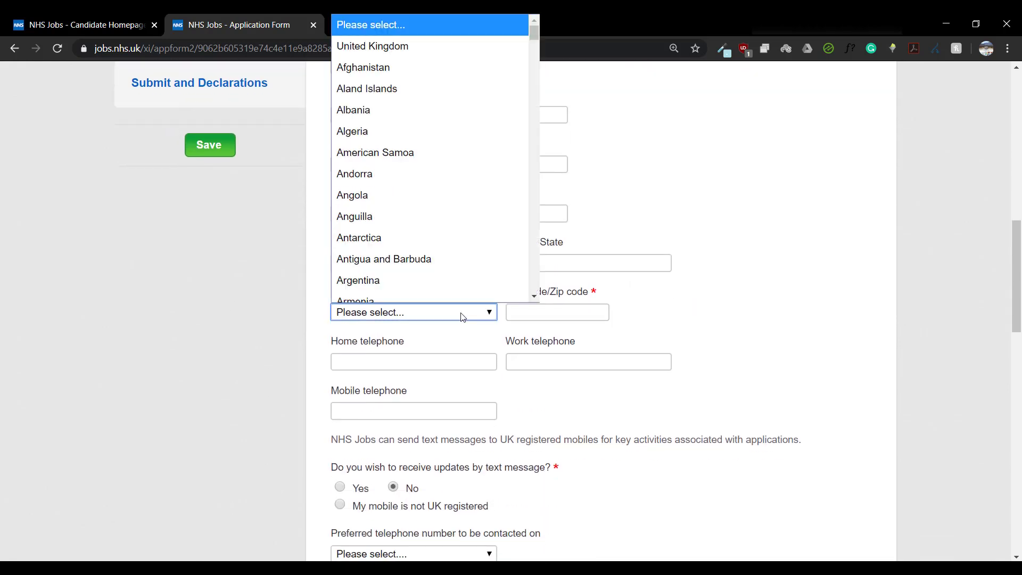
{"action": "left_click", "coordinate": [372, 45]}
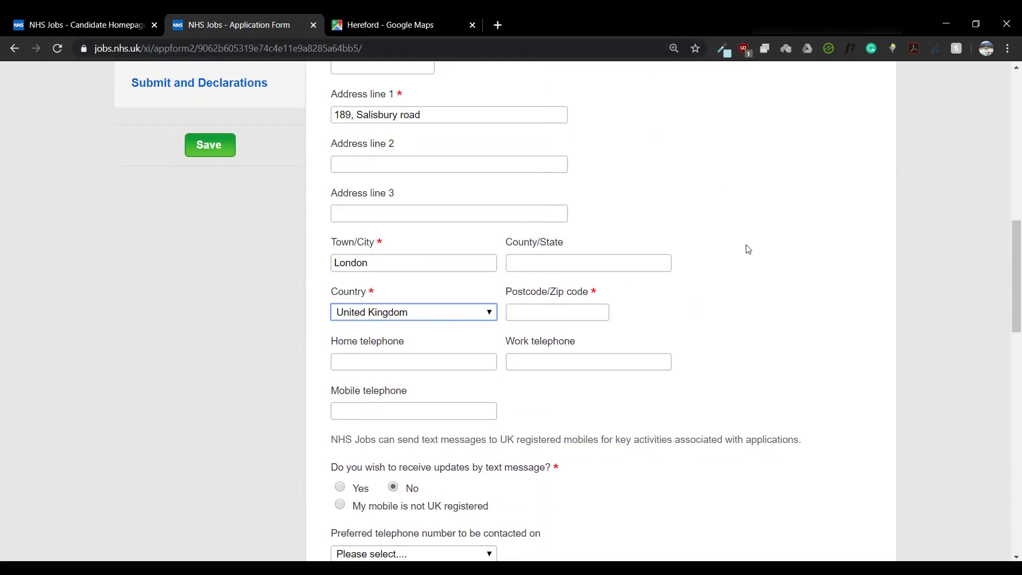
{"action": "left_click", "coordinate": [555, 312]}
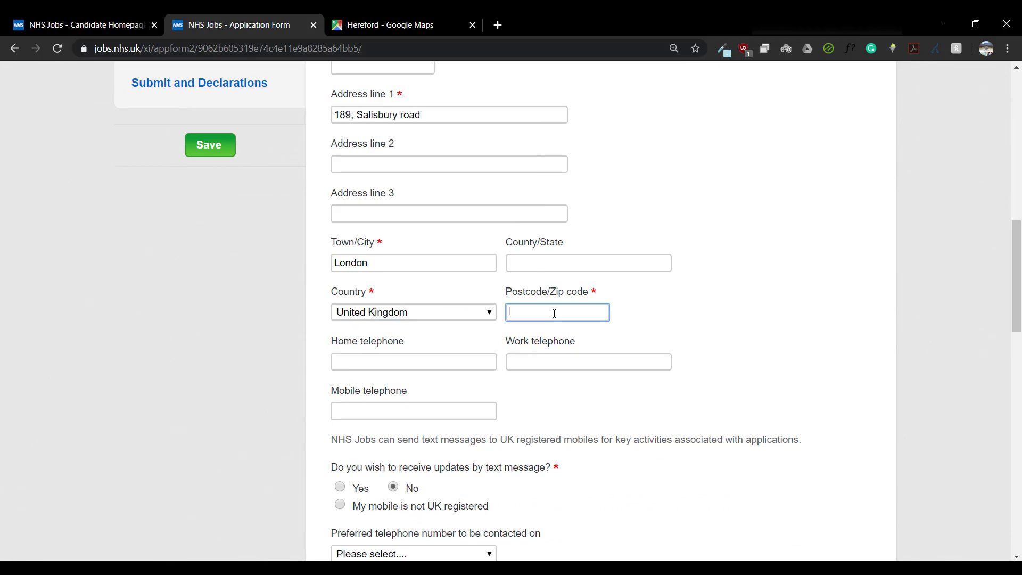
{"action": "type", "text": "lg11 ("}
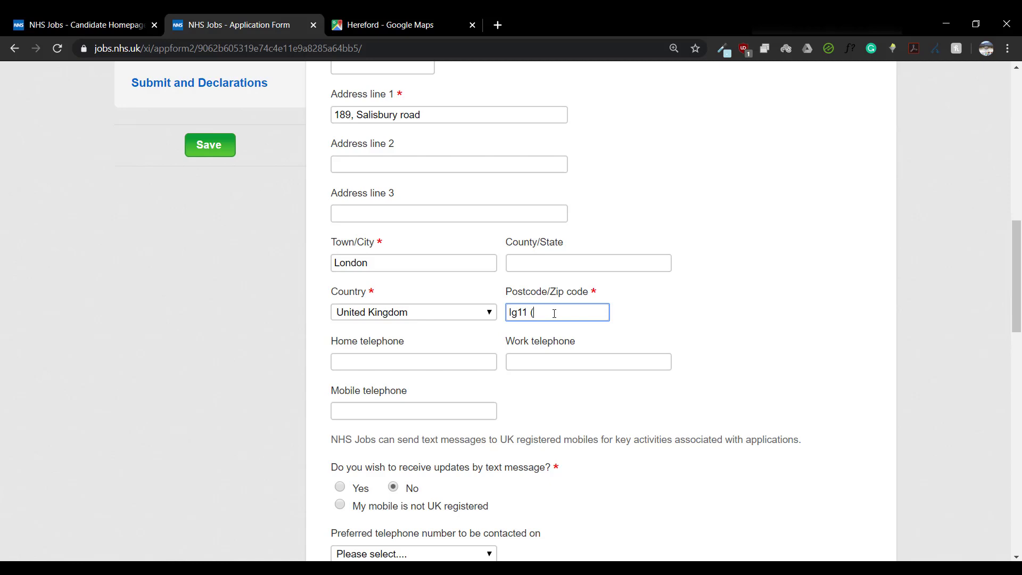
{"action": "key", "text": "Backspace"}
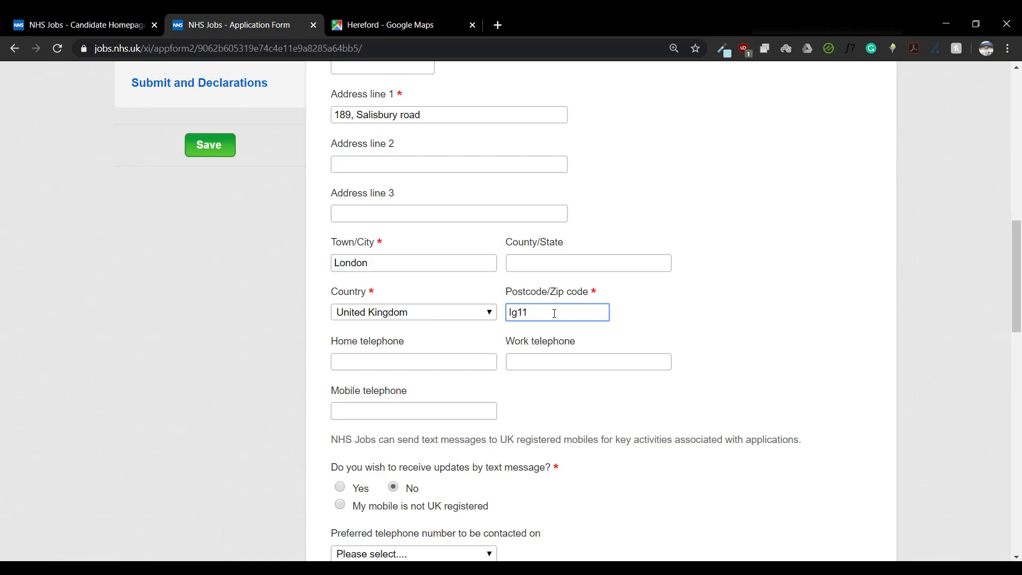
{"action": "type", "text": "9XU"}
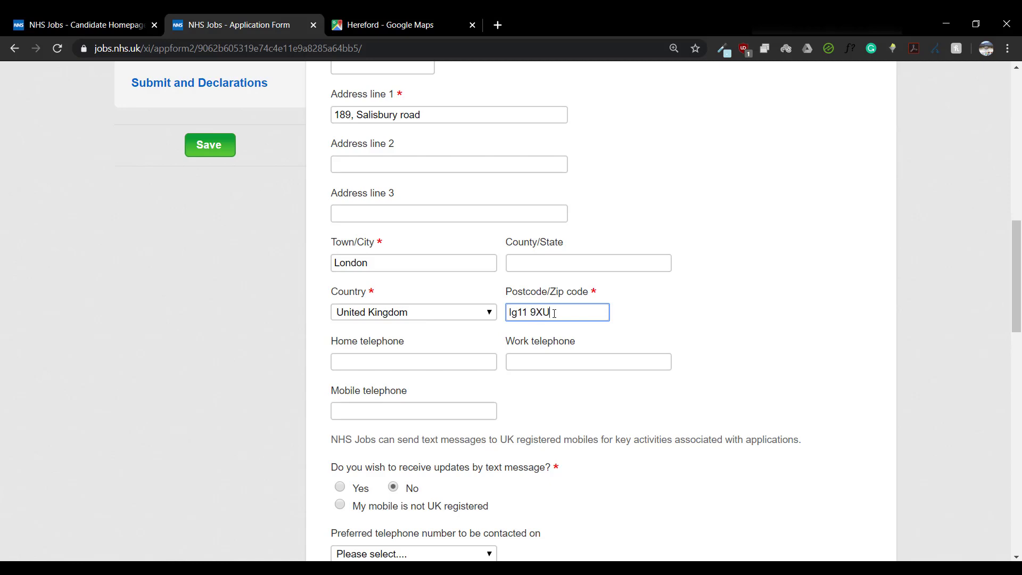
Review the immigration and visa answers, then save personal details and continue
{"action": "scroll", "scroll_direction": "down", "scroll_amount": 3}
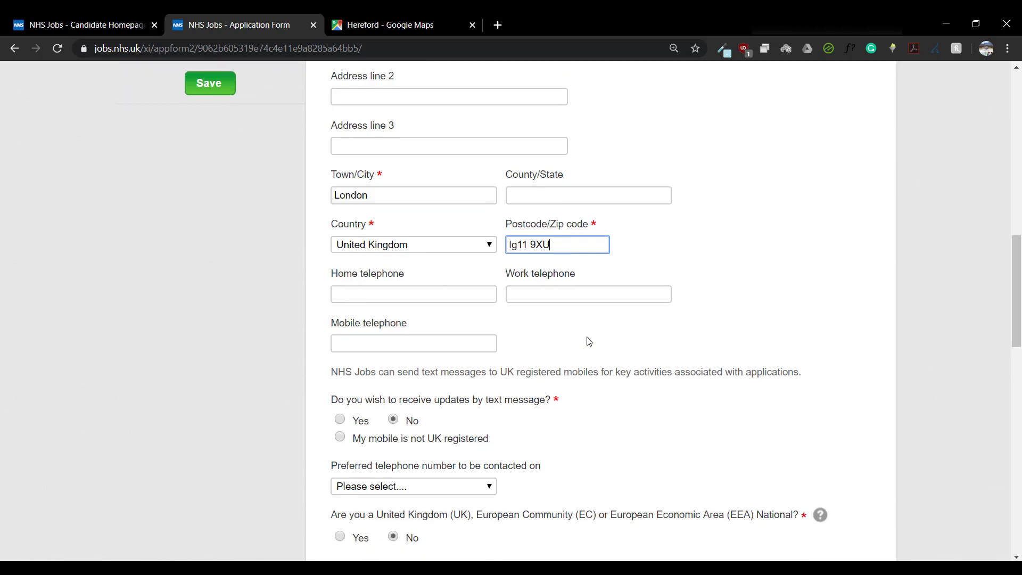
{"action": "scroll", "scroll_direction": "down", "scroll_amount": 3}
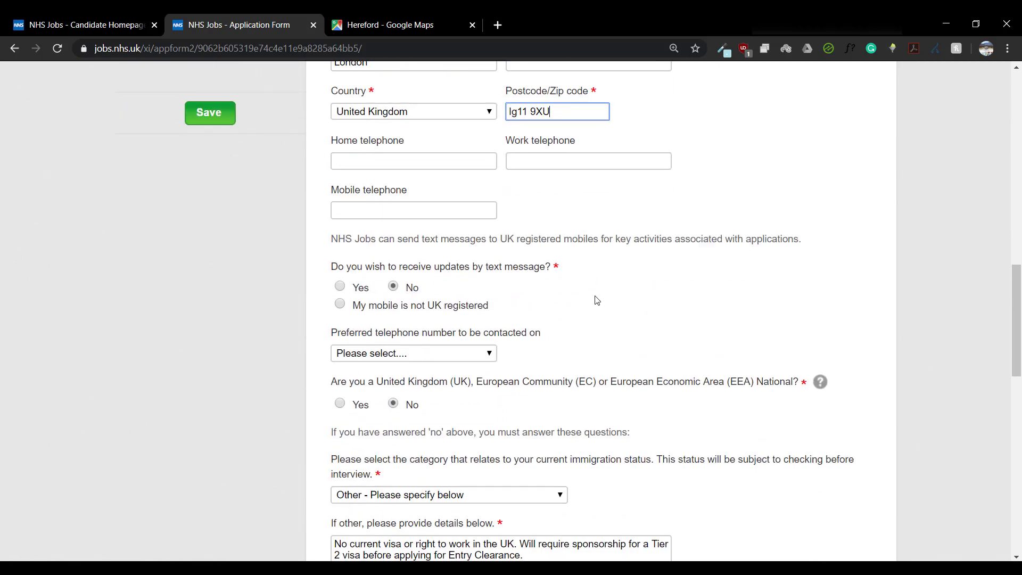
{"action": "scroll", "scroll_direction": "down", "scroll_amount": 3}
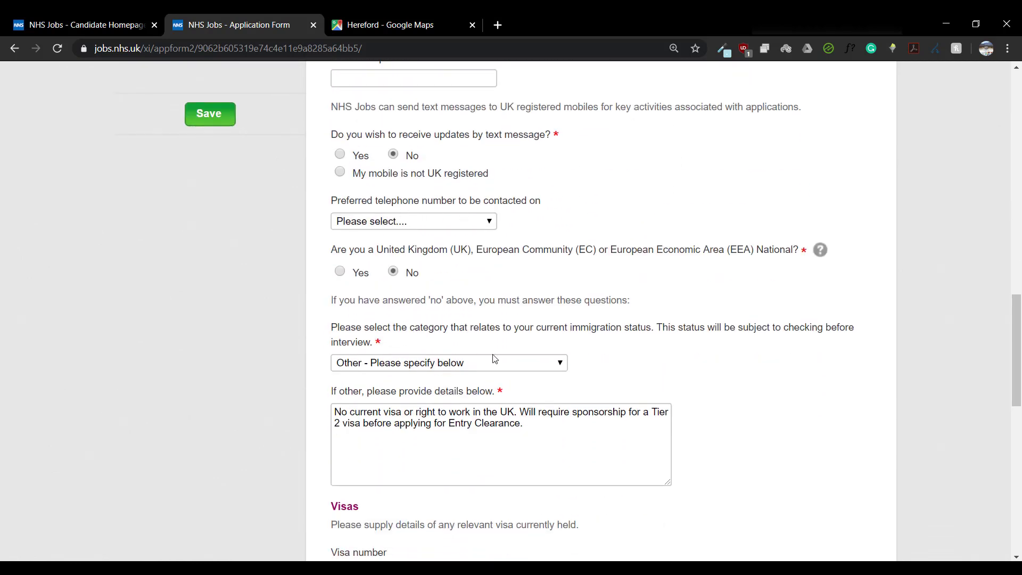
{"action": "scroll", "scroll_direction": "down", "scroll_amount": 3}
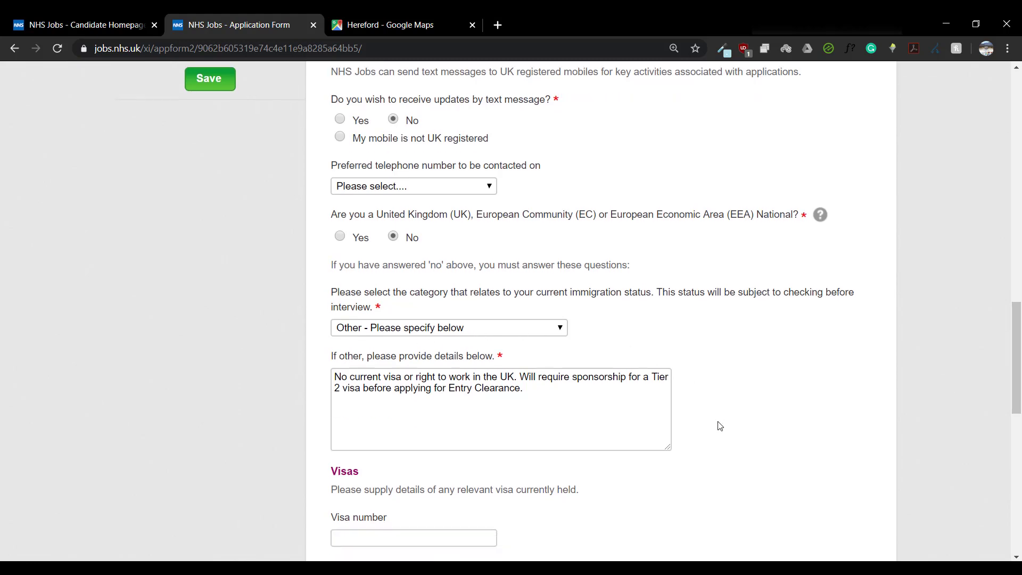
{"action": "scroll", "scroll_direction": "down", "scroll_amount": 3}
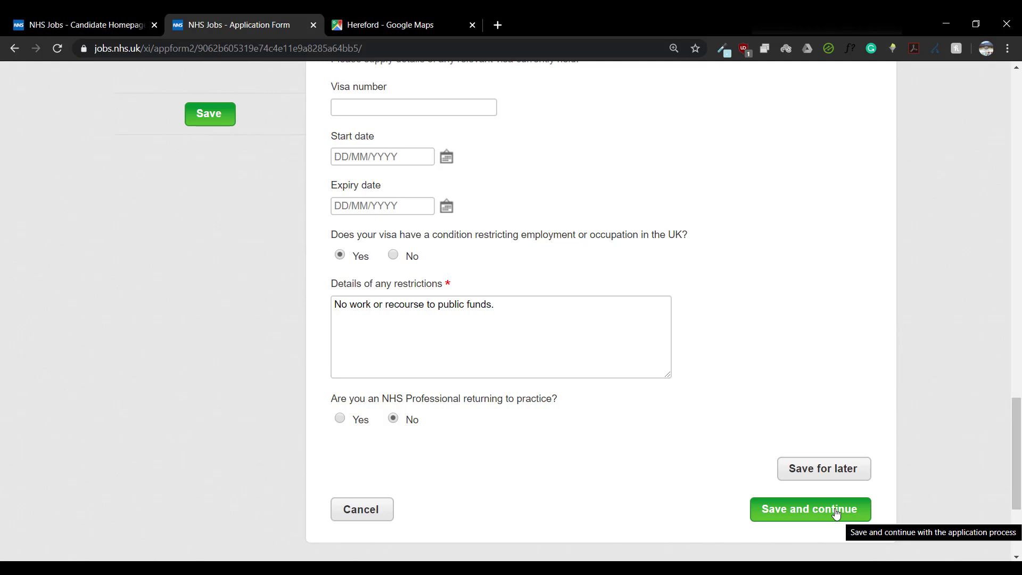
{"action": "left_click", "coordinate": [810, 508]}
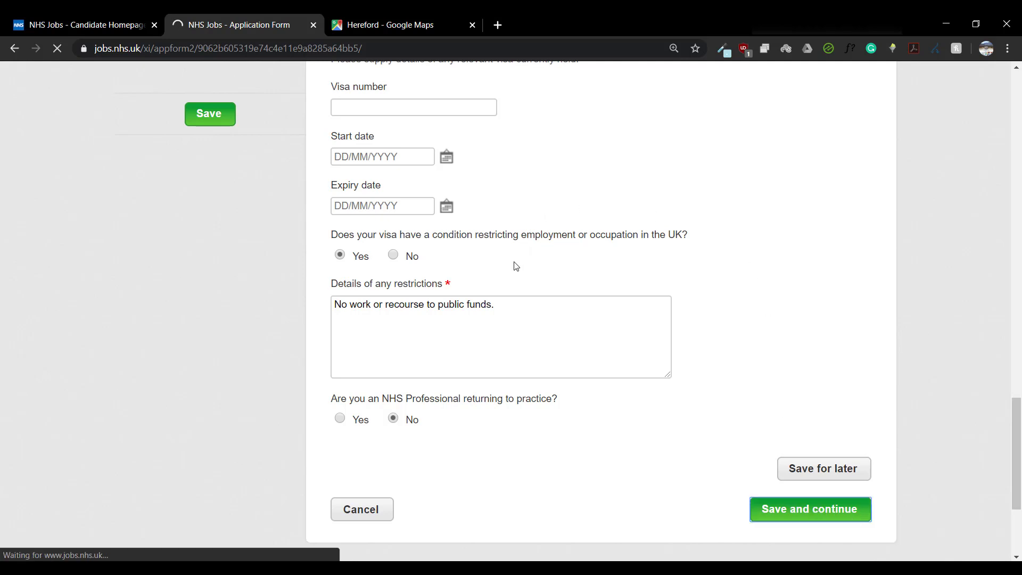
Look over the loaded degrees, training course and GMC registration down to Fitness to Practise
{"action": "left_click", "coordinate": [809, 509]}
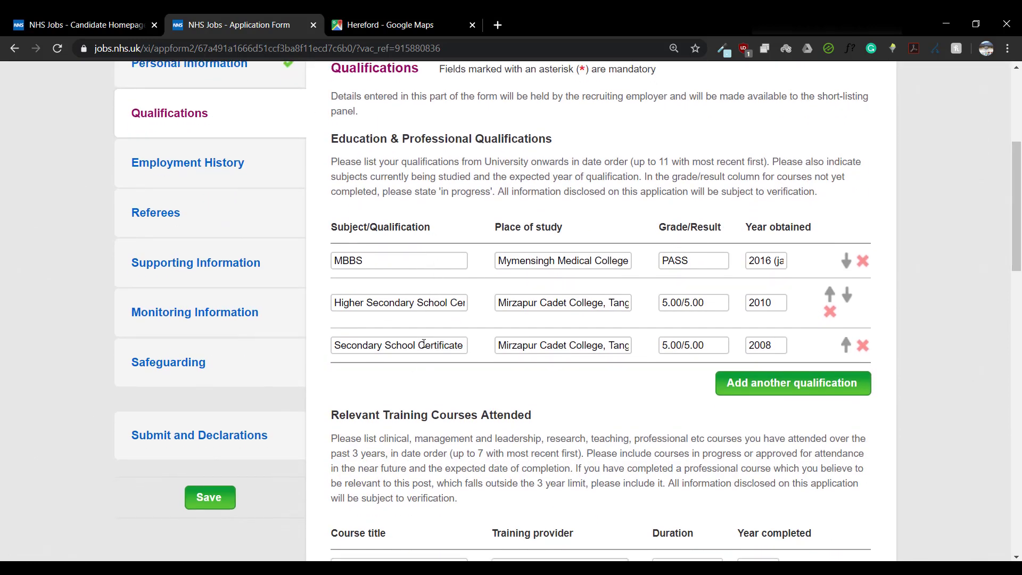
{"action": "scroll", "scroll_direction": "down", "scroll_amount": 3}
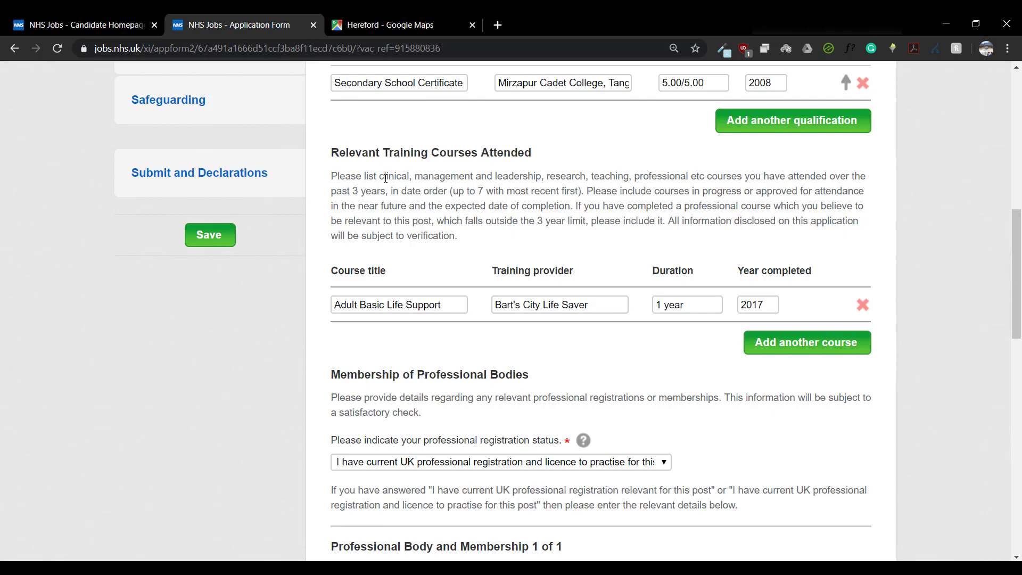
{"action": "scroll", "scroll_direction": "down", "scroll_amount": 3}
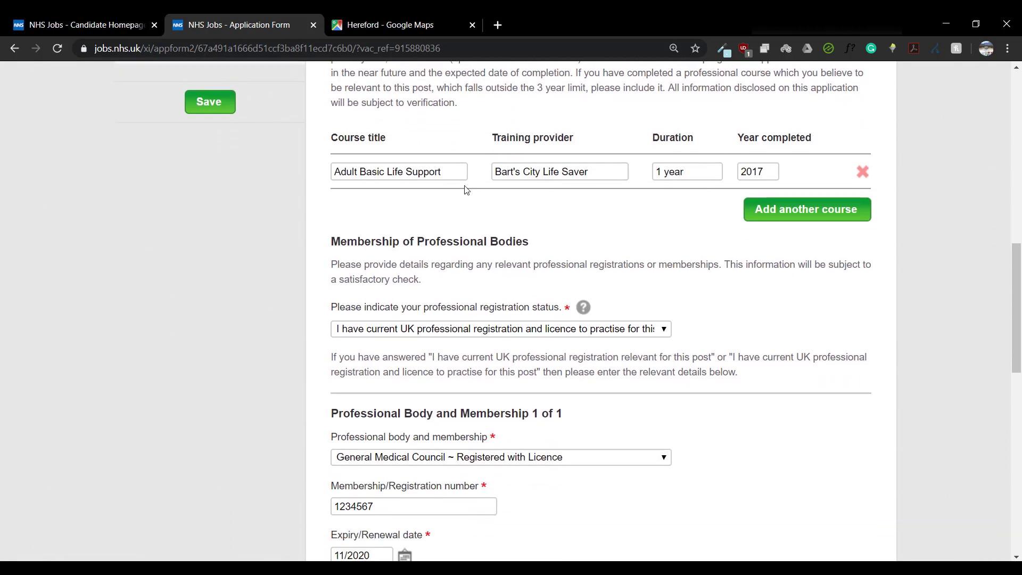
{"action": "scroll", "scroll_direction": "down", "scroll_amount": 3}
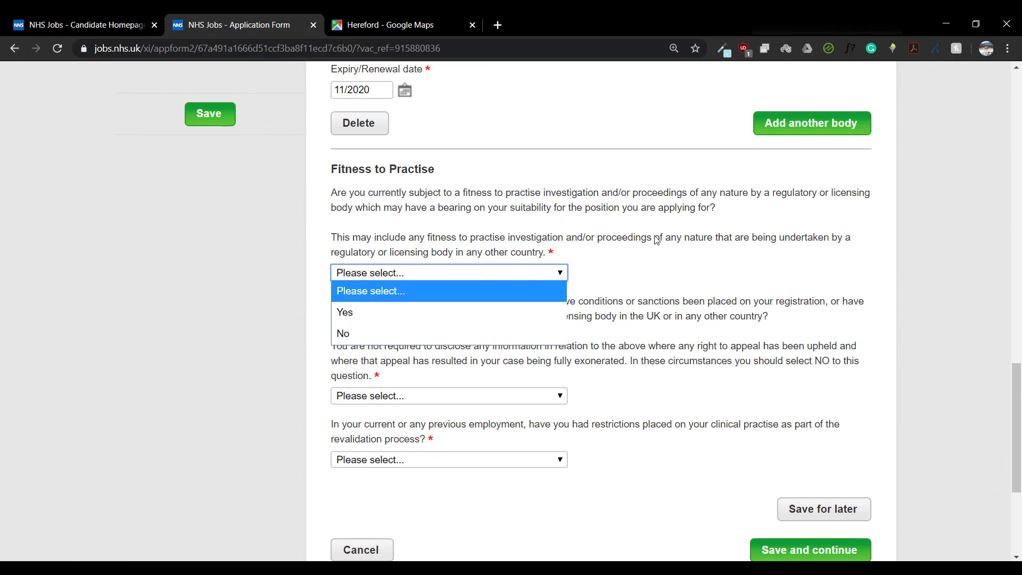
{"action": "mouse_move", "coordinate": [435, 333]}
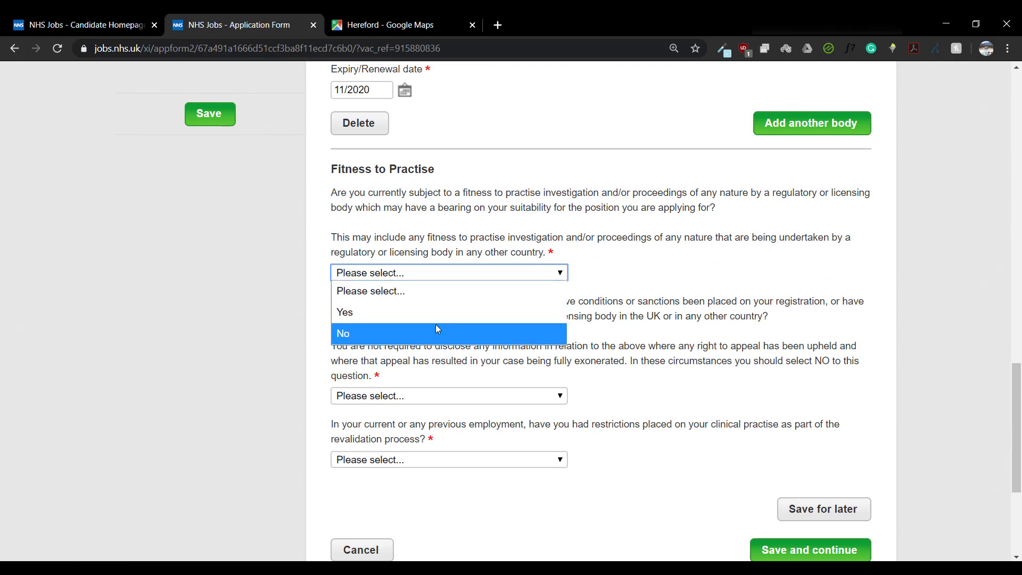
Answer No to the investigation, sanctions and revalidation questions, then save Qualifications and continue
{"action": "left_click", "coordinate": [342, 333]}
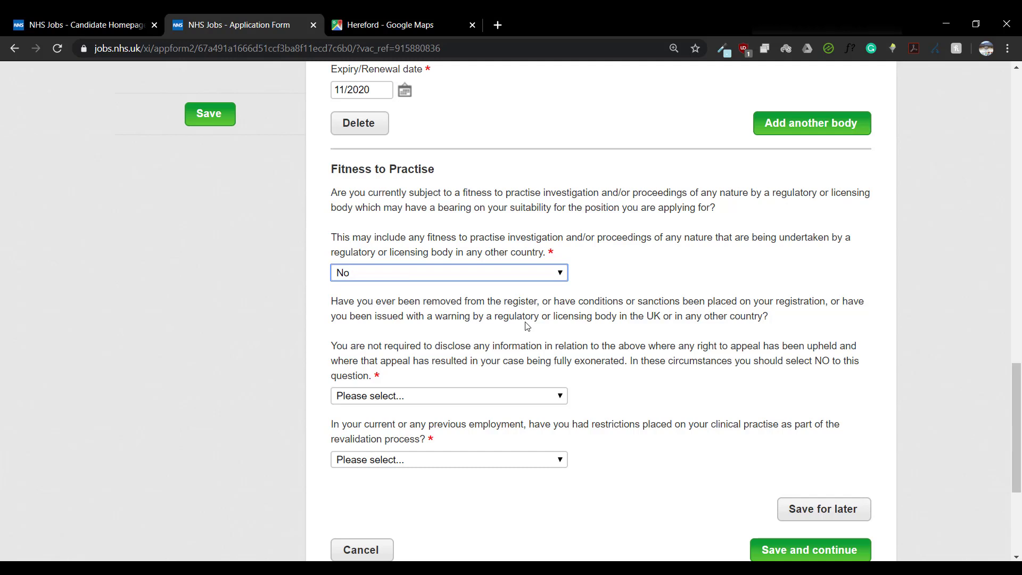
{"action": "mouse_move", "coordinate": [532, 398]}
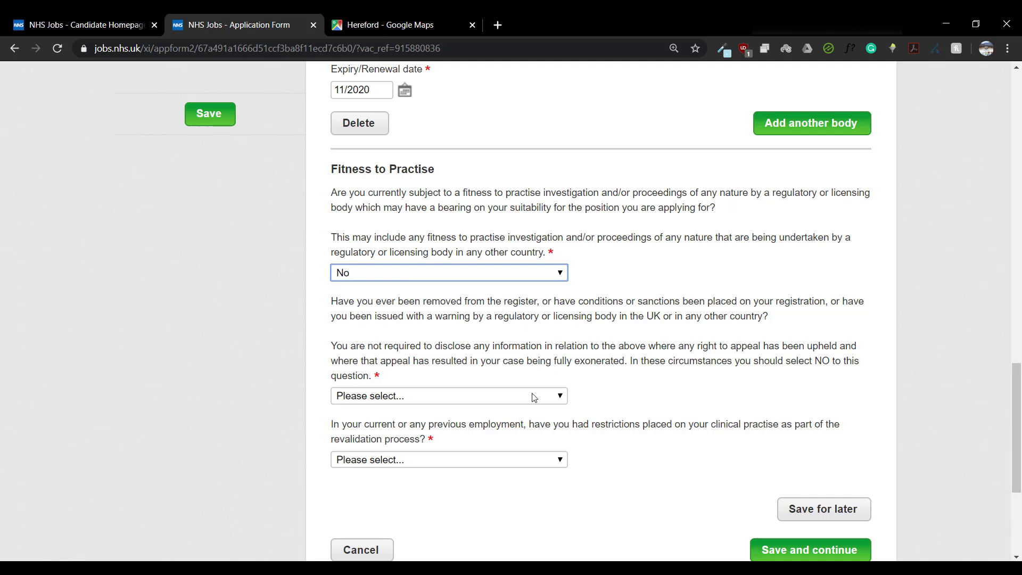
{"action": "left_click", "coordinate": [448, 395]}
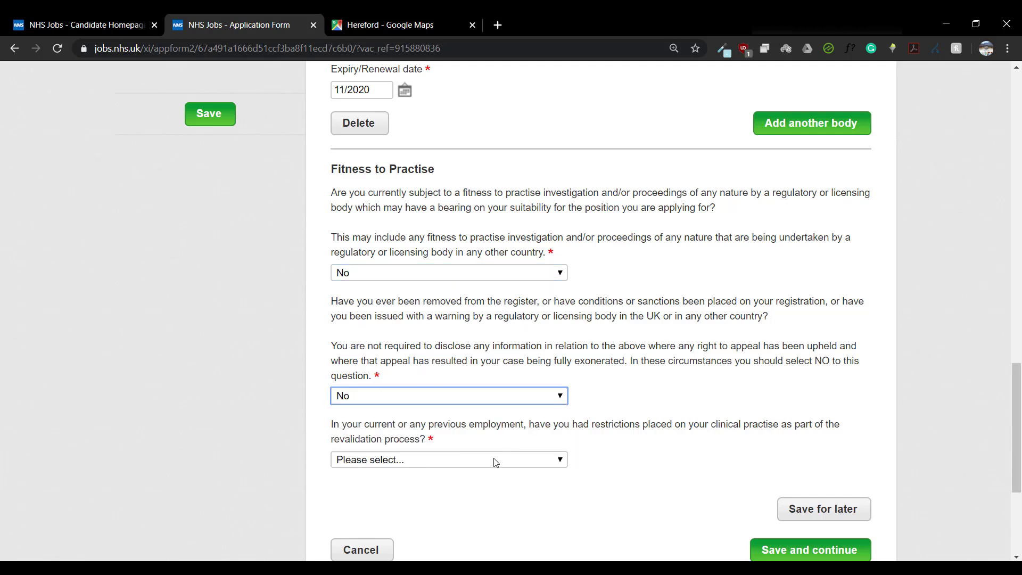
{"action": "mouse_move", "coordinate": [573, 458]}
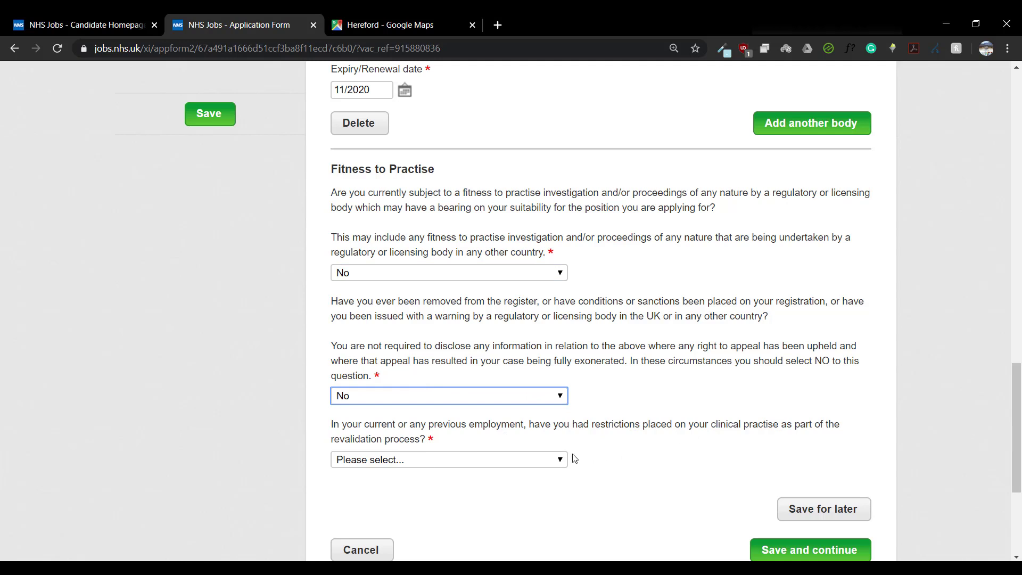
{"action": "left_click", "coordinate": [448, 459]}
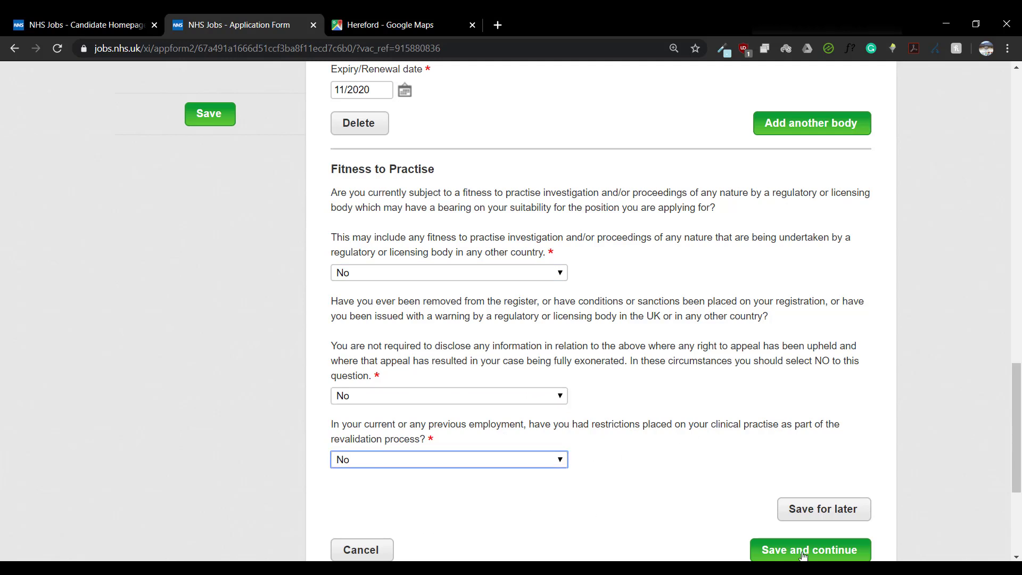
{"action": "left_click", "coordinate": [810, 550]}
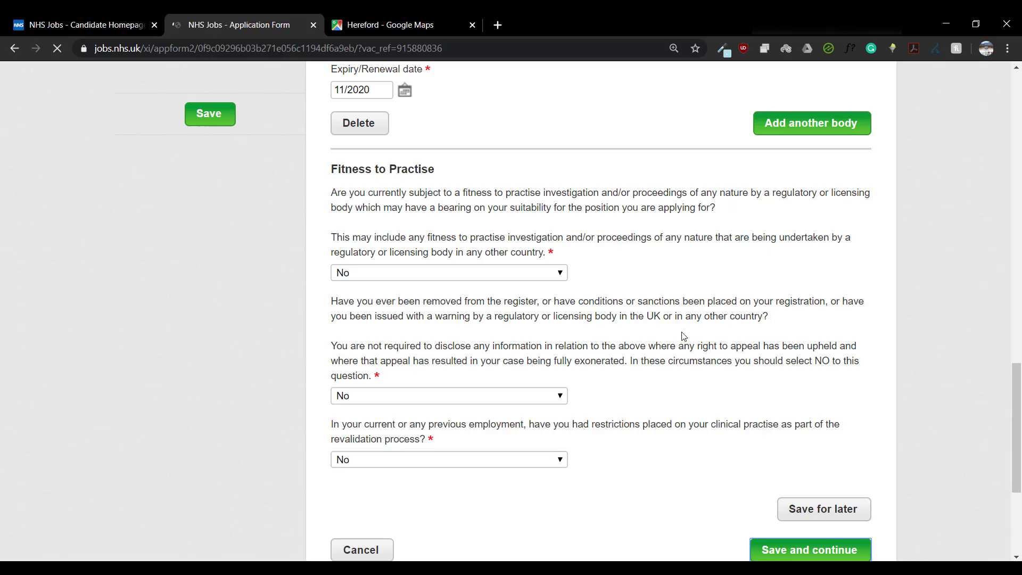
Review the employment history entries down to the internship's salary field
{"action": "left_click", "coordinate": [810, 549]}
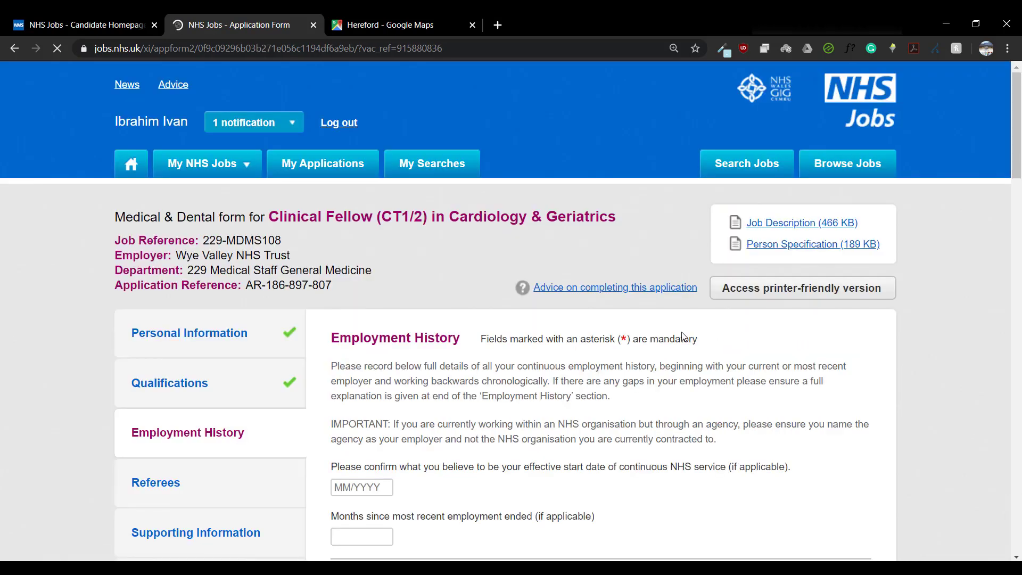
{"action": "scroll", "scroll_direction": "down", "scroll_amount": 3}
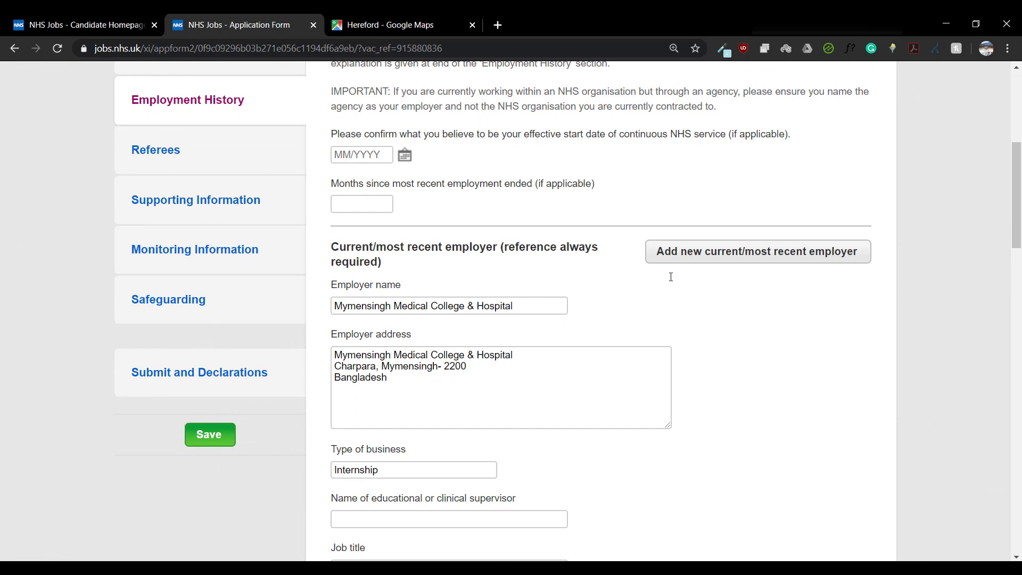
{"action": "scroll", "scroll_direction": "down", "scroll_amount": 3}
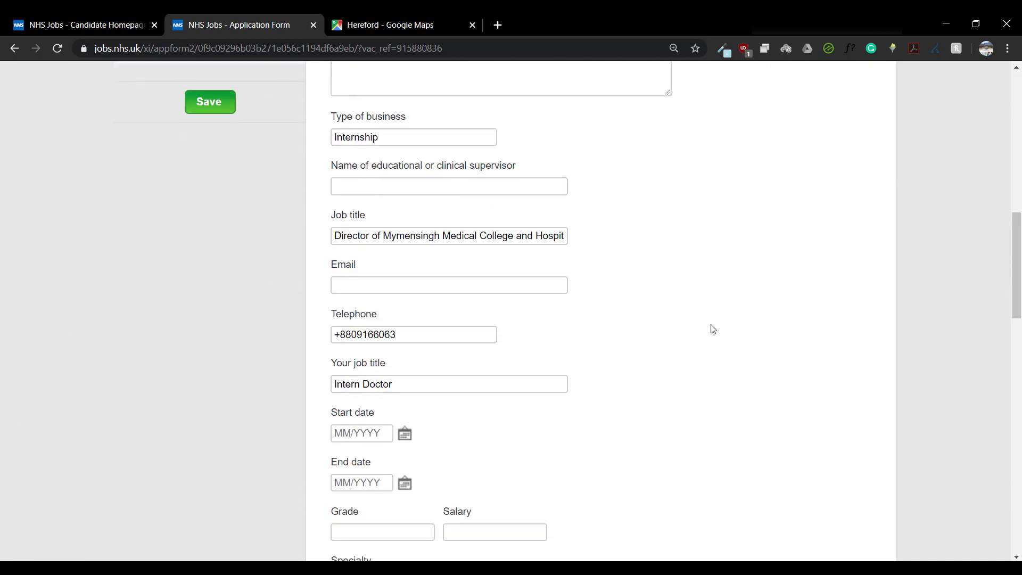
{"action": "scroll", "scroll_direction": "down", "scroll_amount": 3}
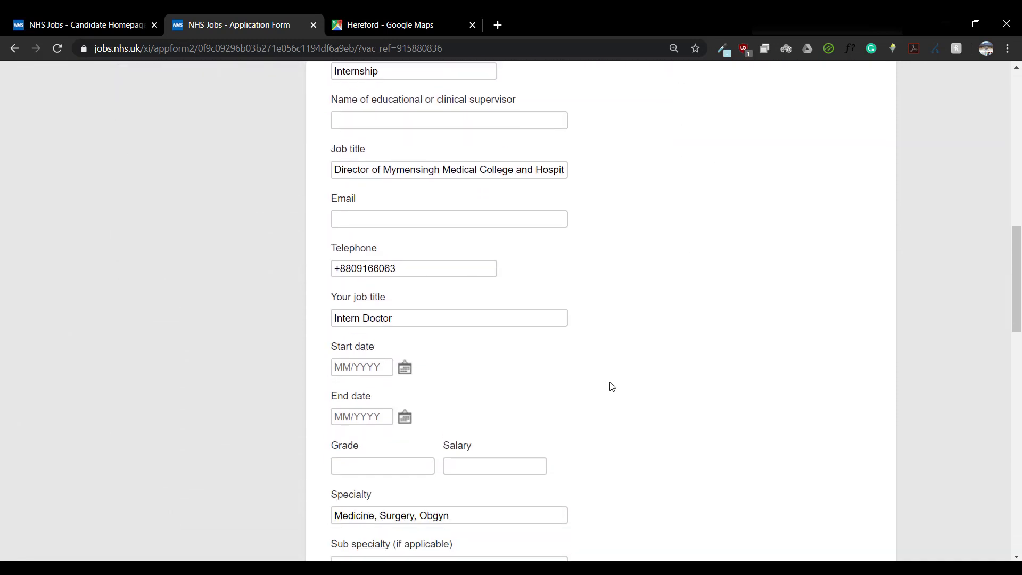
{"action": "scroll", "scroll_direction": "down", "scroll_amount": 3}
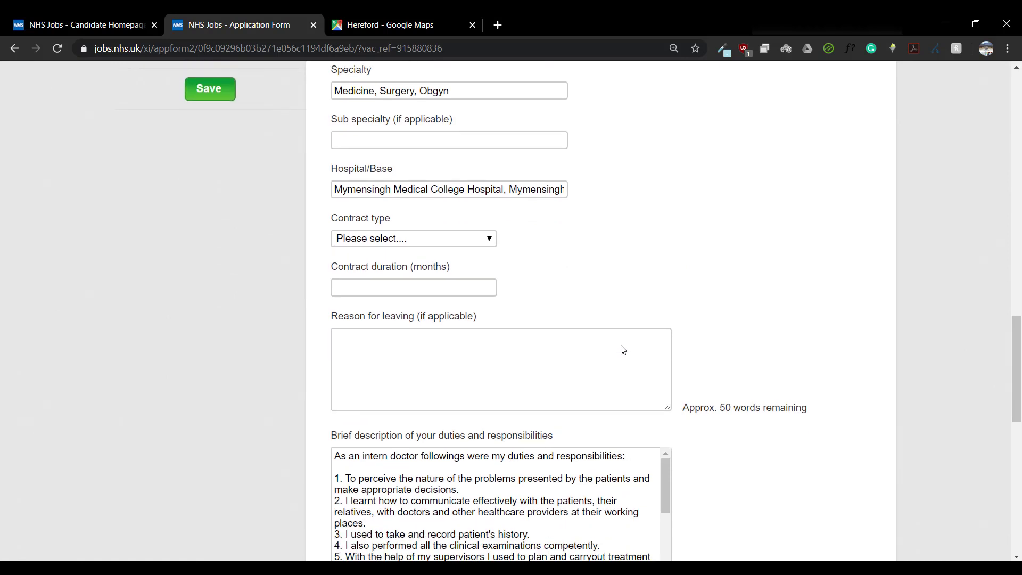
{"action": "scroll", "scroll_direction": "down", "scroll_amount": 3}
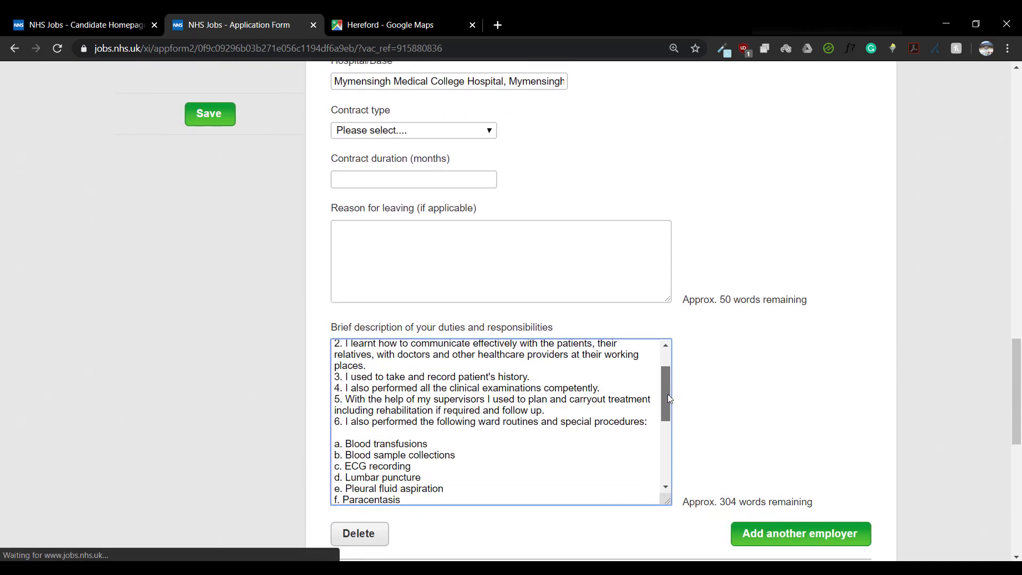
{"action": "scroll", "scroll_direction": "down", "scroll_amount": 3}
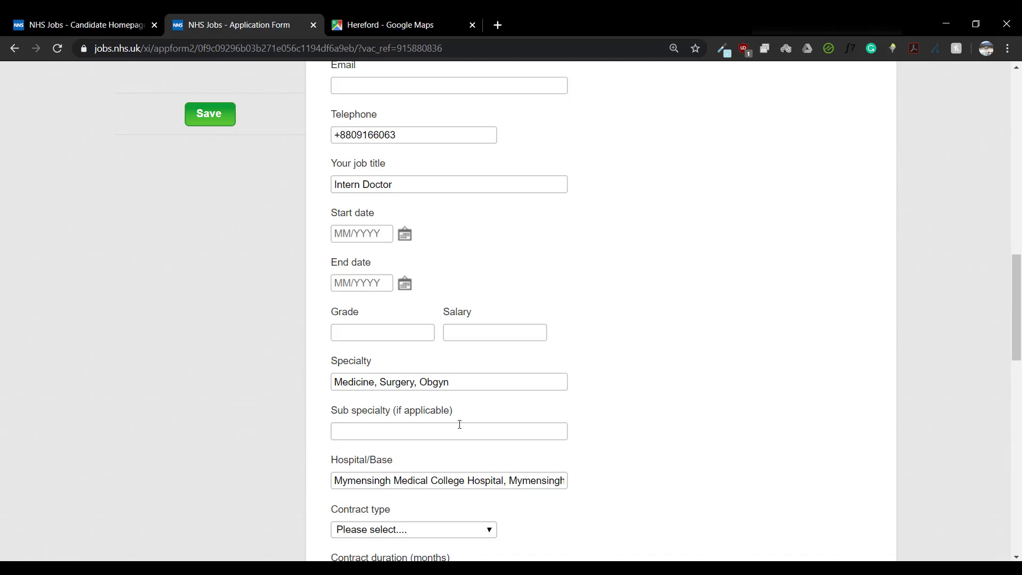
{"action": "left_click", "coordinate": [494, 332]}
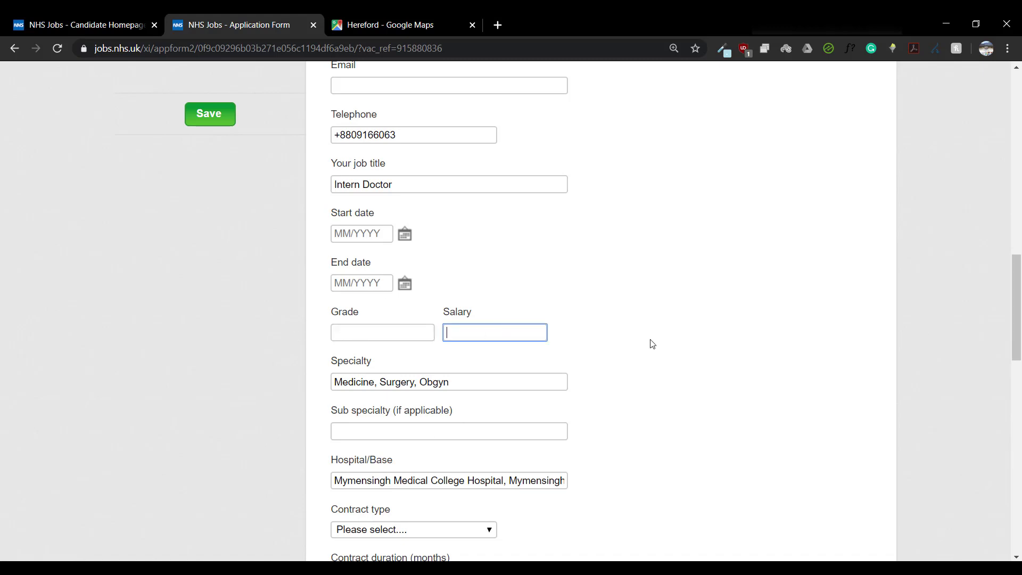
Explain the May–October 2017 gap as PLAB preparation, then save and continue to Referees
{"action": "scroll", "scroll_direction": "up", "scroll_amount": 3}
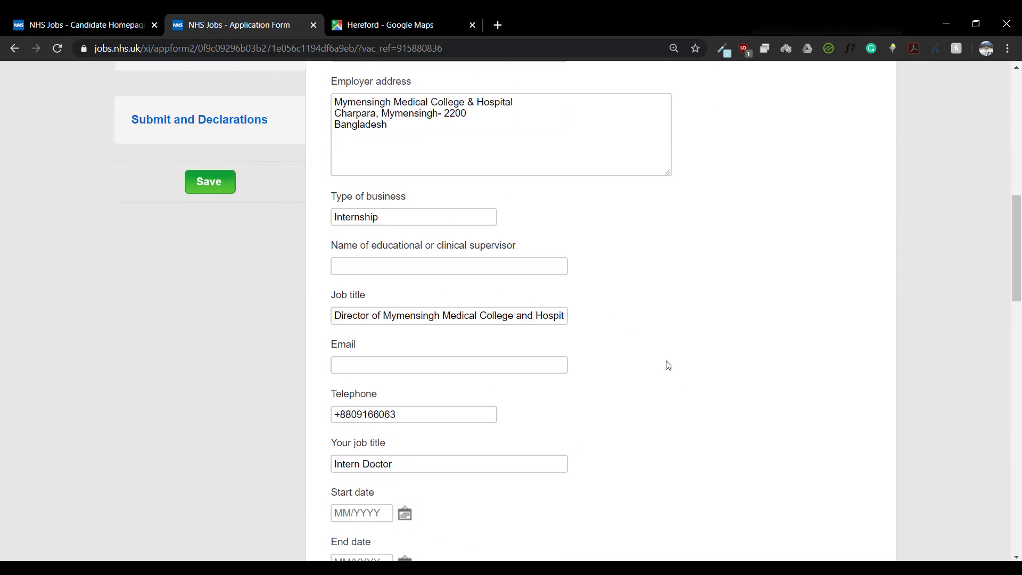
{"action": "scroll", "scroll_direction": "down", "scroll_amount": 3}
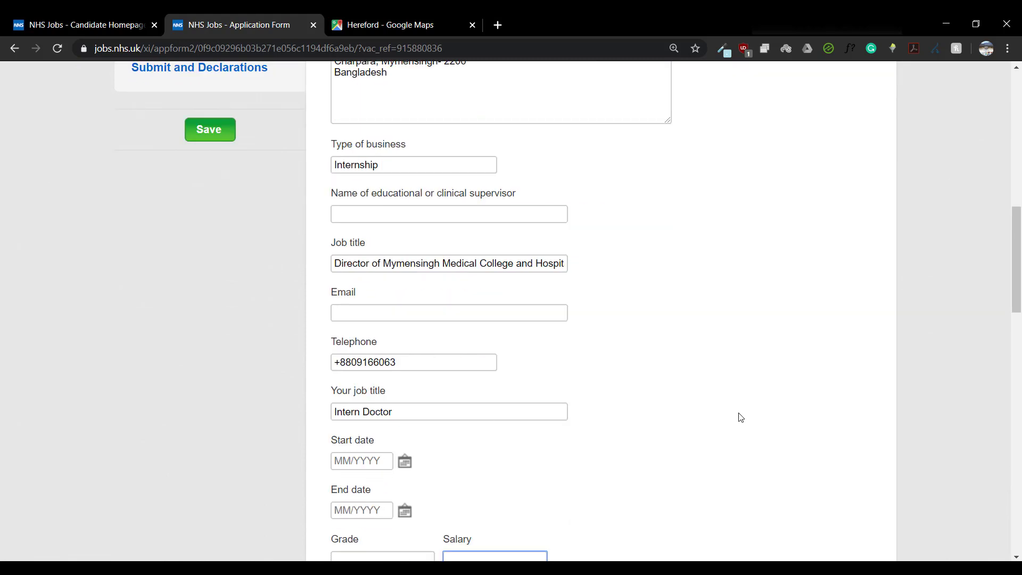
{"action": "scroll", "scroll_direction": "down", "scroll_amount": 3}
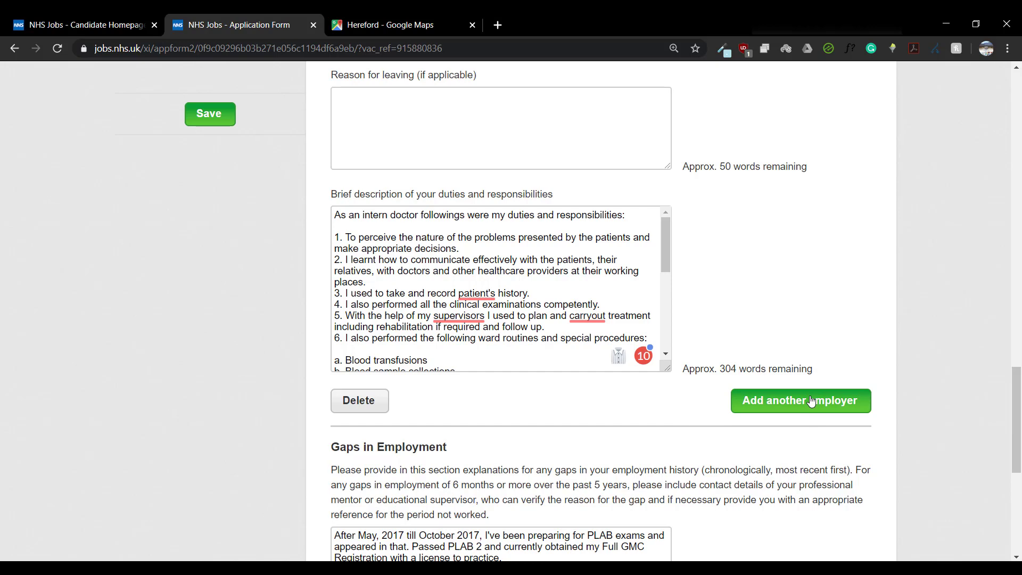
{"action": "scroll", "scroll_direction": "down", "scroll_amount": 3}
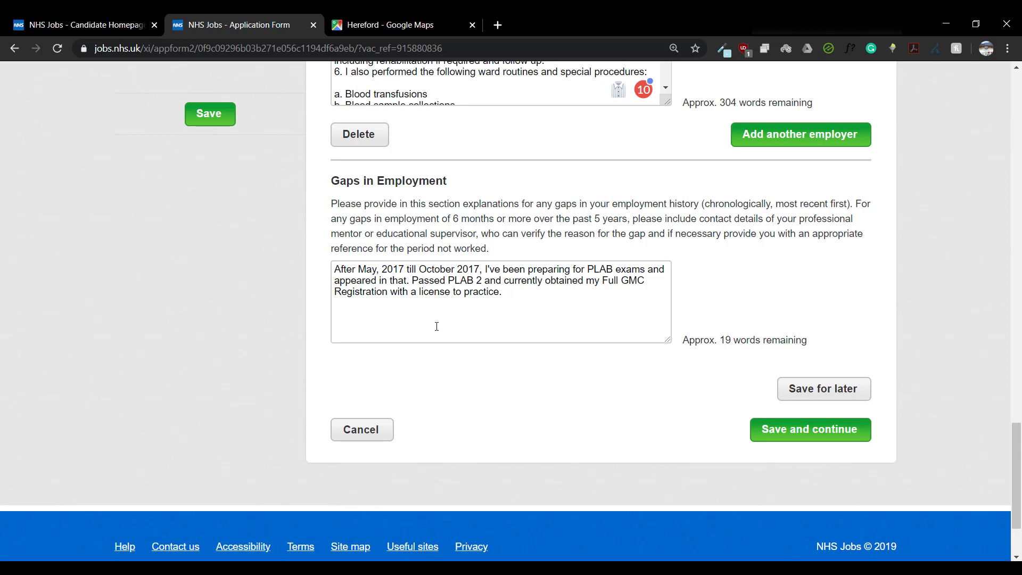
{"action": "mouse_move", "coordinate": [474, 359]}
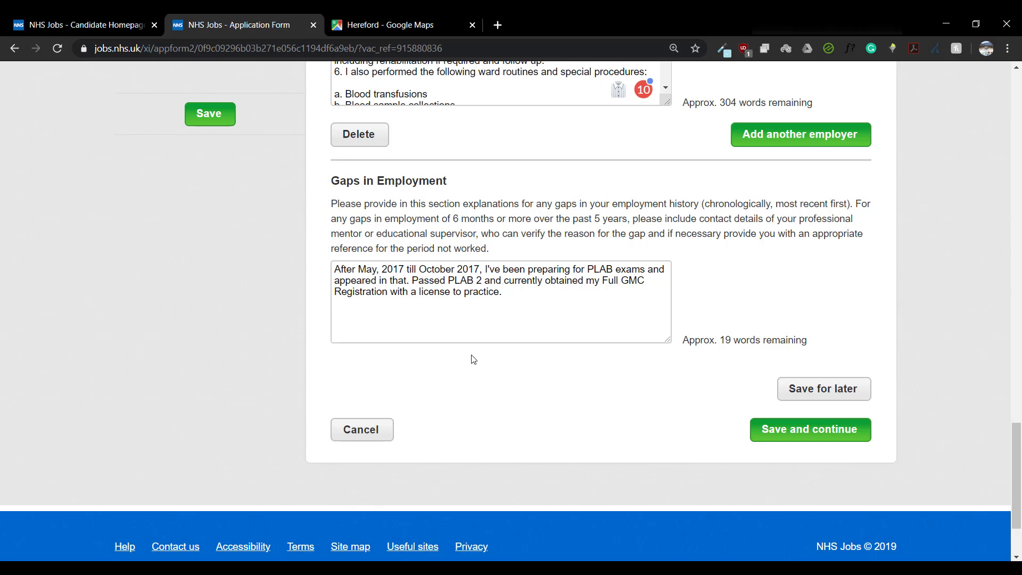
{"action": "mouse_move", "coordinate": [704, 394]}
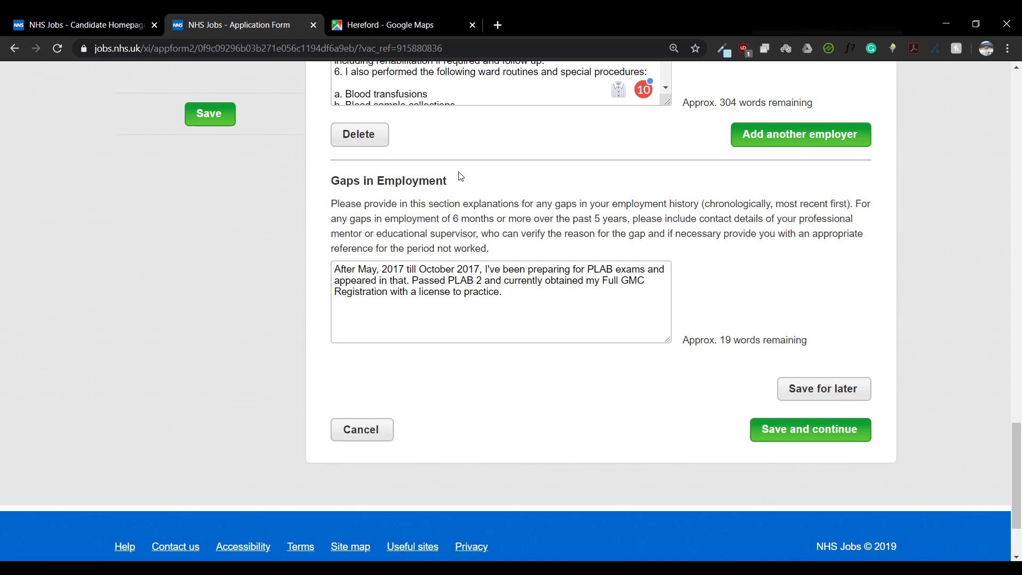
{"action": "left_click", "coordinate": [809, 429]}
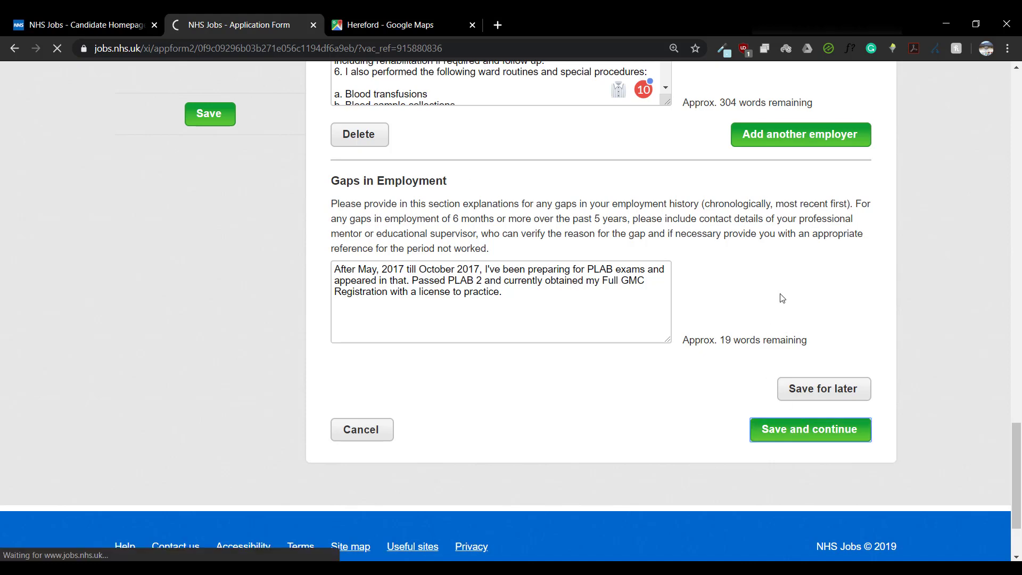
{"action": "left_click", "coordinate": [810, 429]}
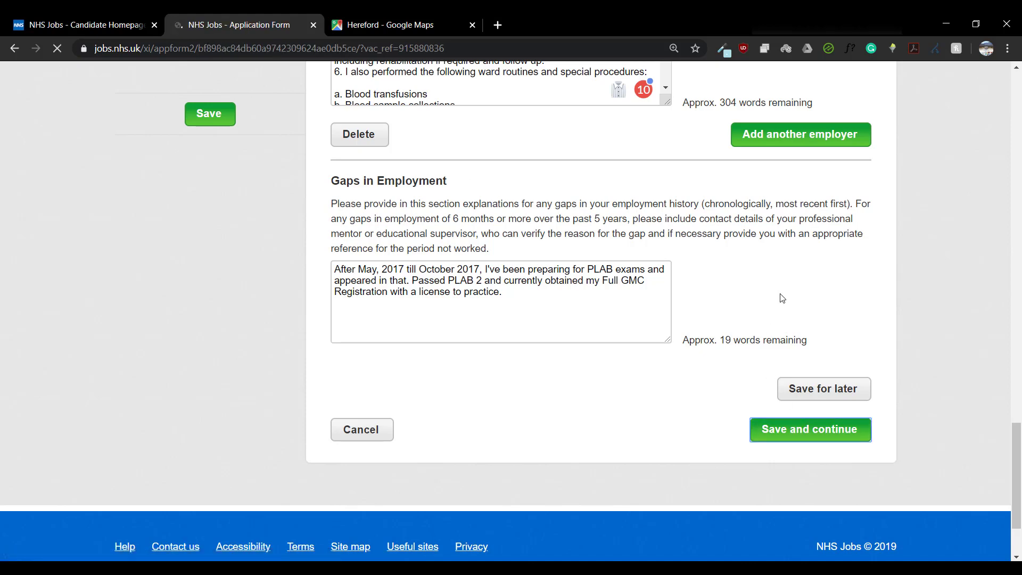
{"action": "left_click", "coordinate": [810, 429]}
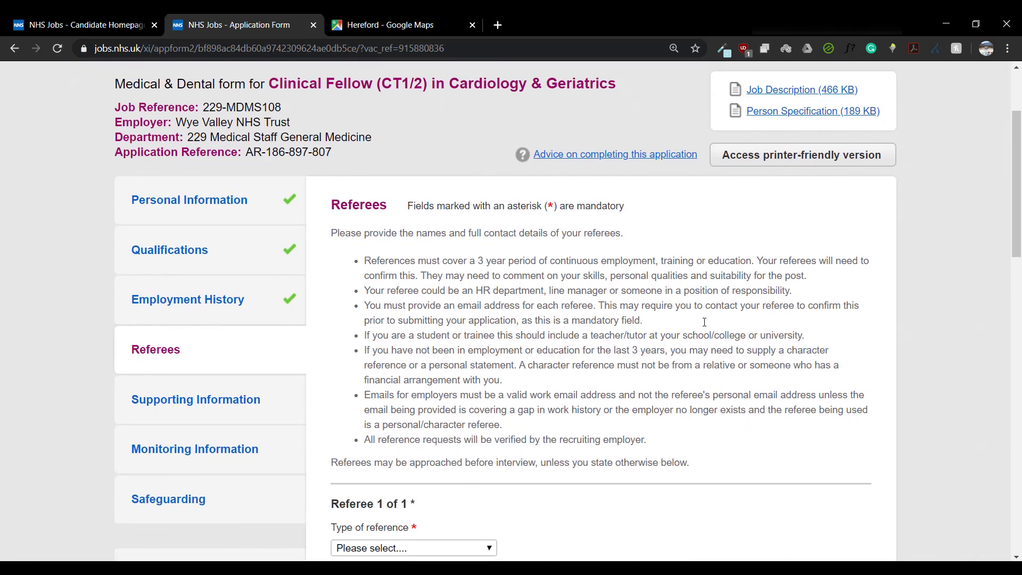
Set Referee 1's Type of reference to Previous Employer
{"action": "scroll", "scroll_direction": "down", "scroll_amount": 3}
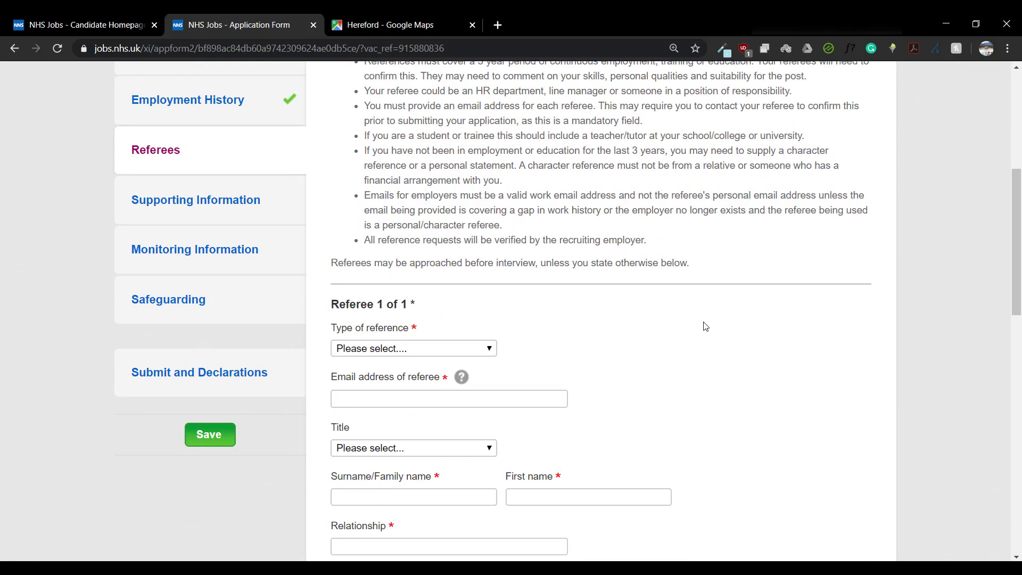
{"action": "scroll", "scroll_direction": "down", "scroll_amount": 3}
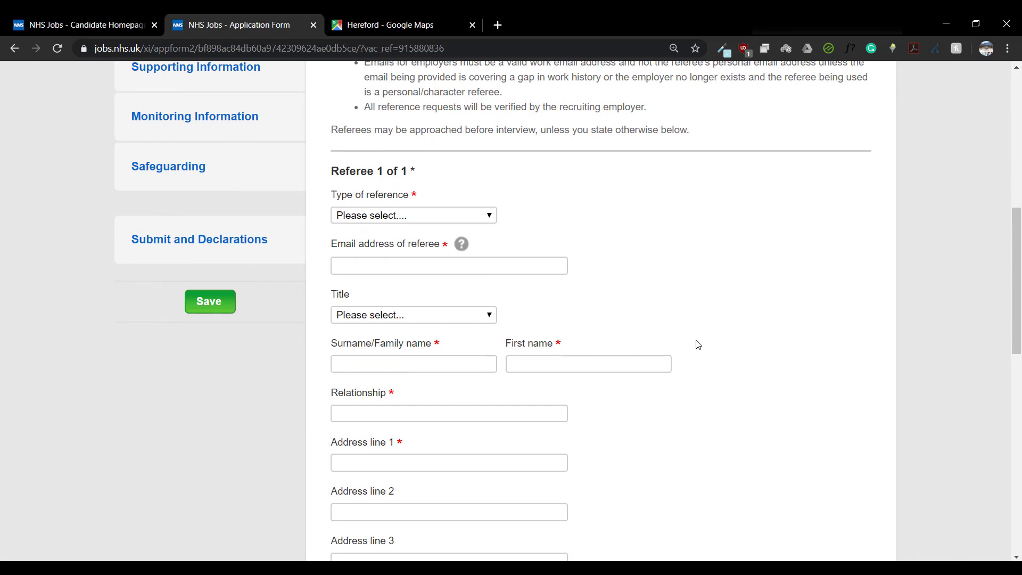
{"action": "left_click", "coordinate": [413, 215]}
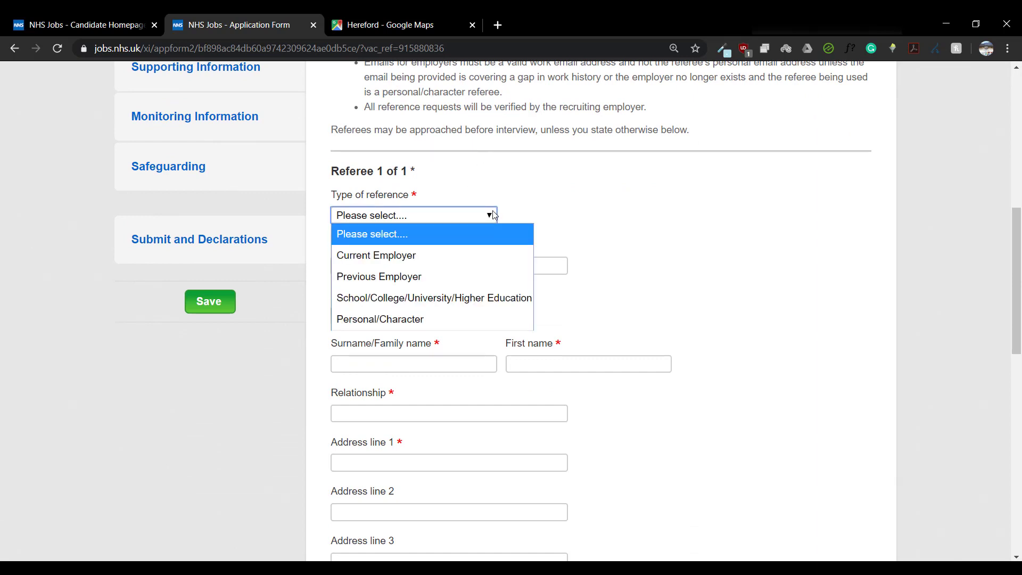
{"action": "left_click", "coordinate": [378, 276]}
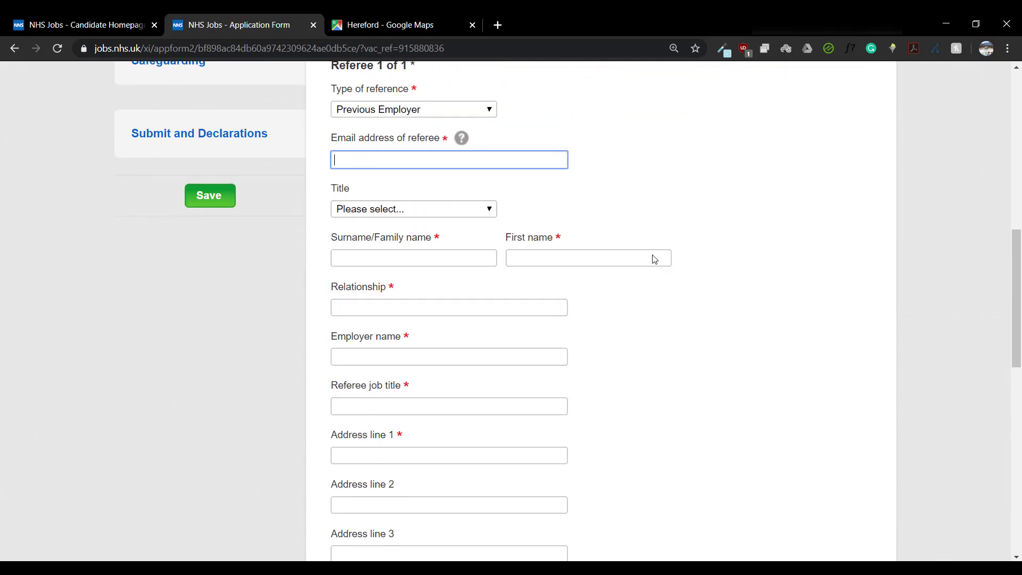
{"action": "scroll", "scroll_direction": "down", "scroll_amount": 3}
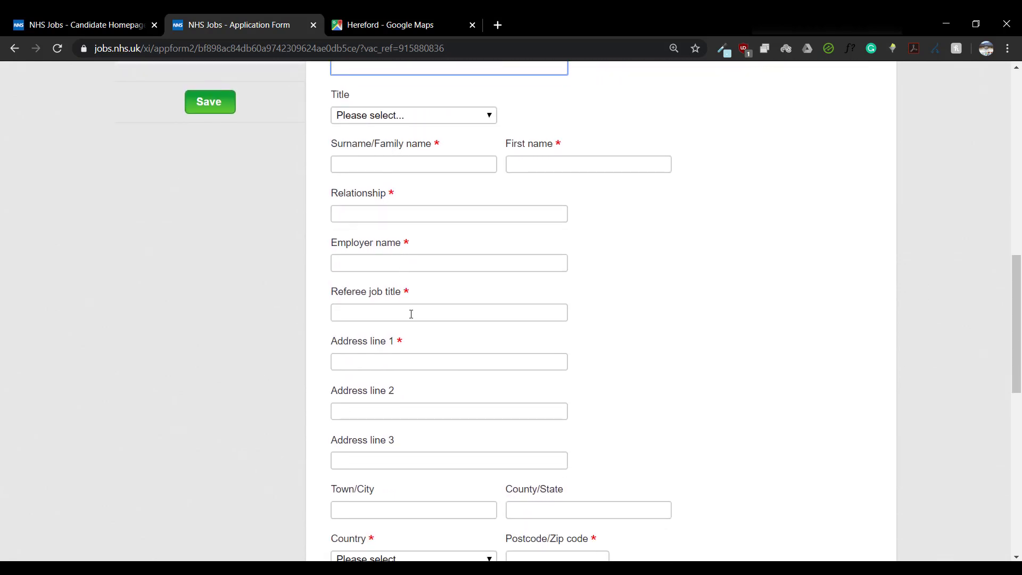
{"action": "scroll", "scroll_direction": "down", "scroll_amount": 3}
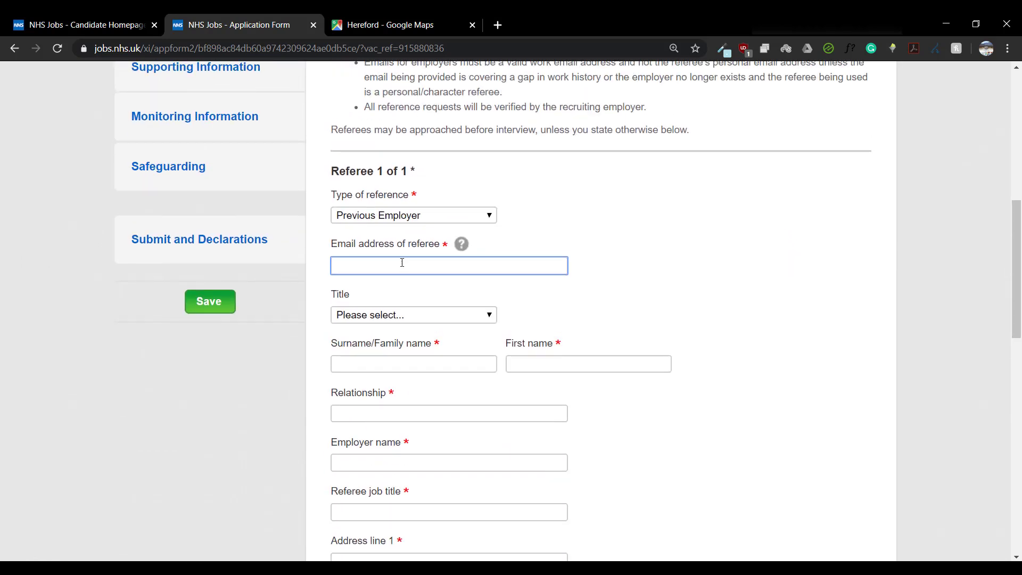
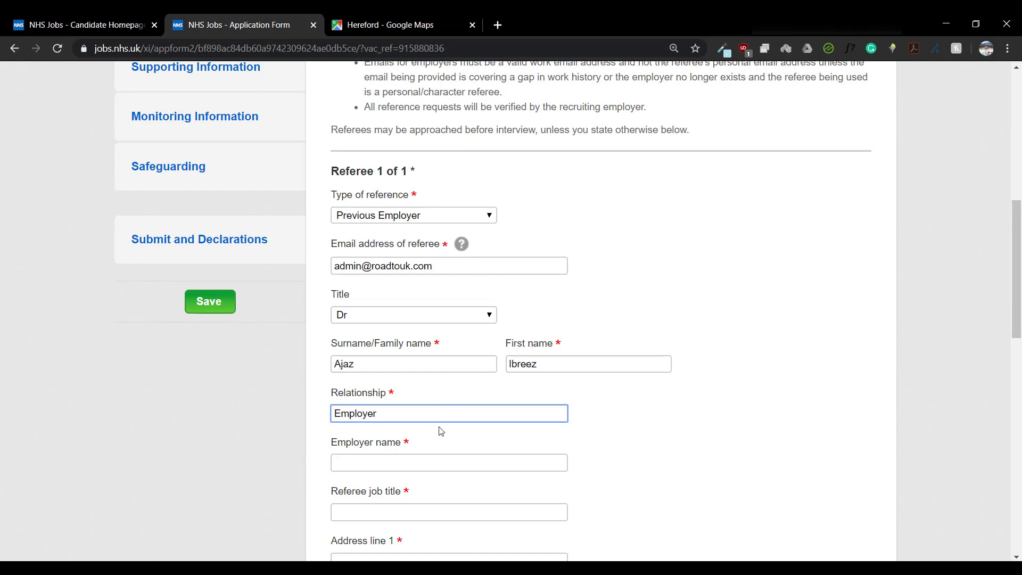
{"action": "type", "text": "Road TO"}
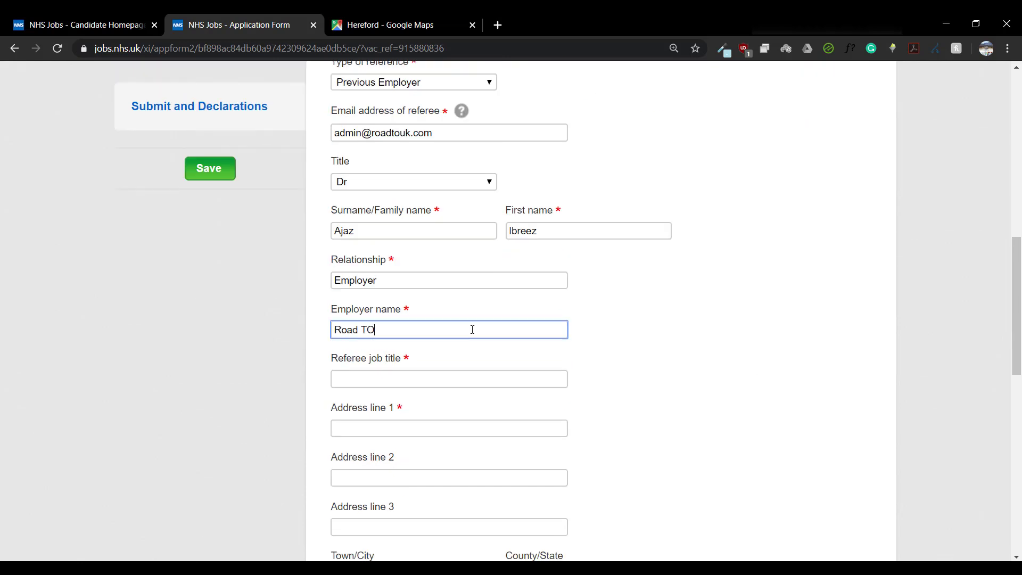
{"action": "type", "text": "Managing"}
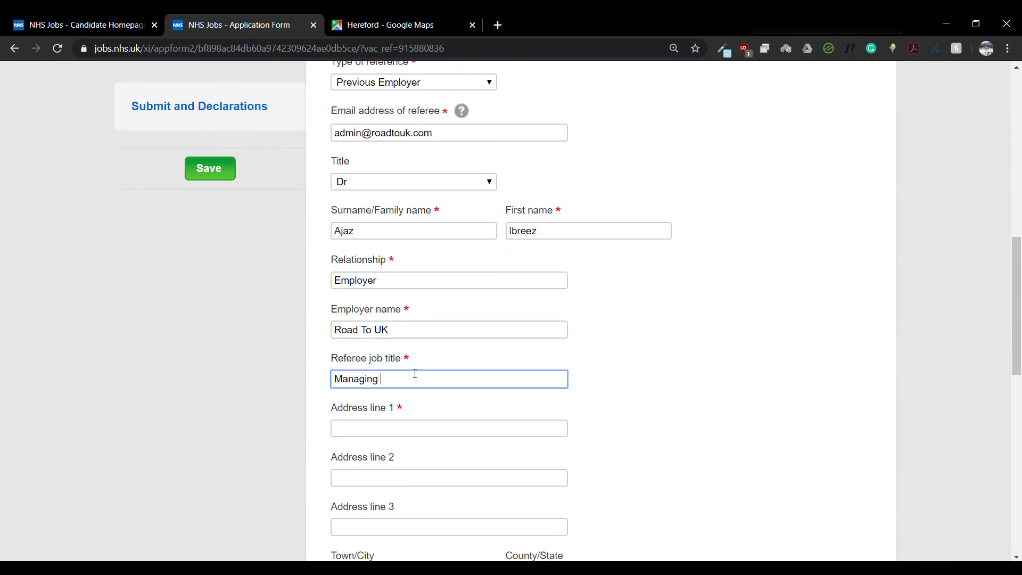
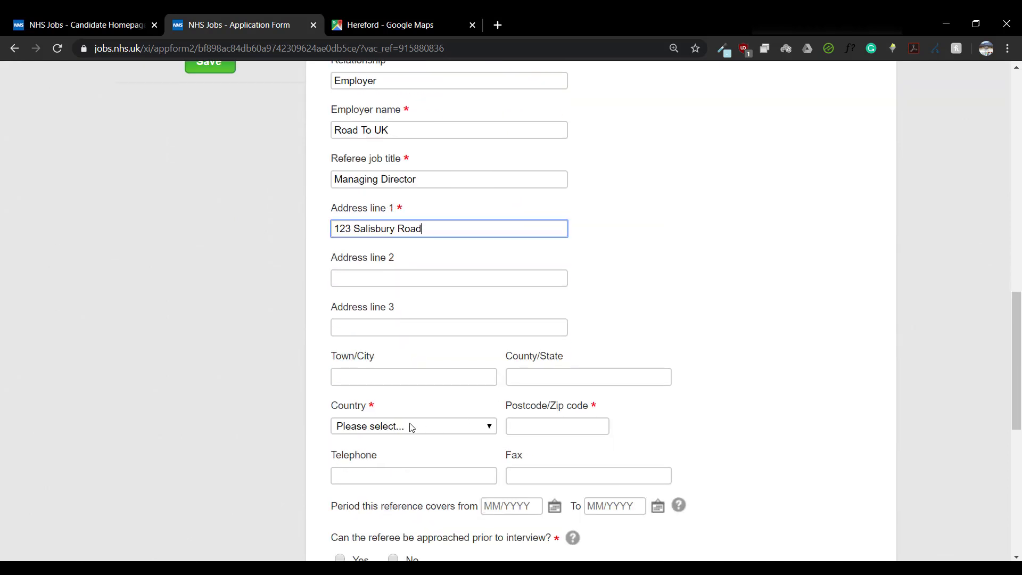
{"action": "type", "text": "IG11 9XU"}
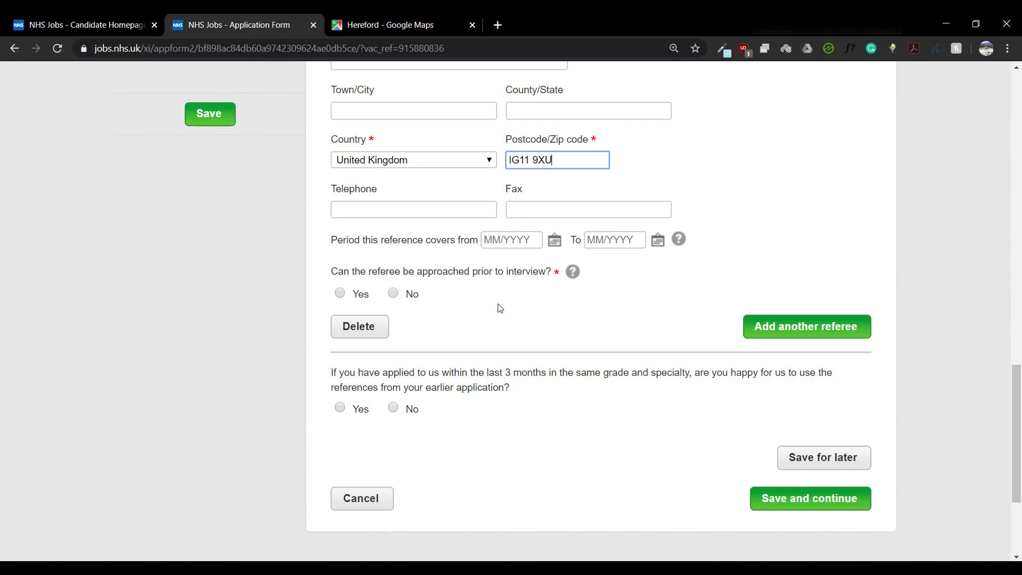
{"action": "mouse_move", "coordinate": [588, 276]}
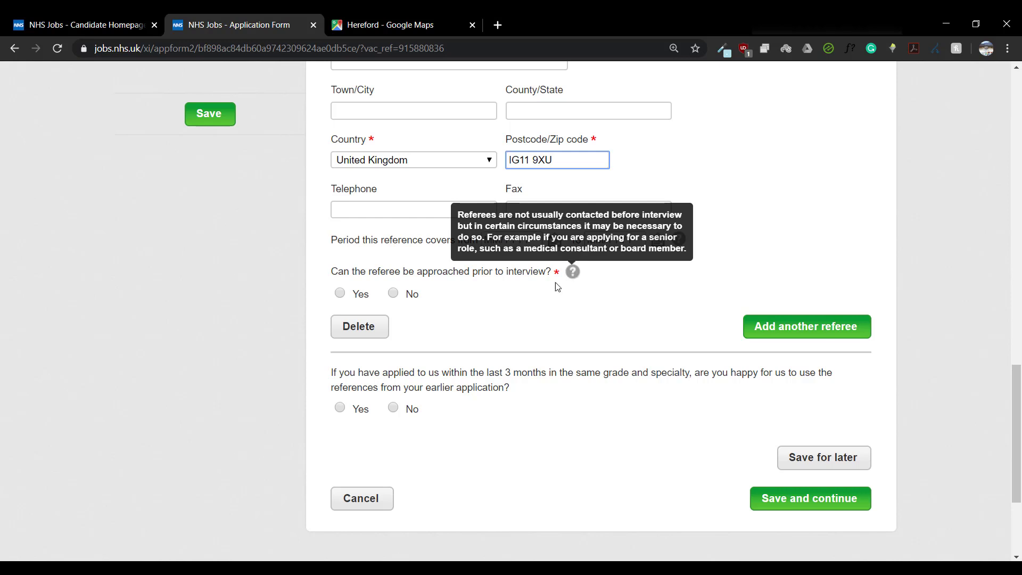
{"action": "mouse_move", "coordinate": [464, 319]}
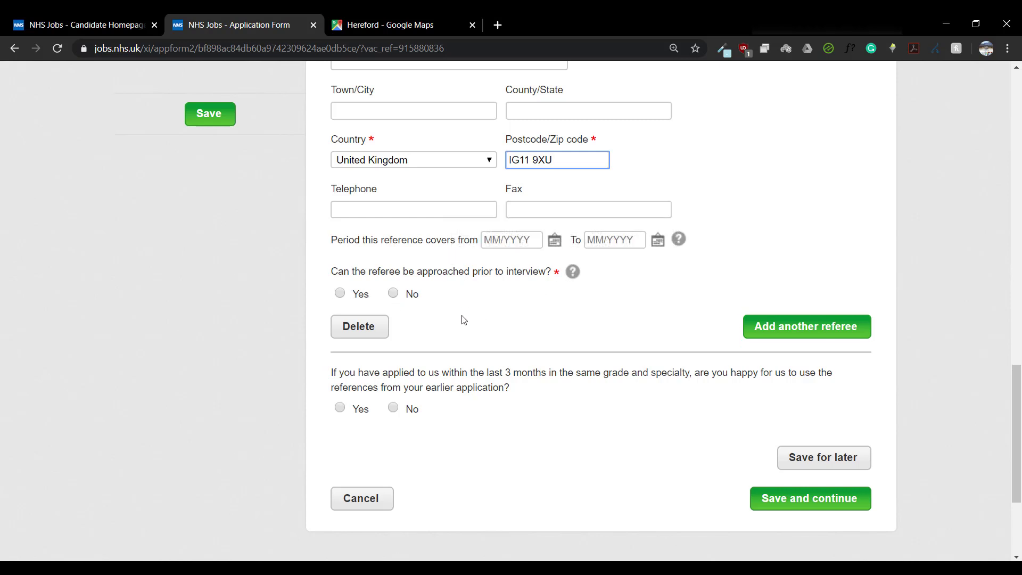
{"action": "mouse_move", "coordinate": [450, 342]}
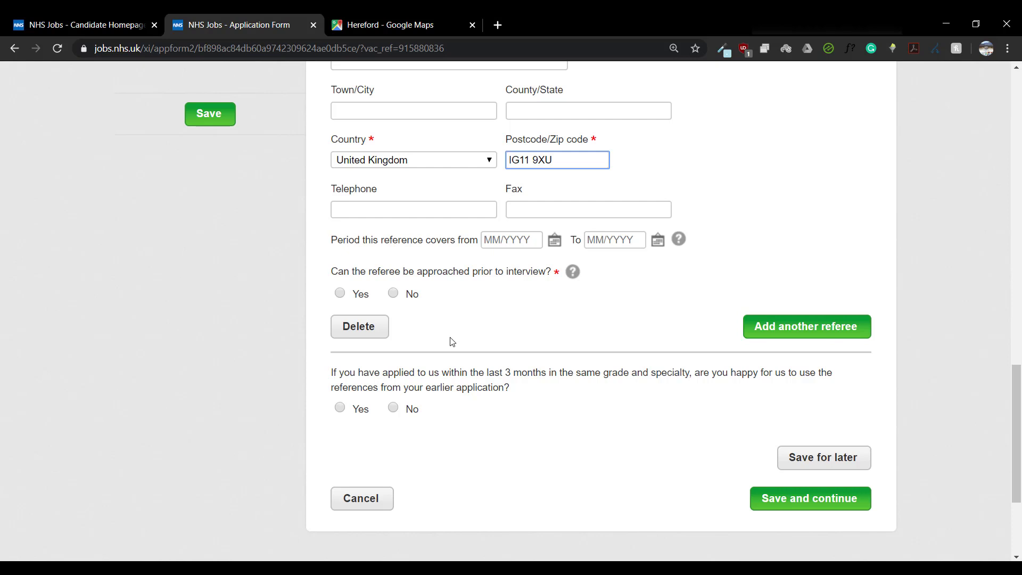
Answer No to contacting the referee before interview and save the referees
{"action": "left_click", "coordinate": [551, 159]}
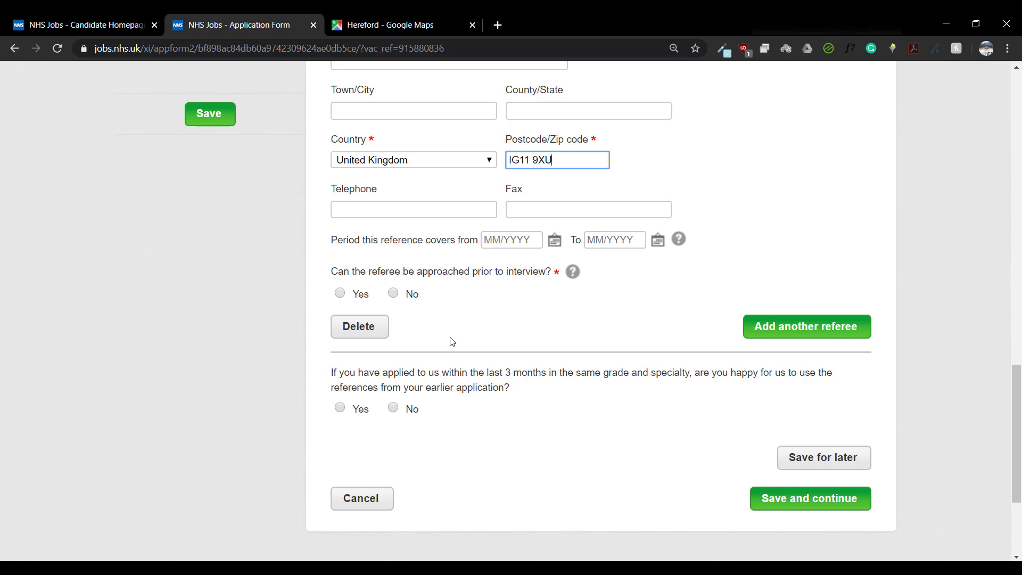
{"action": "left_click", "coordinate": [392, 293]}
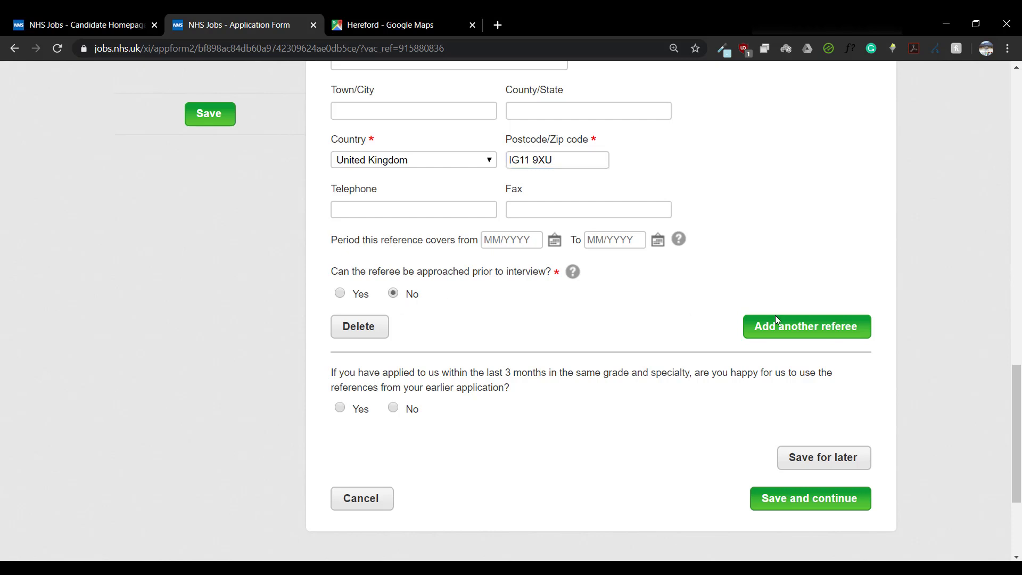
{"action": "left_click", "coordinate": [810, 499]}
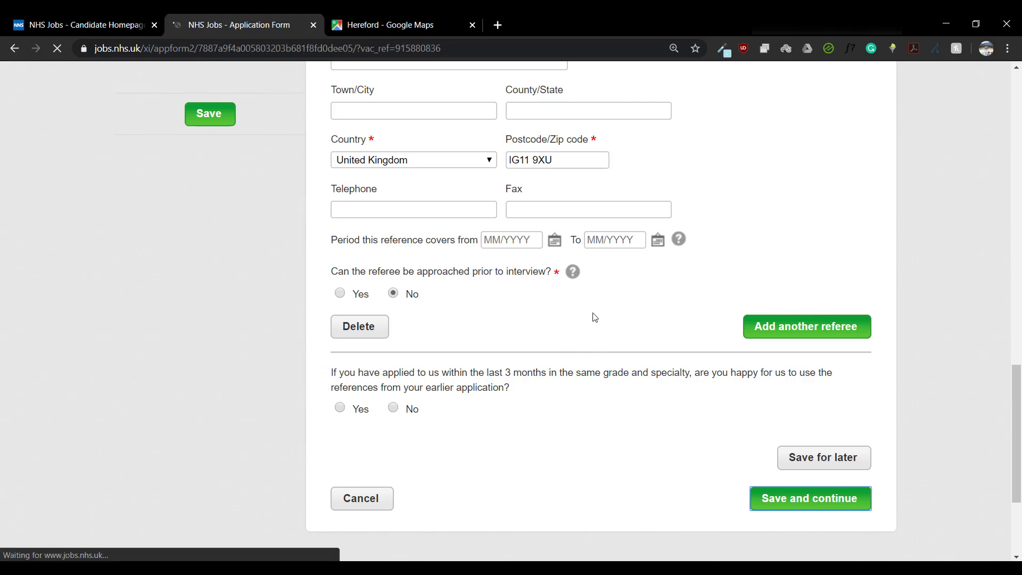
Review the Declaration of Practical Experience table of procedures and counts in Supporting Information
{"action": "left_click", "coordinate": [810, 498]}
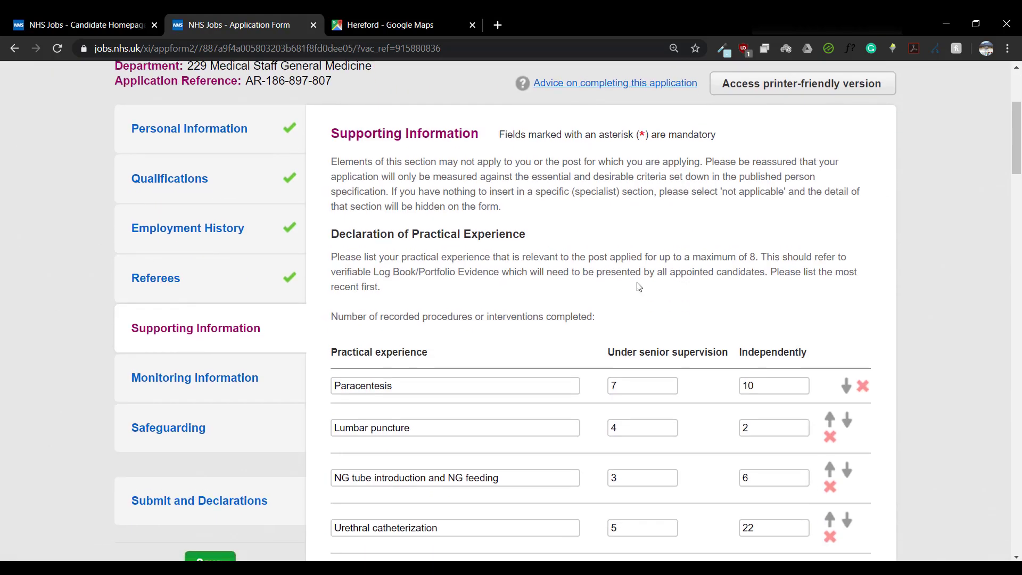
{"action": "scroll", "scroll_direction": "down", "scroll_amount": 3}
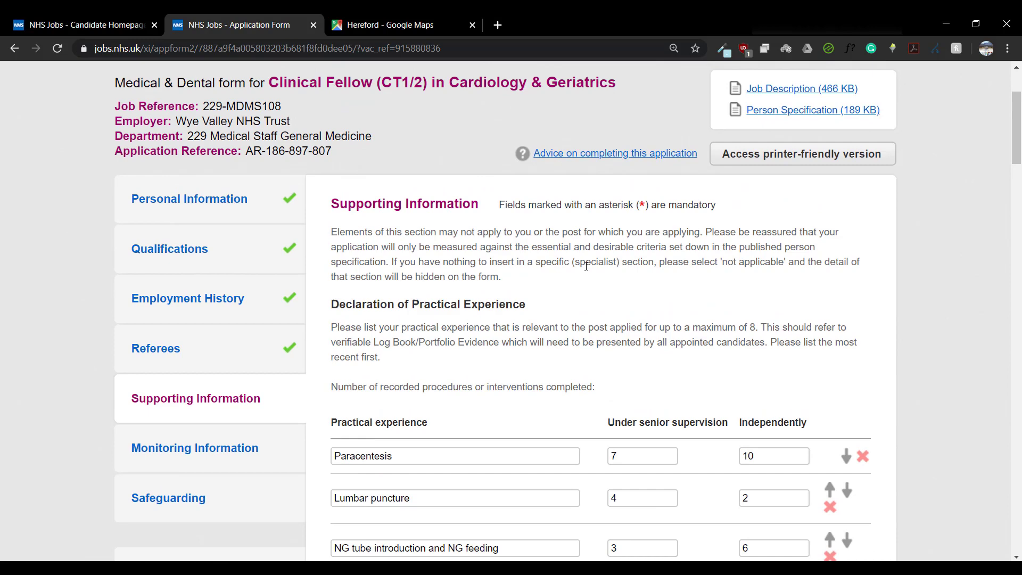
{"action": "scroll", "scroll_direction": "down", "scroll_amount": 3}
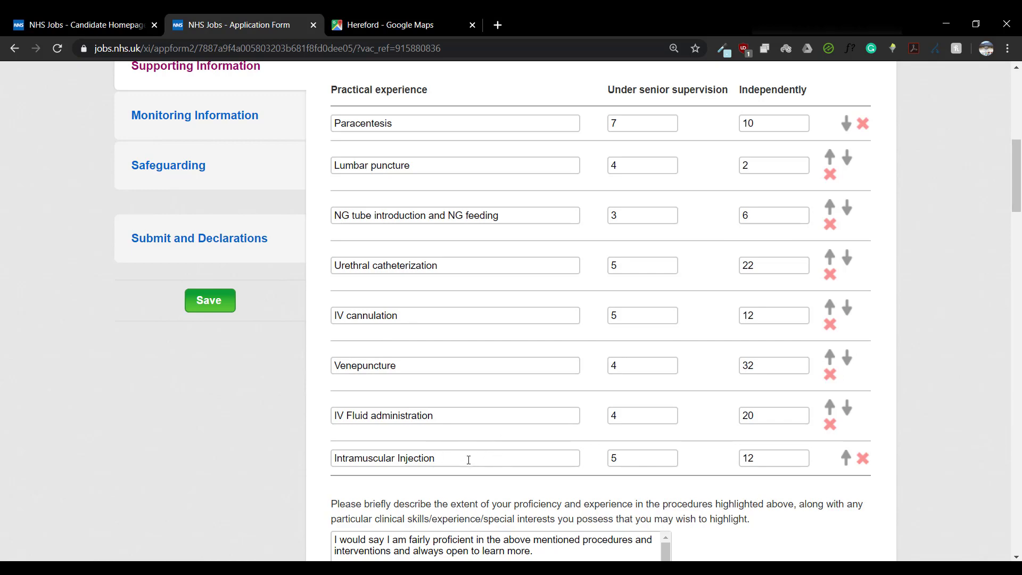
{"action": "mouse_move", "coordinate": [535, 355]}
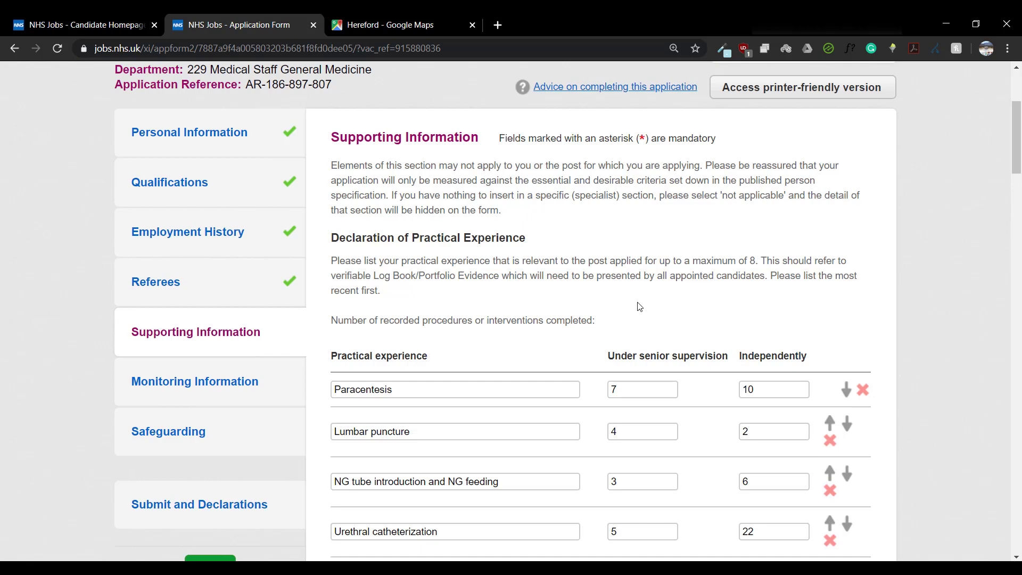
Review the development-needs and Teaching answers in Supporting Information
{"action": "scroll", "scroll_direction": "down", "scroll_amount": 3}
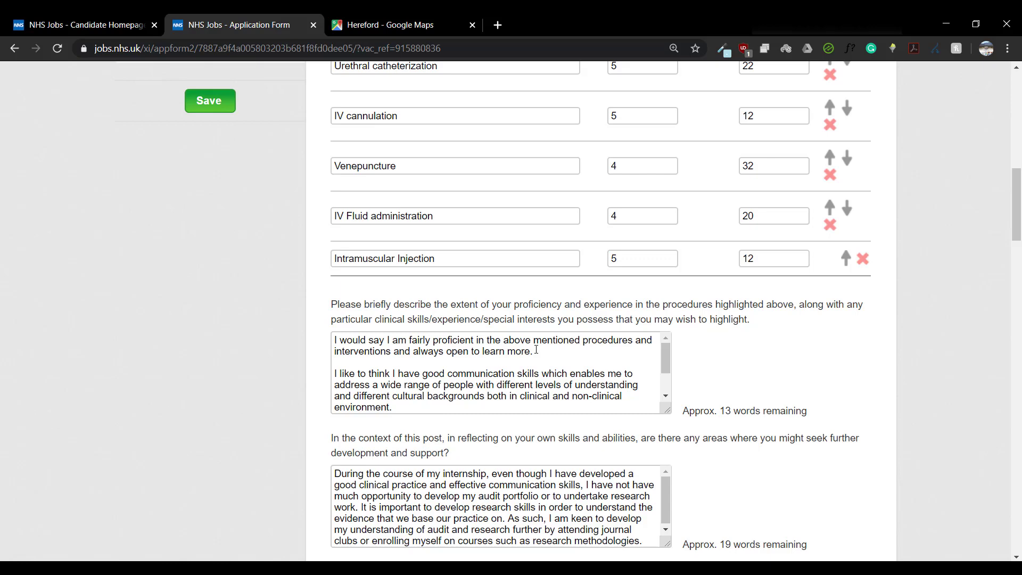
{"action": "scroll", "scroll_direction": "down", "scroll_amount": 3}
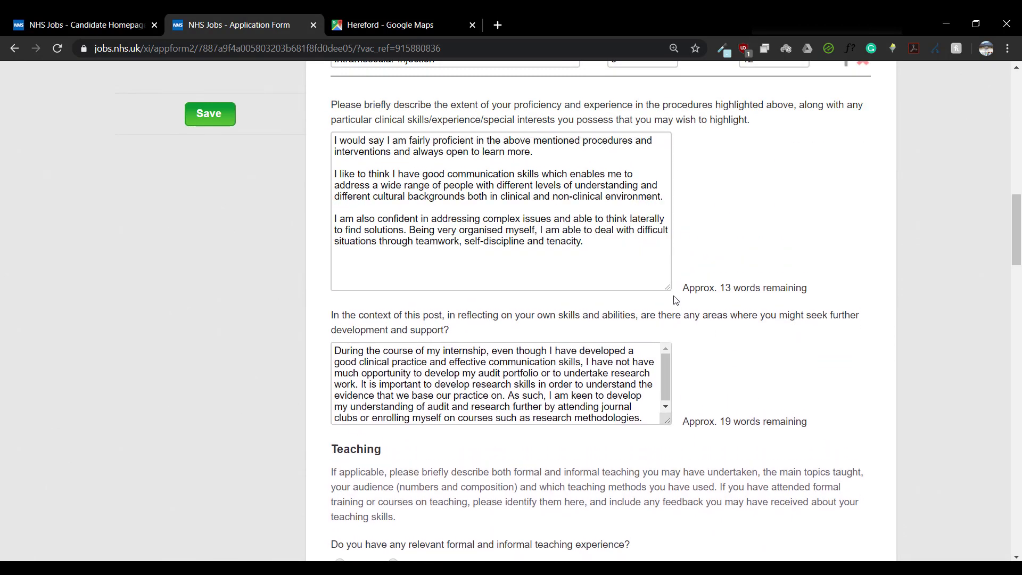
{"action": "scroll", "scroll_direction": "down", "scroll_amount": 3}
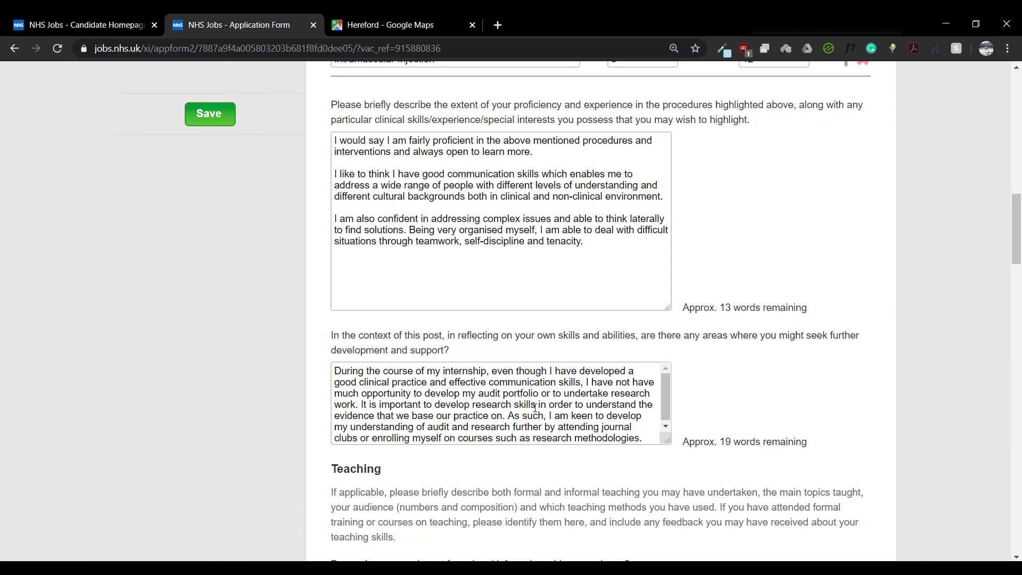
{"action": "scroll", "scroll_direction": "down", "scroll_amount": 3}
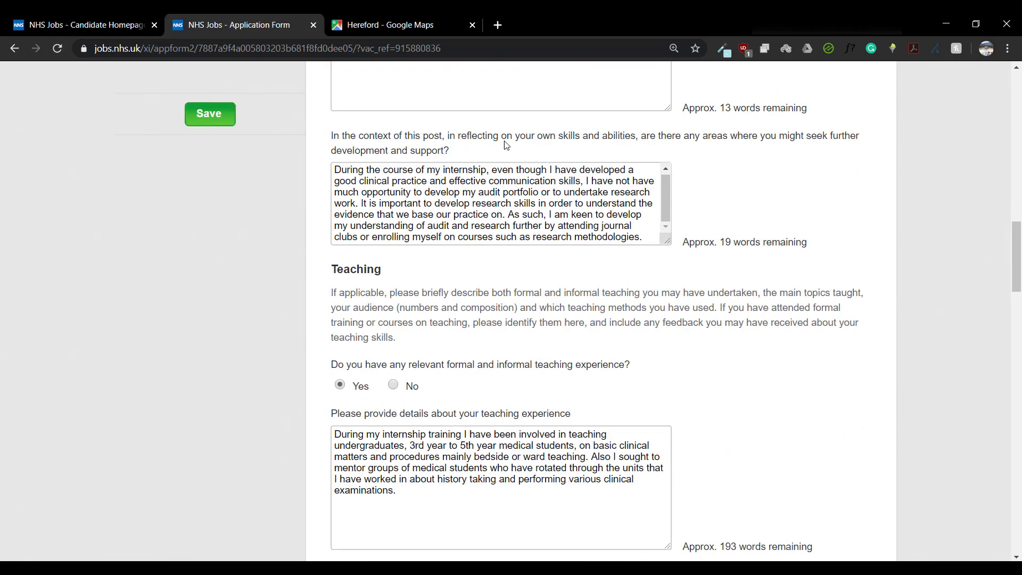
{"action": "mouse_move", "coordinate": [781, 145]}
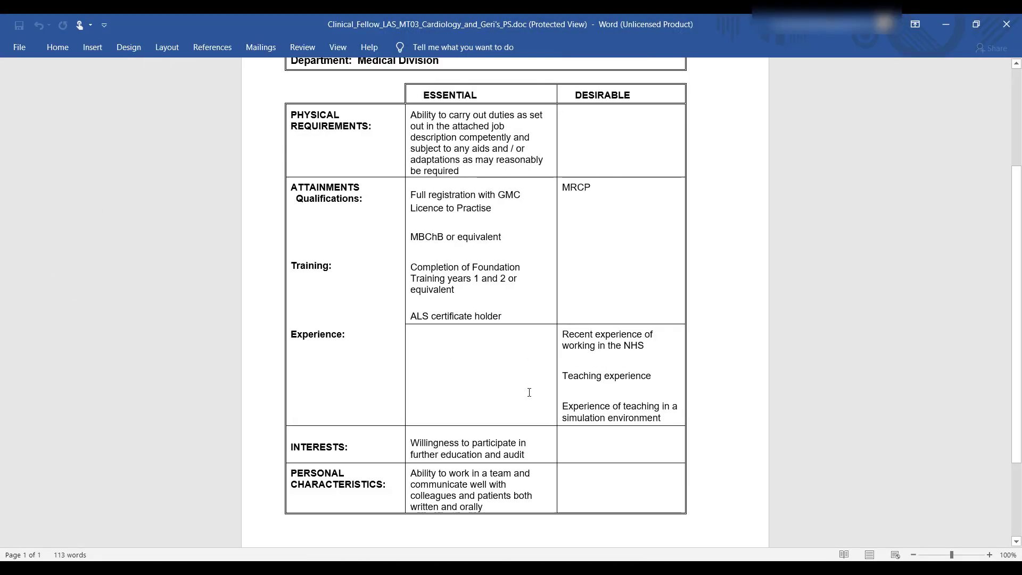
Read the person specification's essential and desirable criteria in Word, then recheck it from the taskbar
{"action": "scroll", "scroll_direction": "down", "scroll_amount": 3}
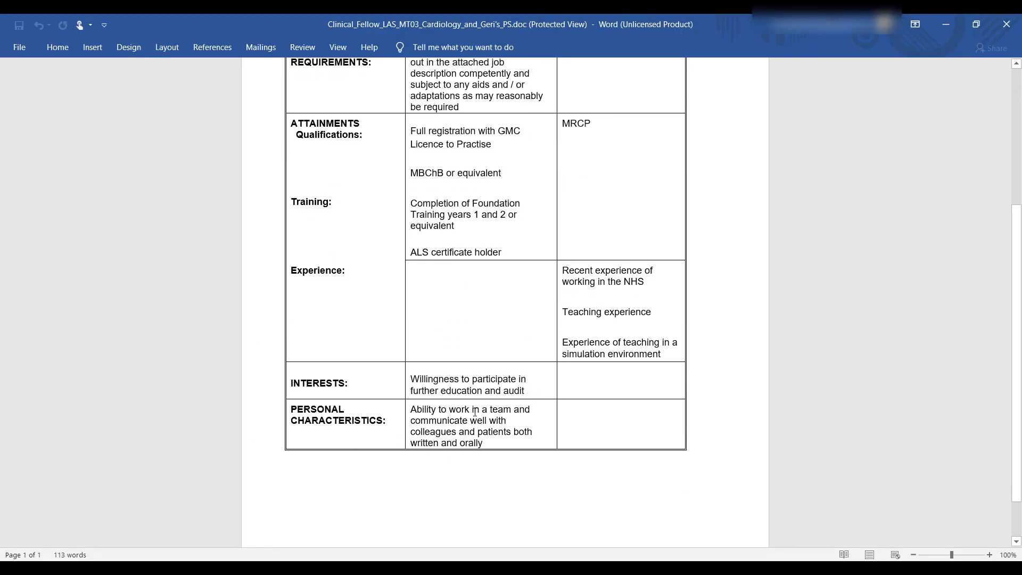
{"action": "left_click_drag", "start_coordinate": [409, 378], "coordinate": [508, 378]}
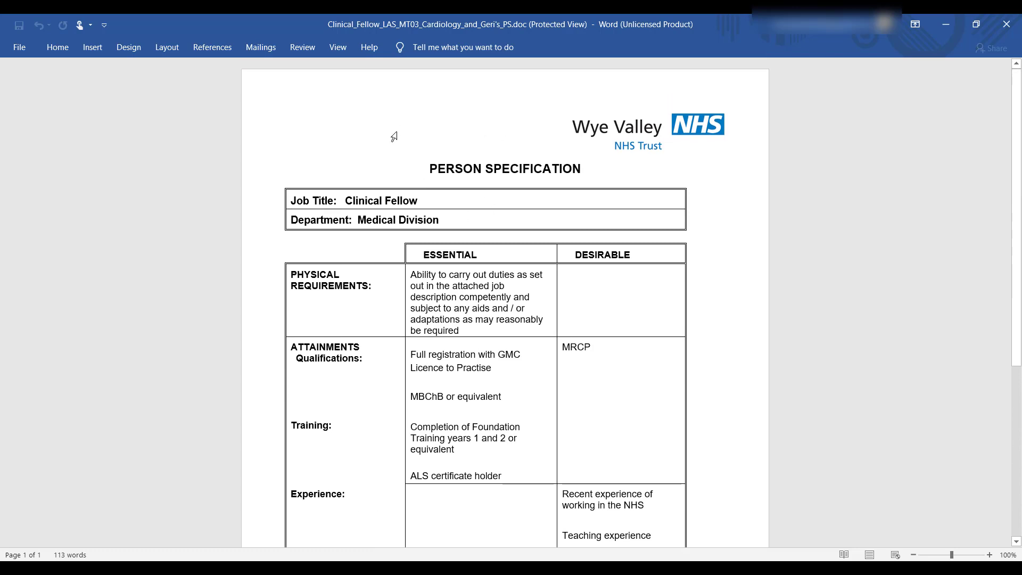
{"action": "scroll", "scroll_direction": "down", "scroll_amount": 3}
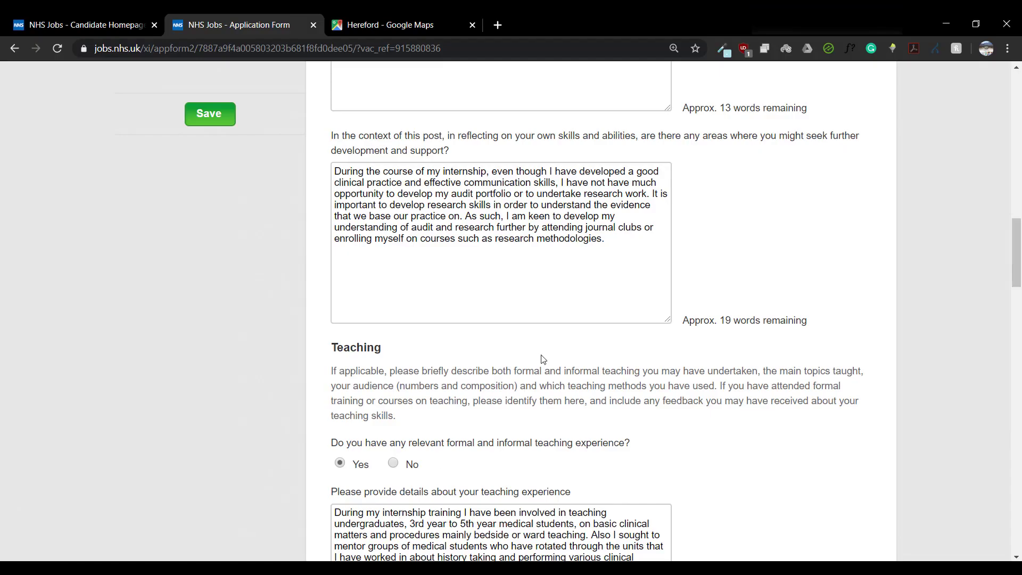
{"action": "mouse_move", "coordinate": [570, 287]}
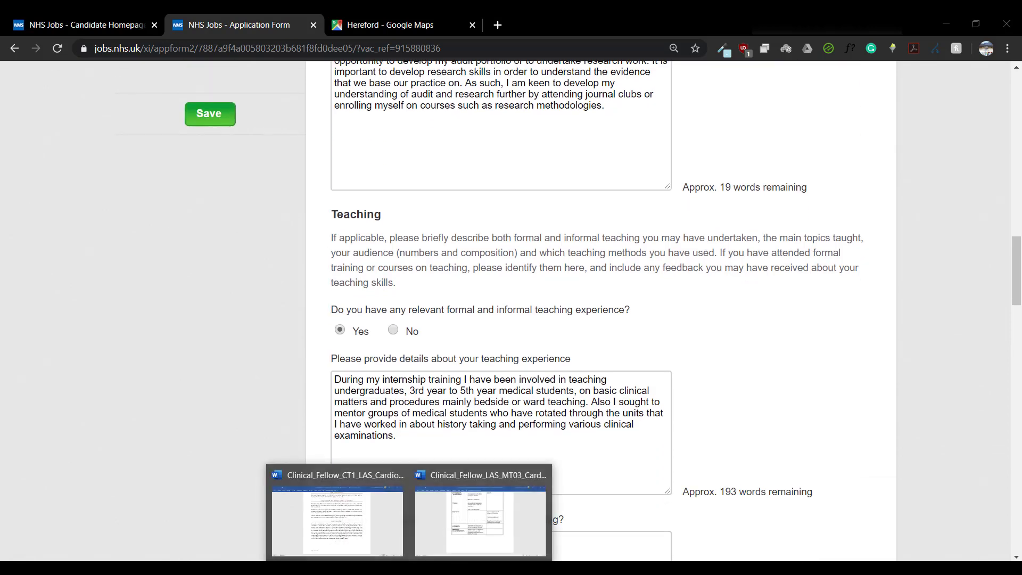
{"action": "left_click", "coordinate": [480, 522]}
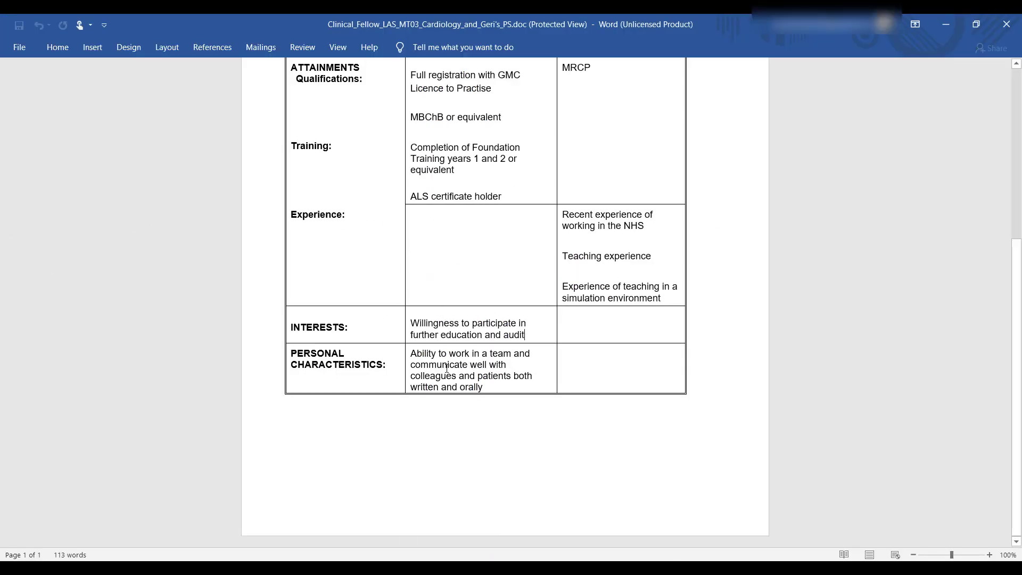
{"action": "mouse_move", "coordinate": [520, 418]}
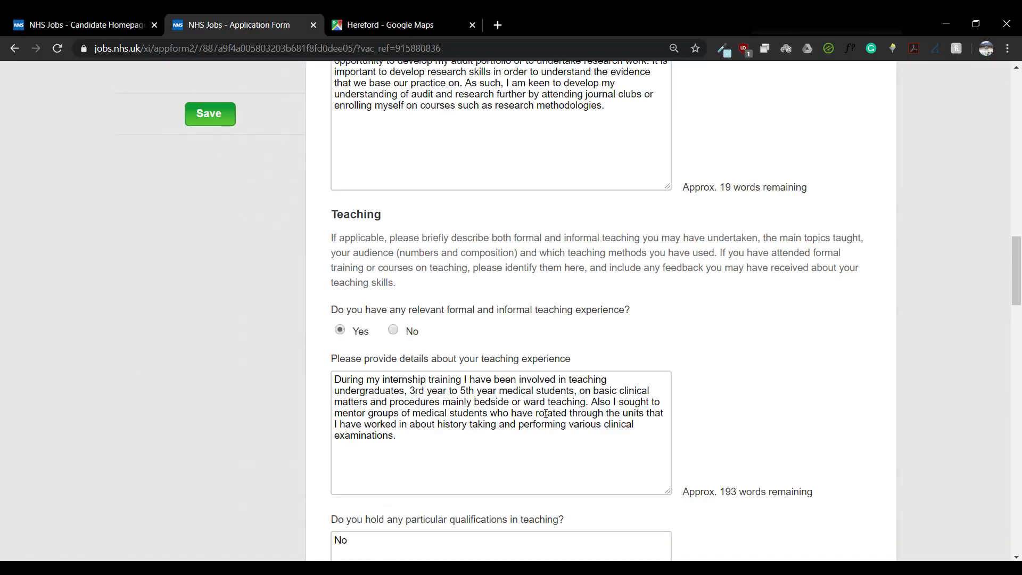
Review the research, leadership and team-working answers down to the Supporting Information statement
{"action": "scroll", "scroll_direction": "down", "scroll_amount": 3}
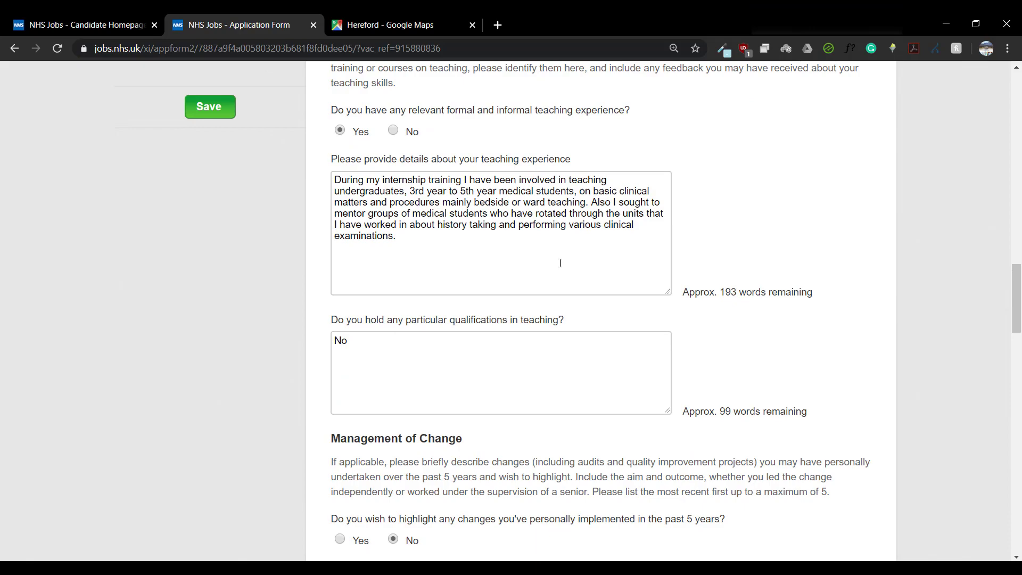
{"action": "scroll", "scroll_direction": "down", "scroll_amount": 3}
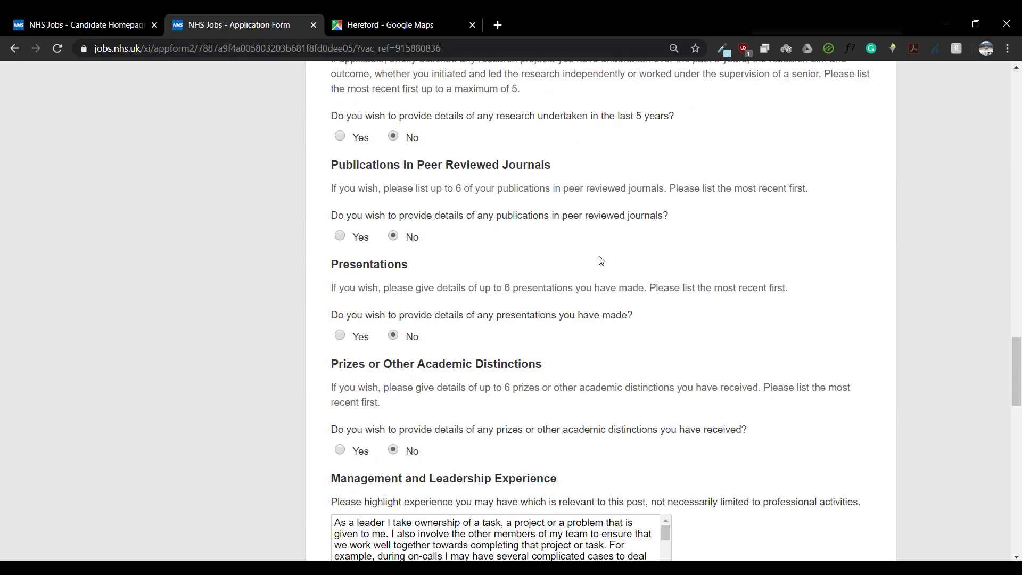
{"action": "scroll", "scroll_direction": "down", "scroll_amount": 3}
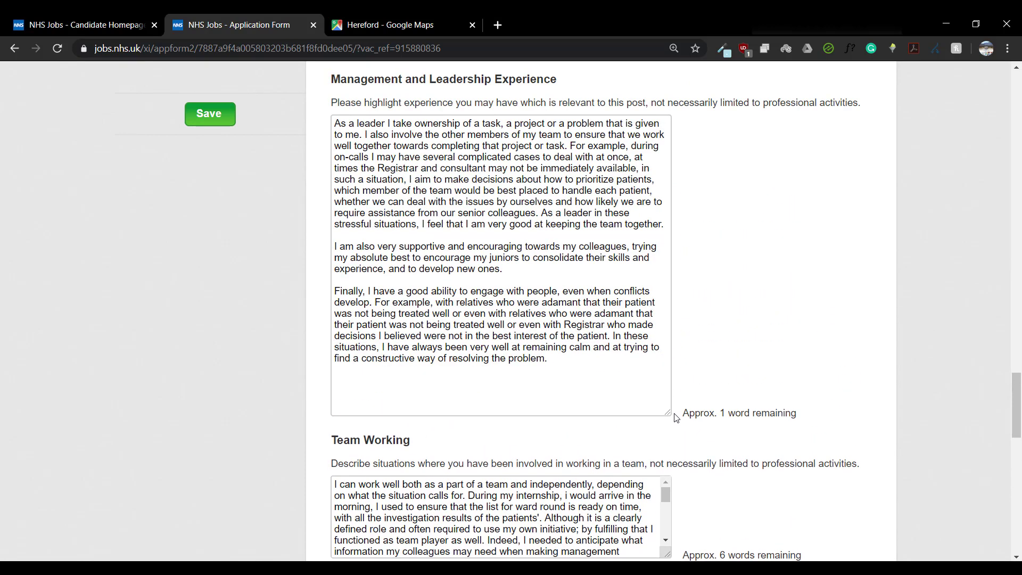
{"action": "mouse_move", "coordinate": [713, 297]}
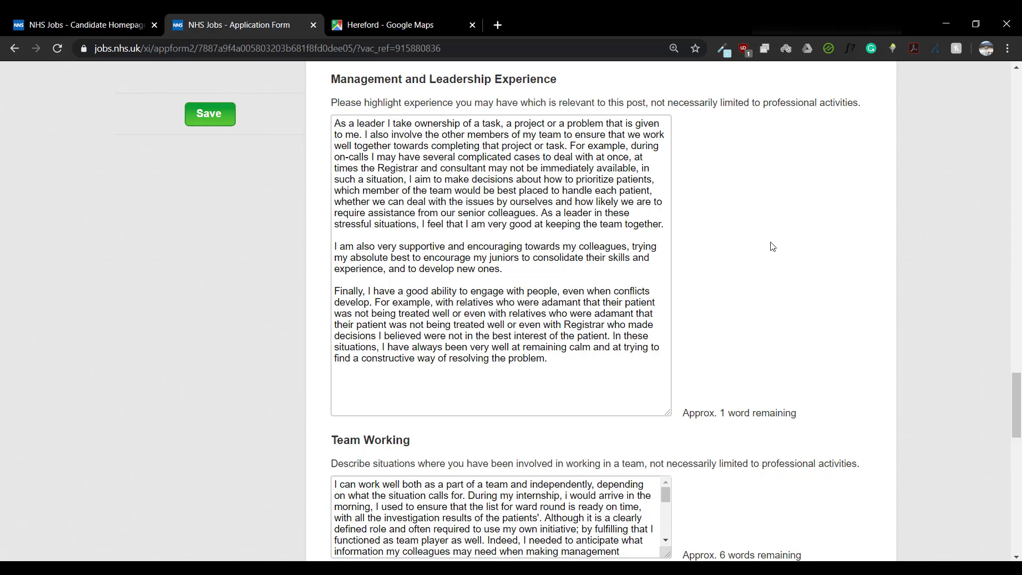
{"action": "scroll", "scroll_direction": "down", "scroll_amount": 3}
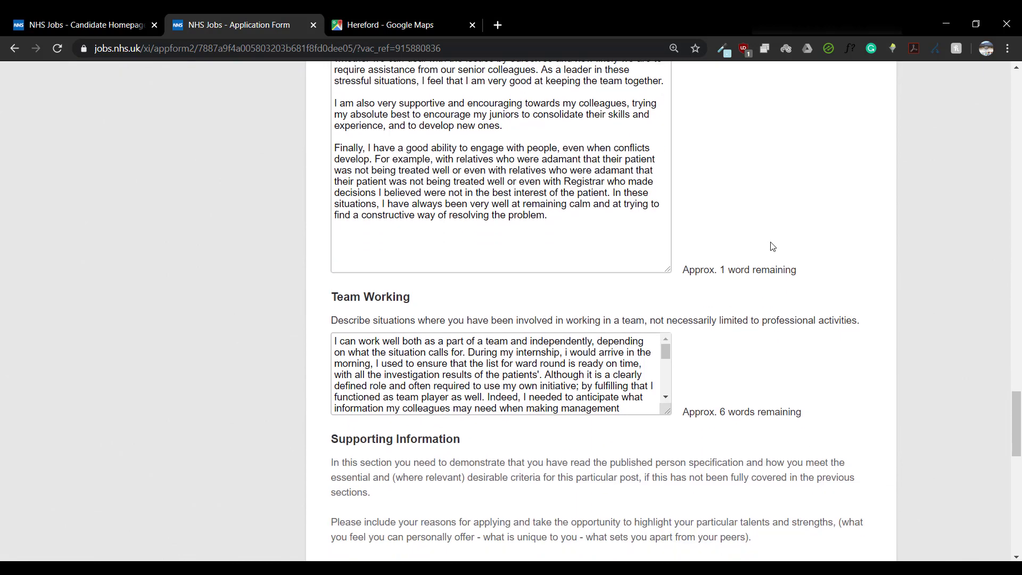
{"action": "scroll", "scroll_direction": "down", "scroll_amount": 3}
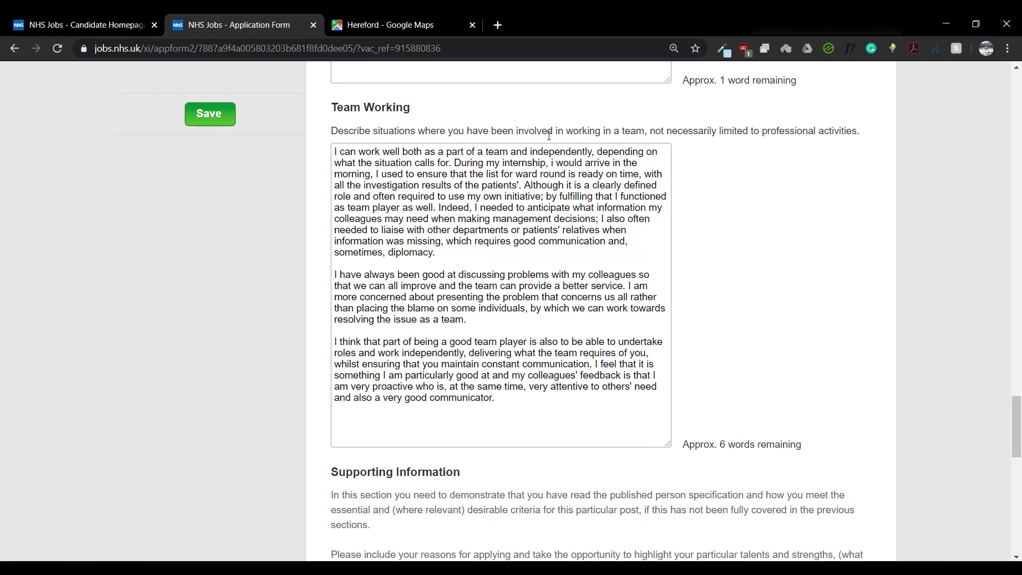
{"action": "scroll", "scroll_direction": "down", "scroll_amount": 3}
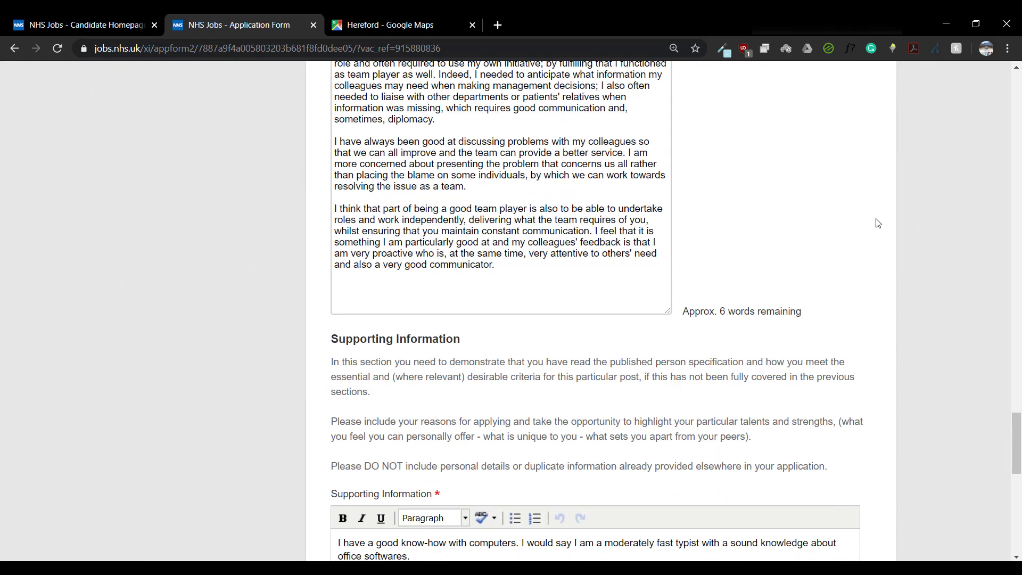
{"action": "scroll", "scroll_direction": "down", "scroll_amount": 3}
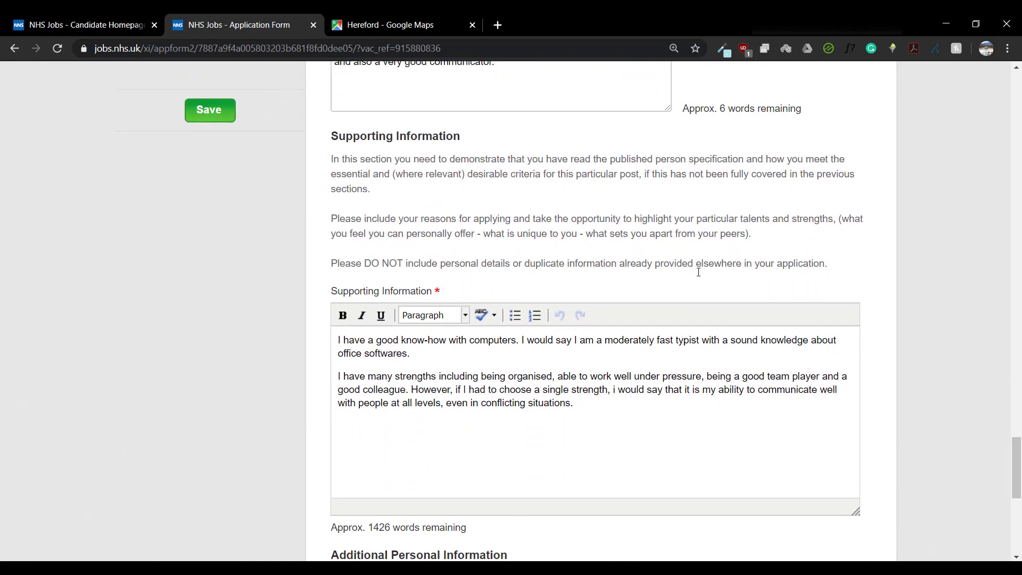
{"action": "scroll", "scroll_direction": "down", "scroll_amount": 3}
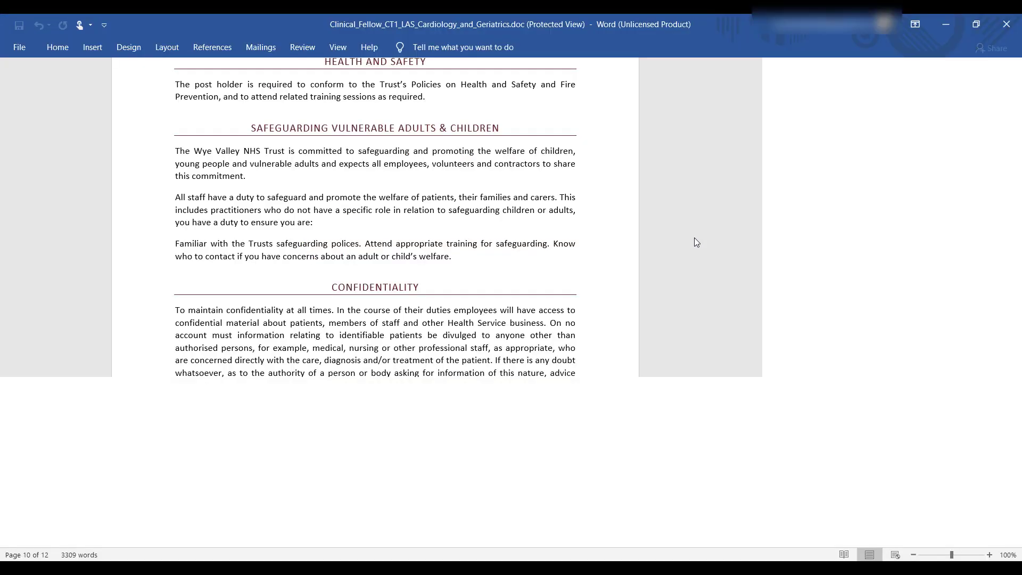
Read the job description's appointment conditions and applicant requirements in Word
{"action": "scroll", "scroll_direction": "up", "scroll_amount": 3}
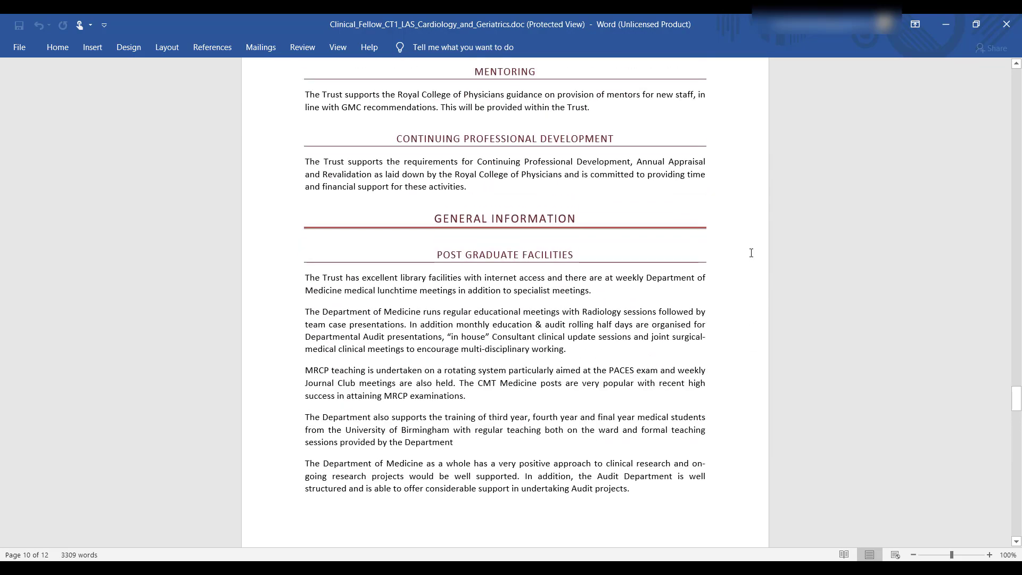
{"action": "scroll", "scroll_direction": "up", "scroll_amount": 3}
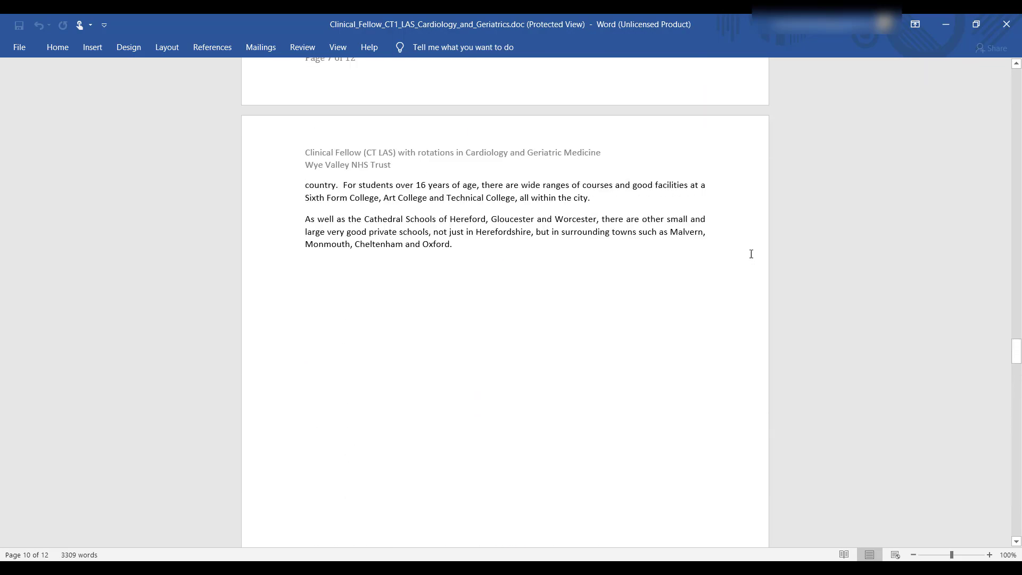
{"action": "scroll", "scroll_direction": "up", "scroll_amount": 3}
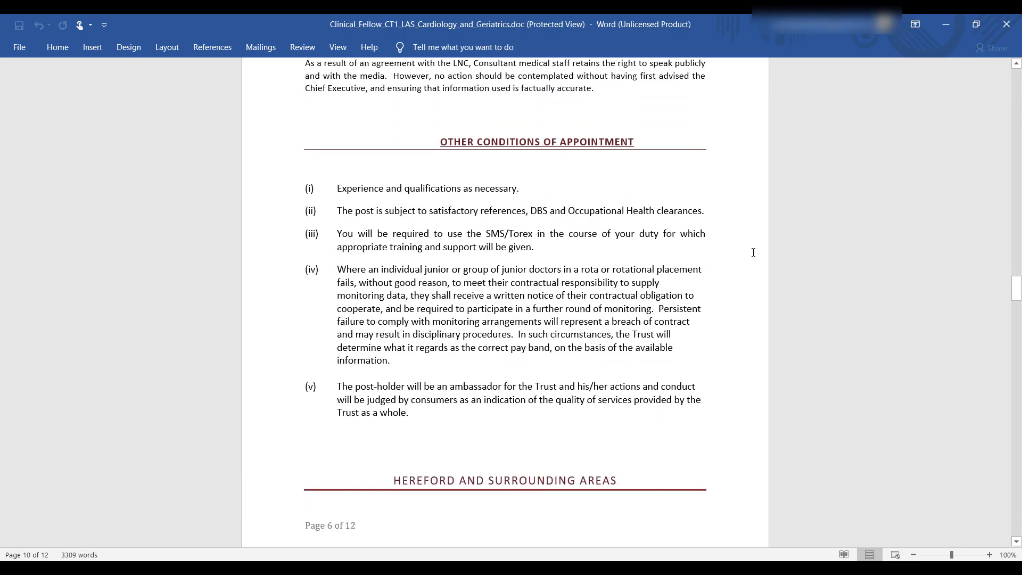
{"action": "mouse_move", "coordinate": [688, 257]}
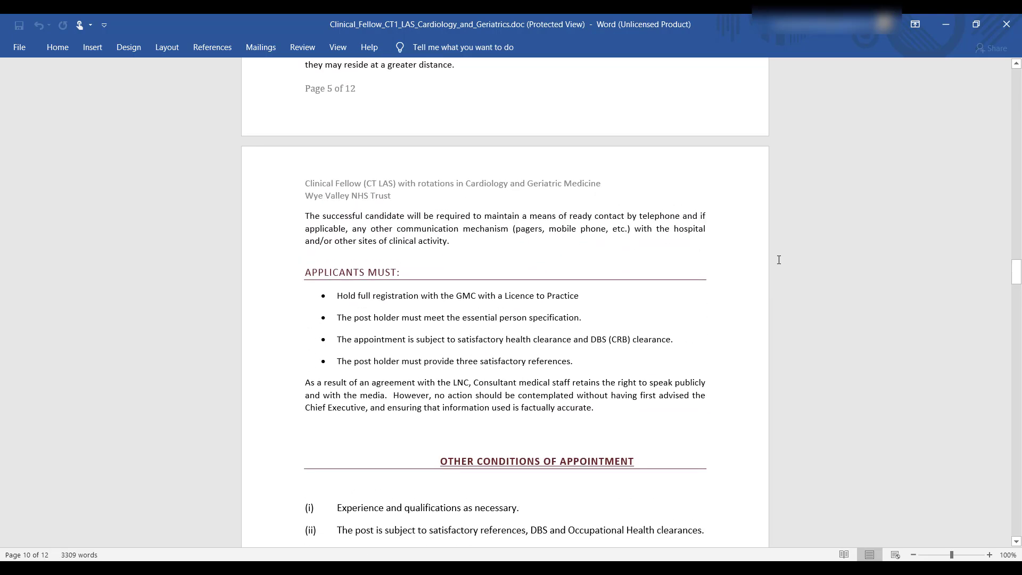
{"action": "scroll", "scroll_direction": "down", "scroll_amount": 3}
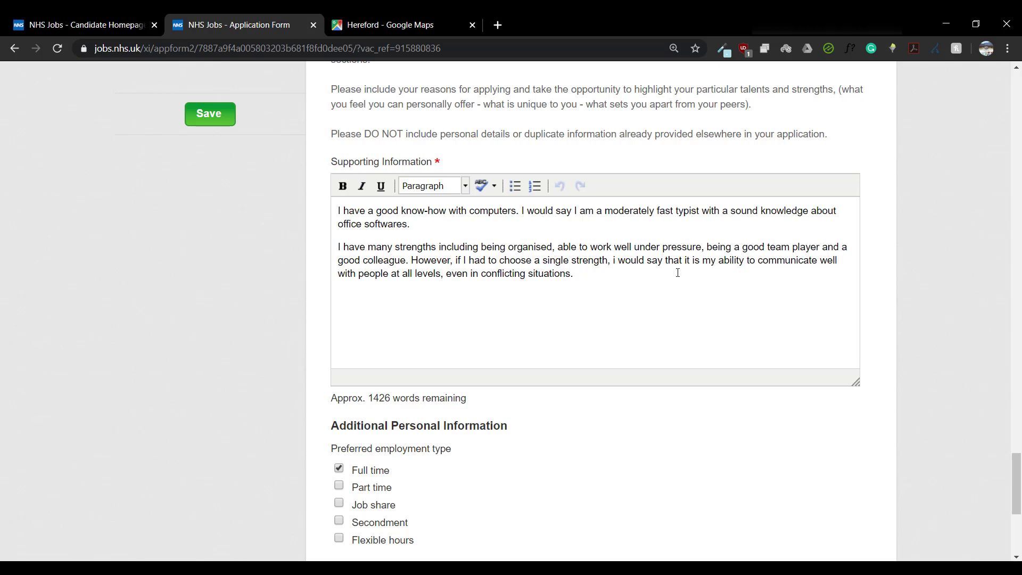
Save the Supporting Information page and move to Monitoring Information
{"action": "scroll", "scroll_direction": "down", "scroll_amount": 3}
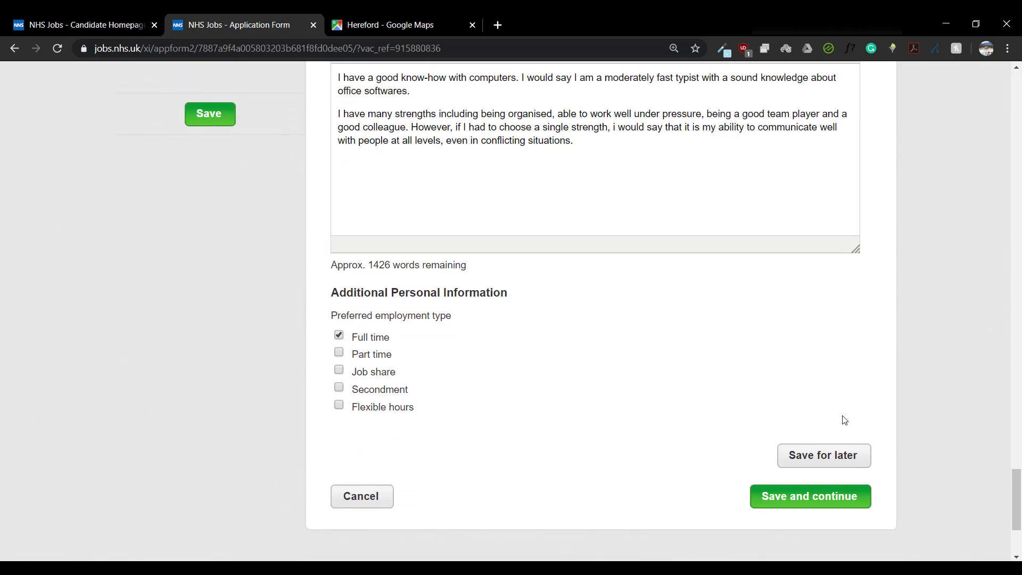
{"action": "left_click", "coordinate": [809, 496]}
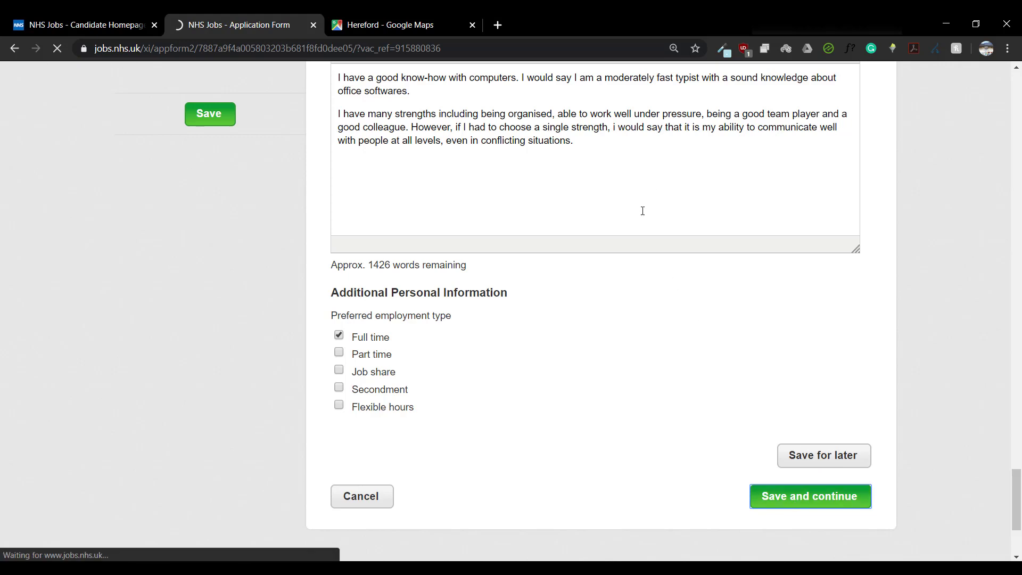
{"action": "left_click", "coordinate": [809, 496]}
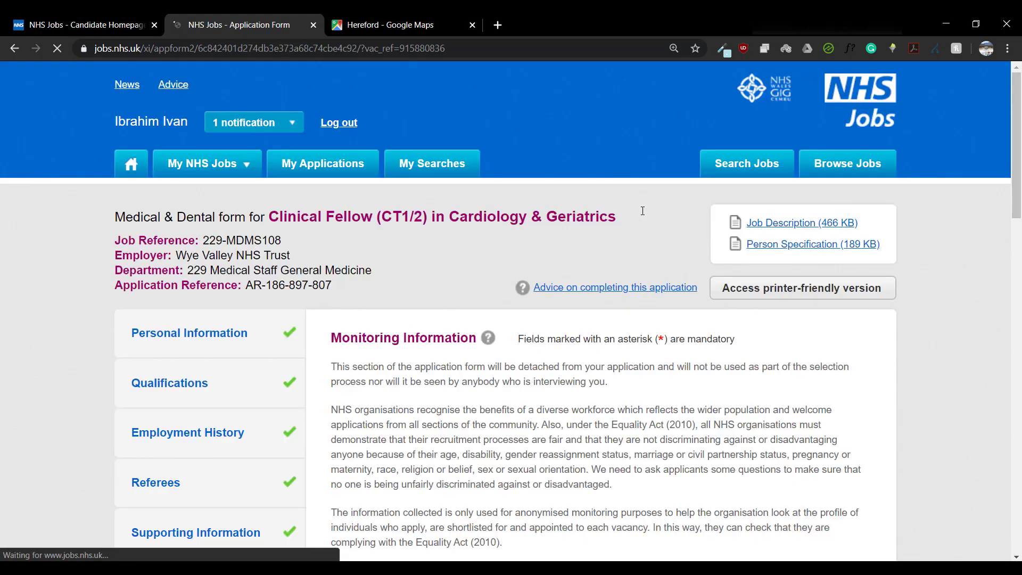
Review the Monitoring Information answers, including disability No, and save them
{"action": "scroll", "scroll_direction": "down", "scroll_amount": 3}
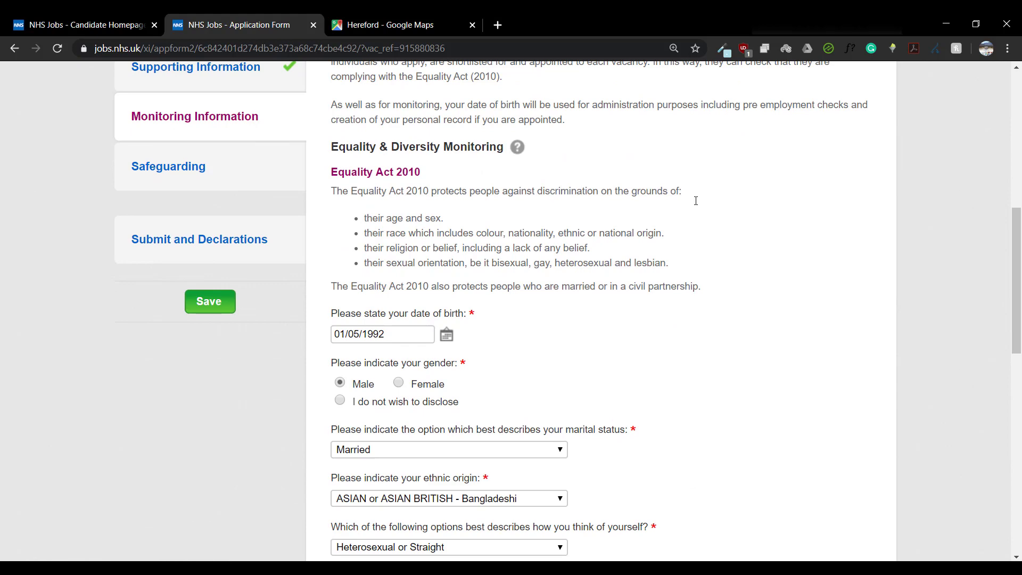
{"action": "scroll", "scroll_direction": "down", "scroll_amount": 3}
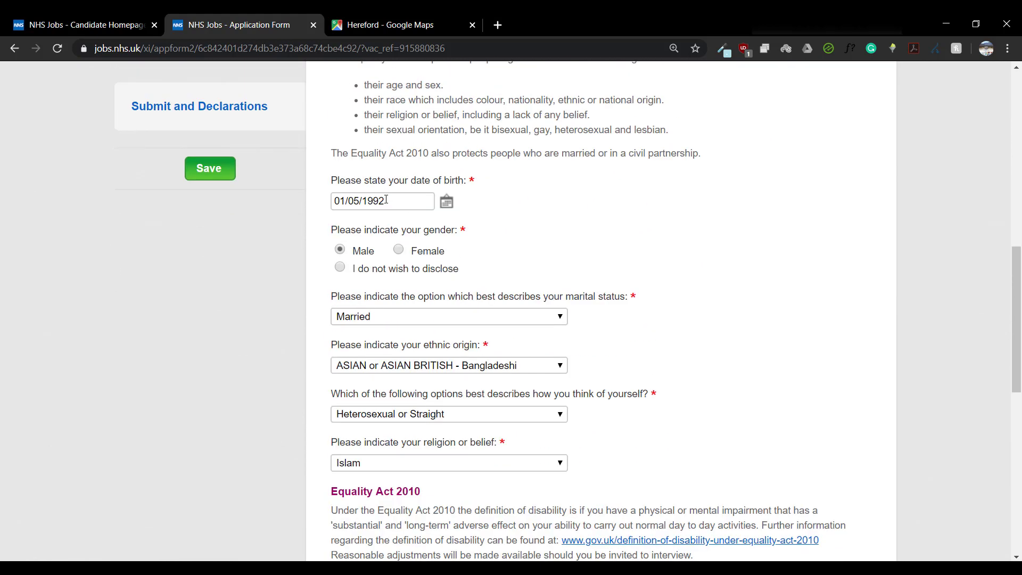
{"action": "scroll", "scroll_direction": "down", "scroll_amount": 3}
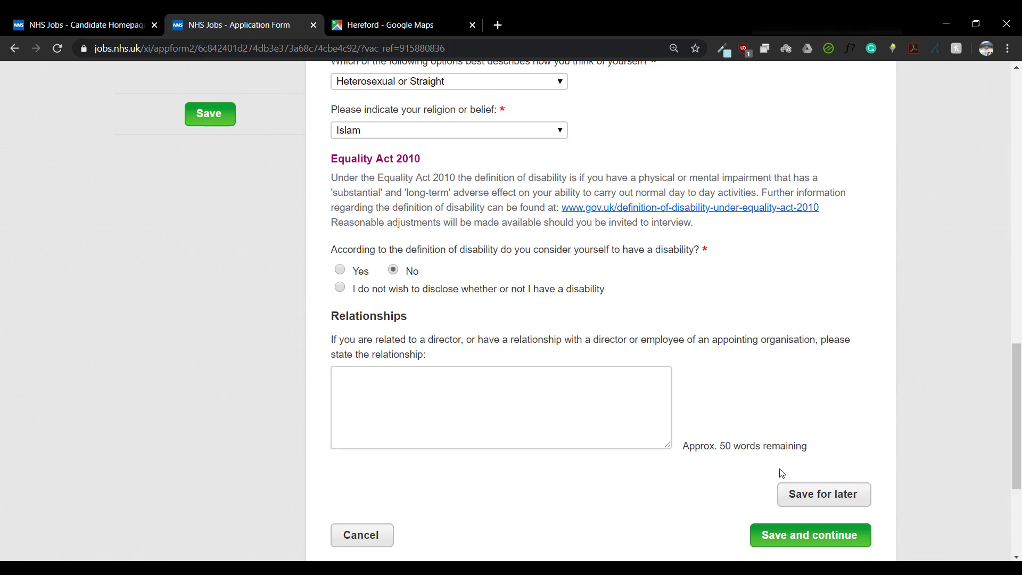
{"action": "mouse_move", "coordinate": [743, 401]}
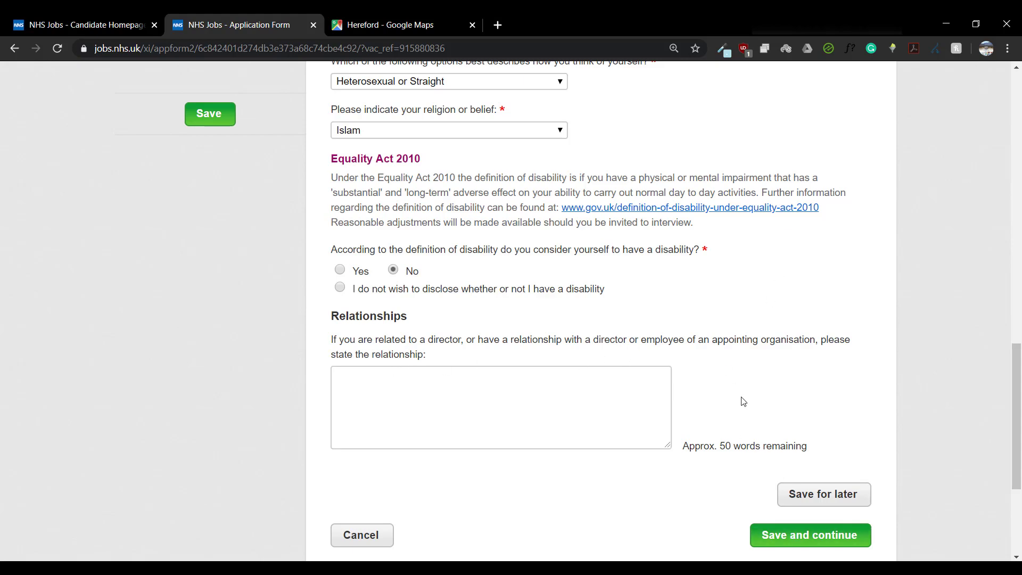
{"action": "left_click", "coordinate": [810, 535]}
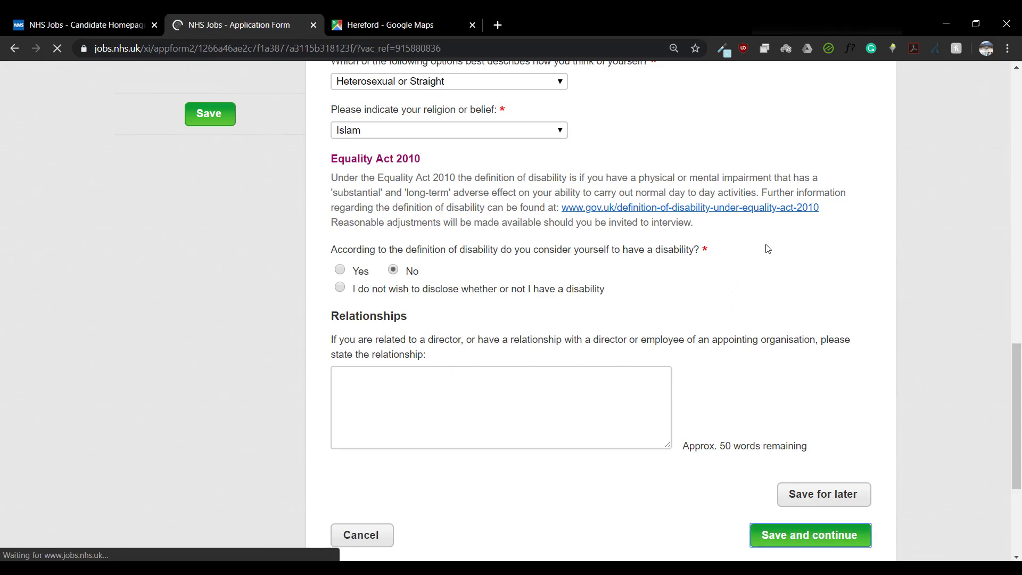
Answer No to the unprotected convictions question on the safeguarding page
{"action": "left_click", "coordinate": [810, 535]}
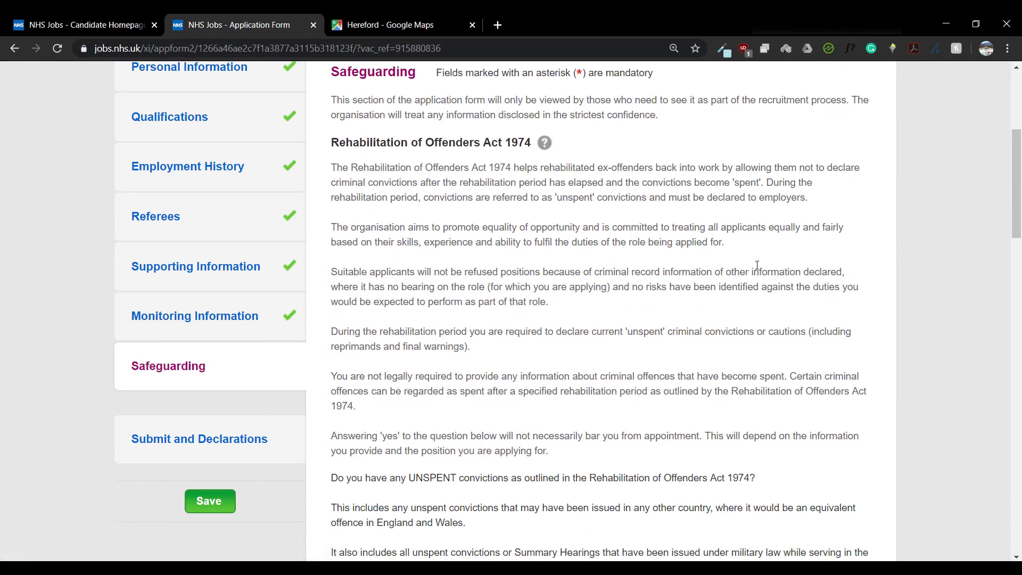
{"action": "scroll", "scroll_direction": "down", "scroll_amount": 3}
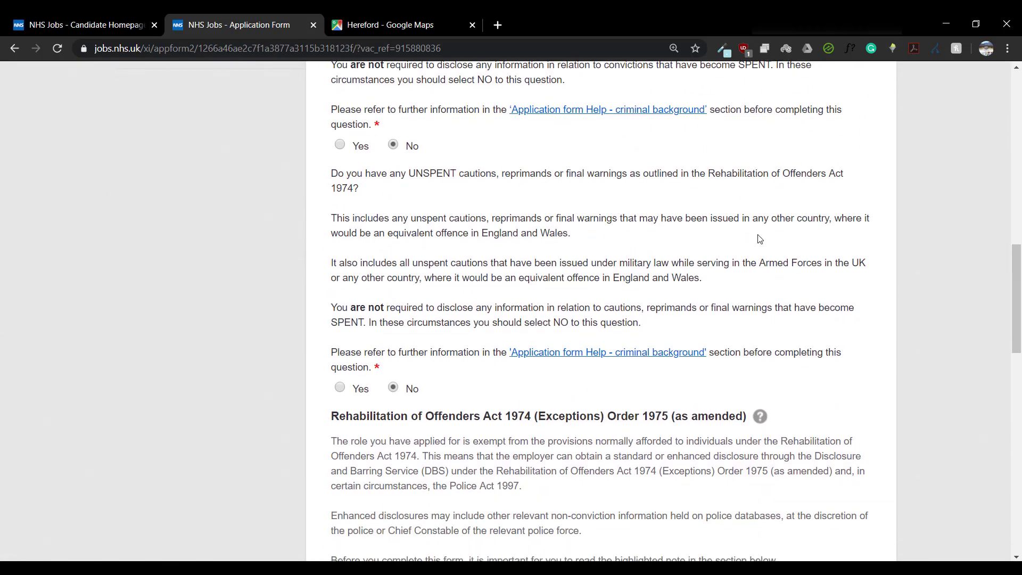
{"action": "scroll", "scroll_direction": "down", "scroll_amount": 3}
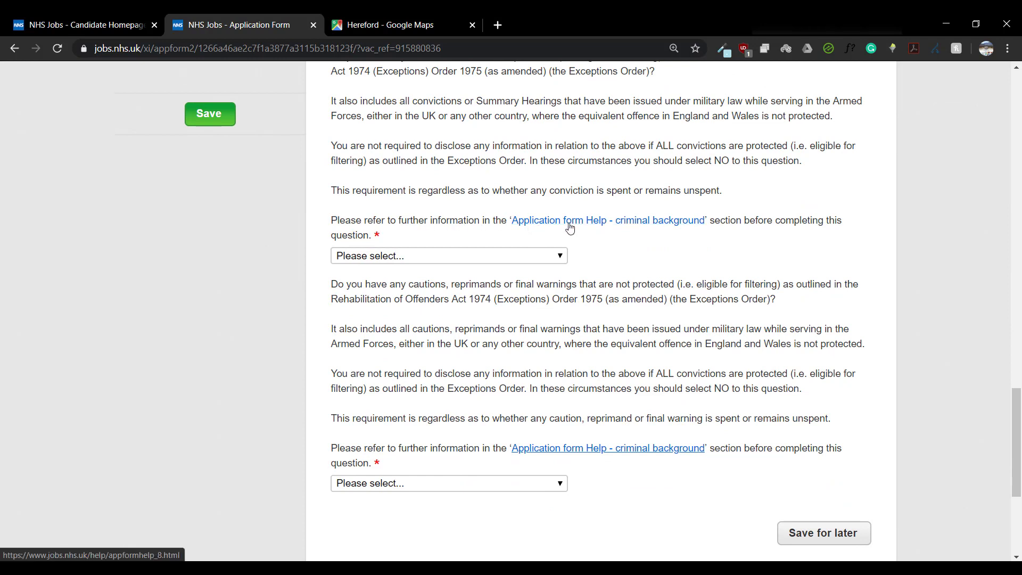
{"action": "mouse_move", "coordinate": [404, 120]}
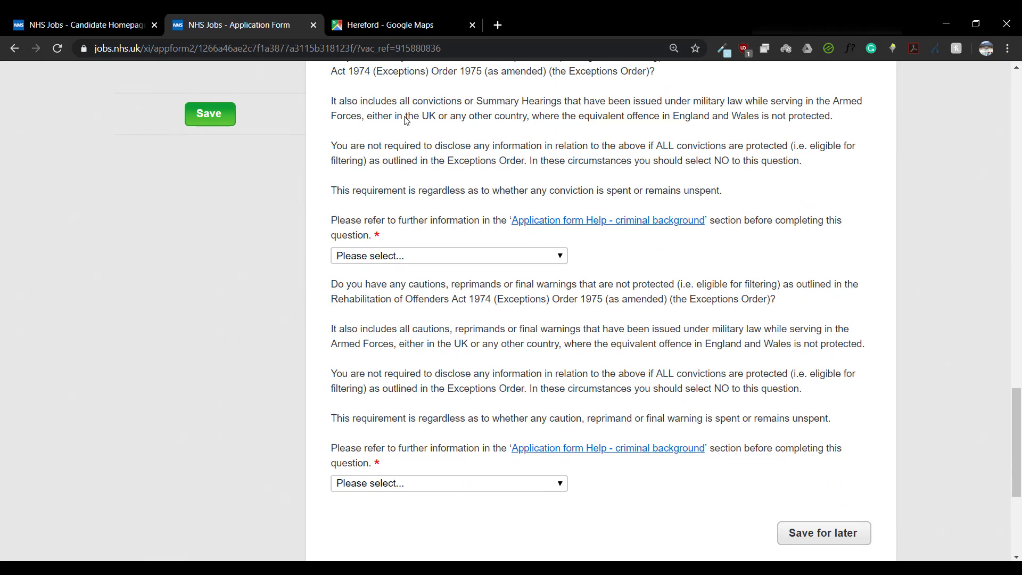
{"action": "mouse_move", "coordinate": [366, 249]}
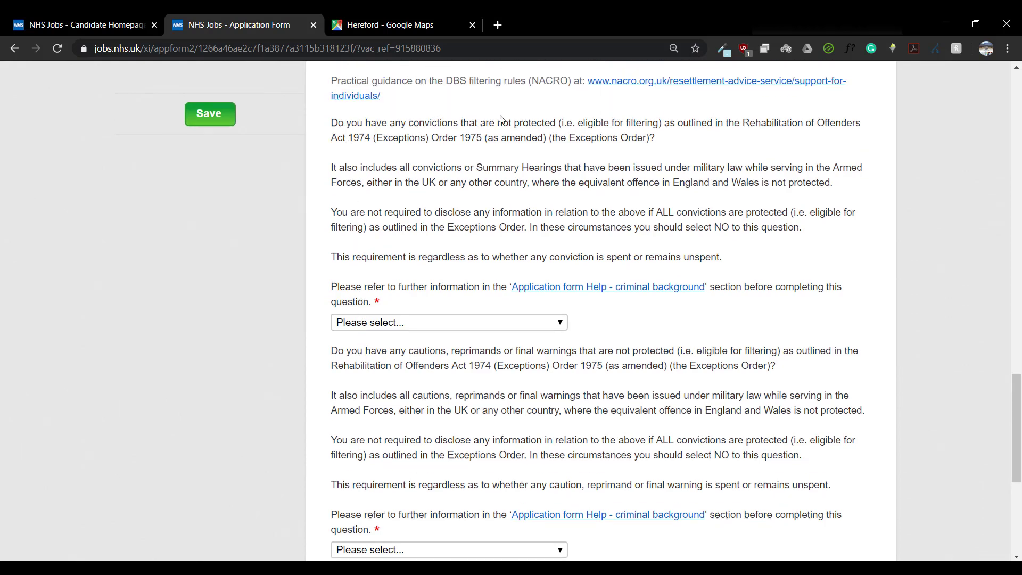
{"action": "left_click", "coordinate": [448, 322]}
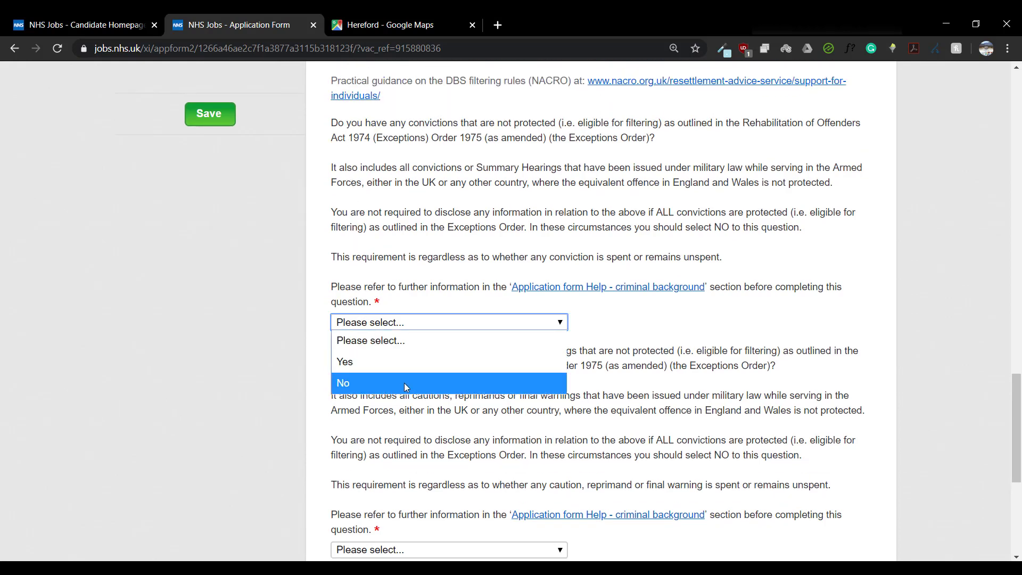
{"action": "left_click", "coordinate": [343, 383]}
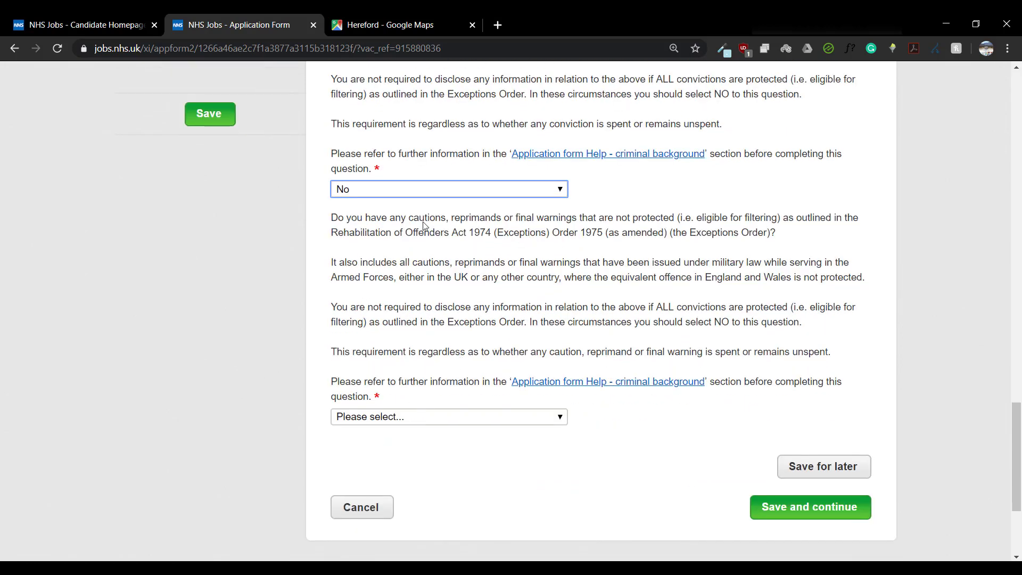
Answer No to unprotected cautions and save the safeguarding section
{"action": "left_click", "coordinate": [448, 416]}
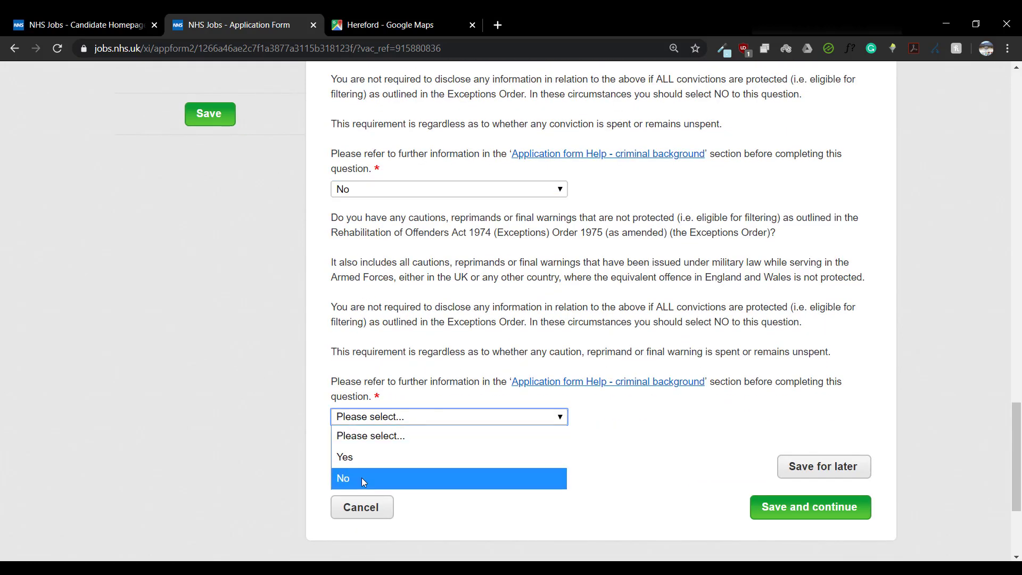
{"action": "left_click", "coordinate": [344, 478]}
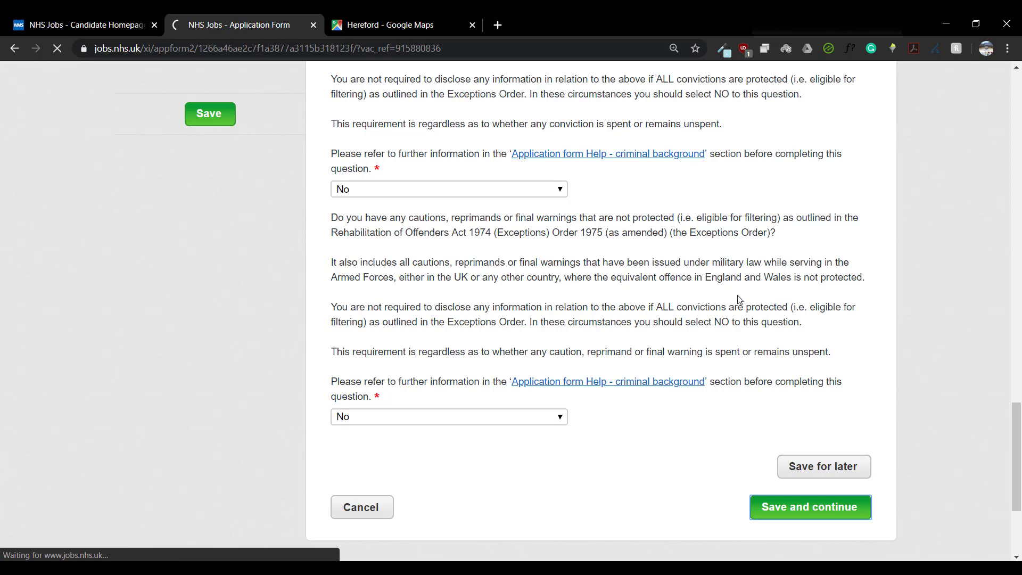
{"action": "left_click", "coordinate": [809, 506]}
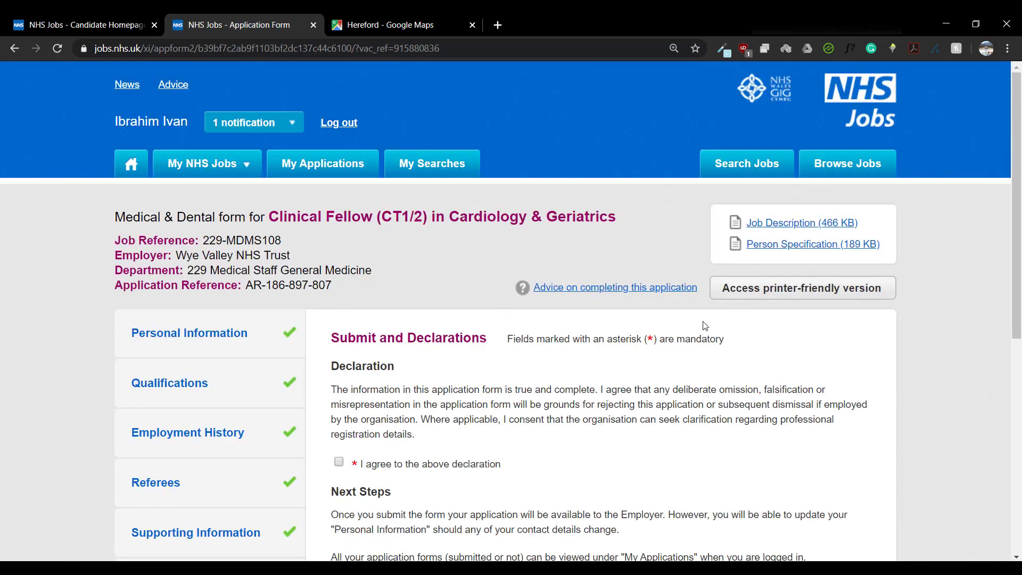
Tick 'I agree to the above declaration', then bring up the My NHS Jobs menu
{"action": "scroll", "scroll_direction": "down", "scroll_amount": 3}
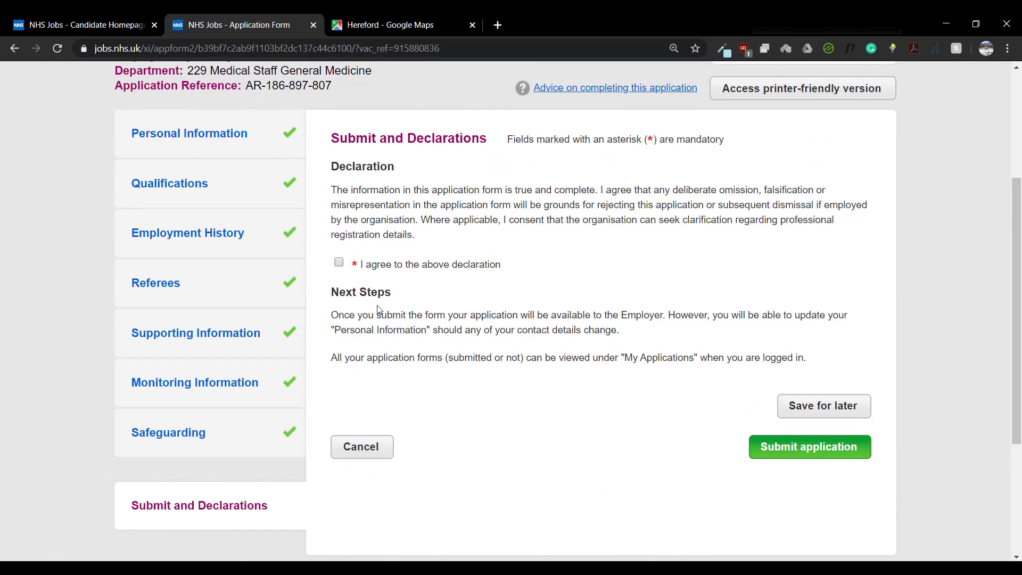
{"action": "left_click", "coordinate": [339, 261]}
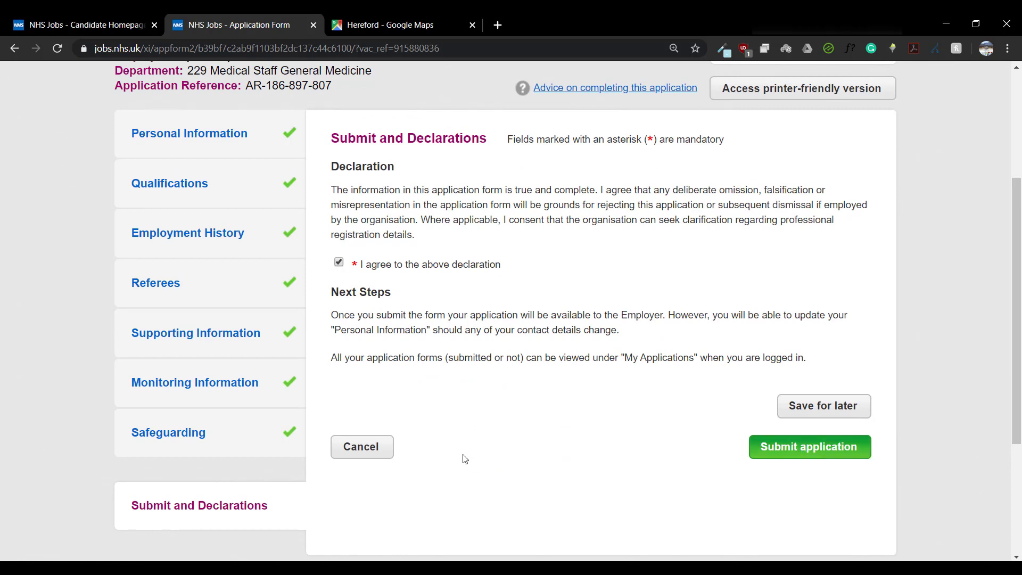
{"action": "mouse_move", "coordinate": [570, 412]}
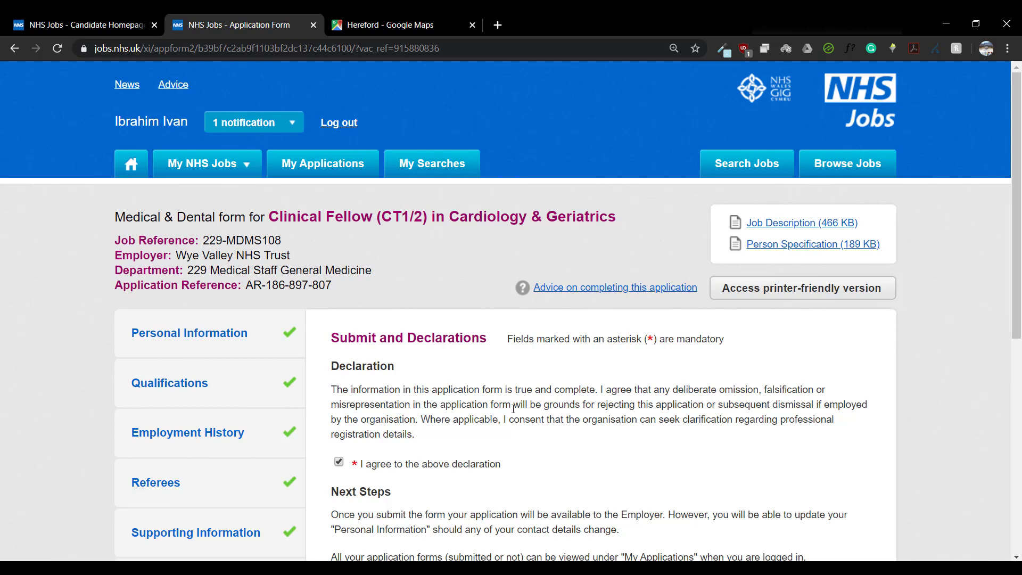
{"action": "scroll", "scroll_direction": "down", "scroll_amount": 3}
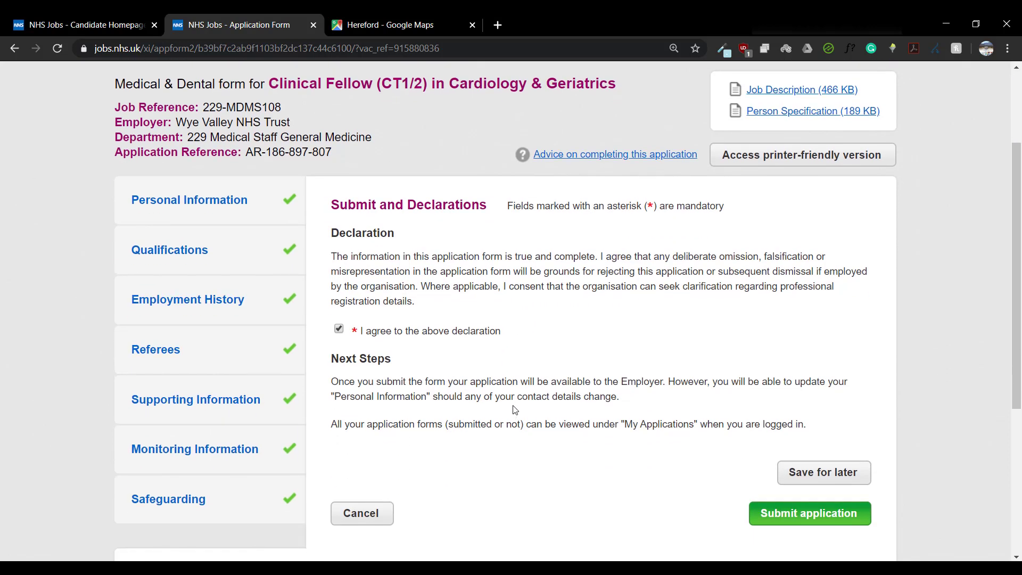
{"action": "mouse_move", "coordinate": [519, 396]}
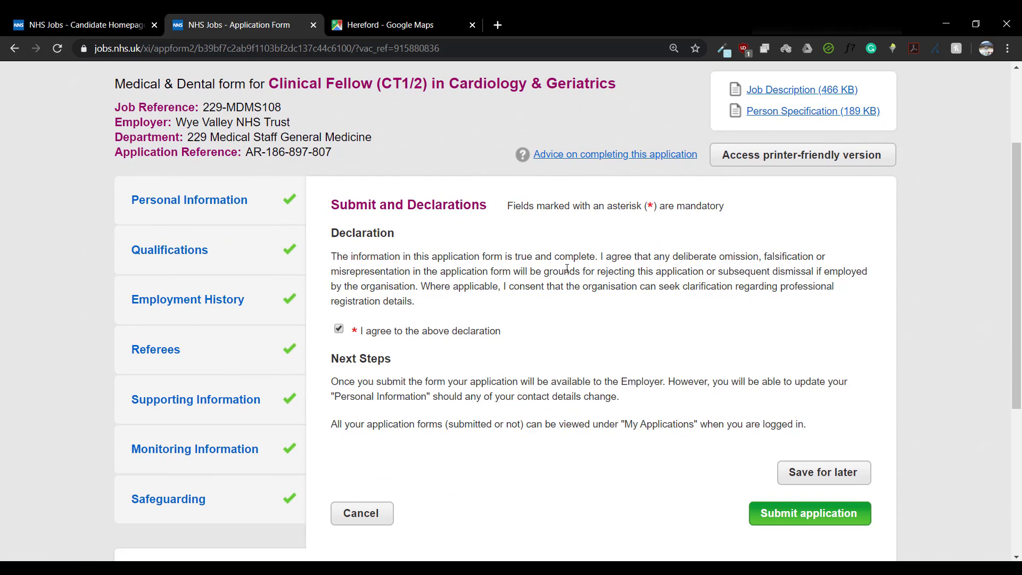
{"action": "left_click", "coordinate": [203, 164]}
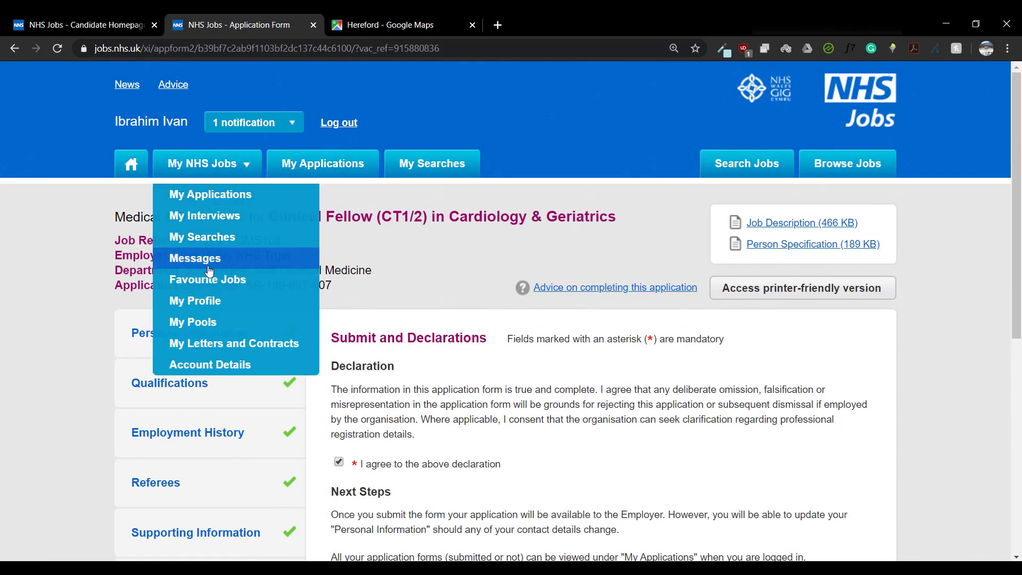
Open the saved candidate profile from My NHS Jobs and look through its overview
{"action": "left_click", "coordinate": [195, 300]}
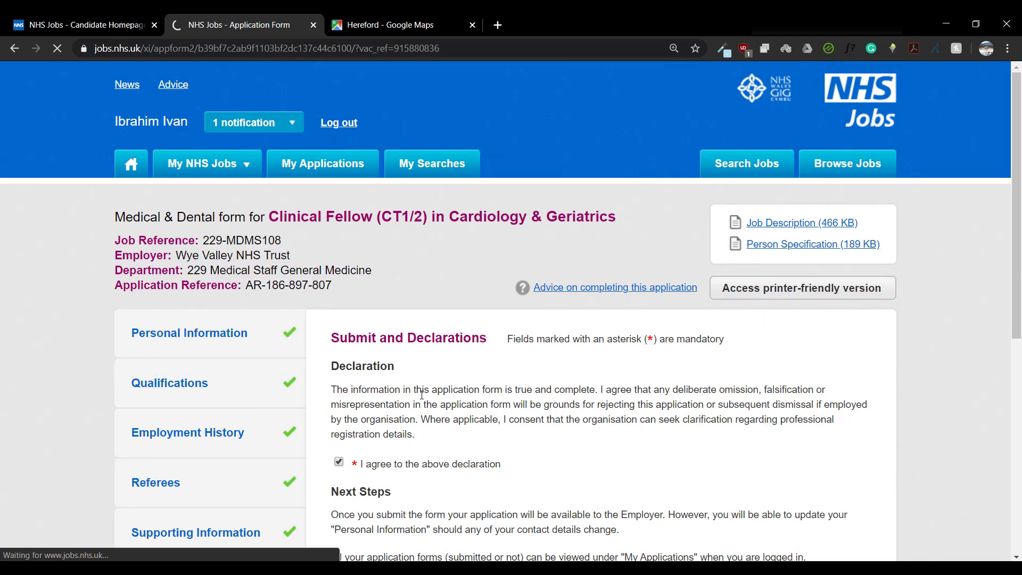
{"action": "left_click", "coordinate": [201, 163]}
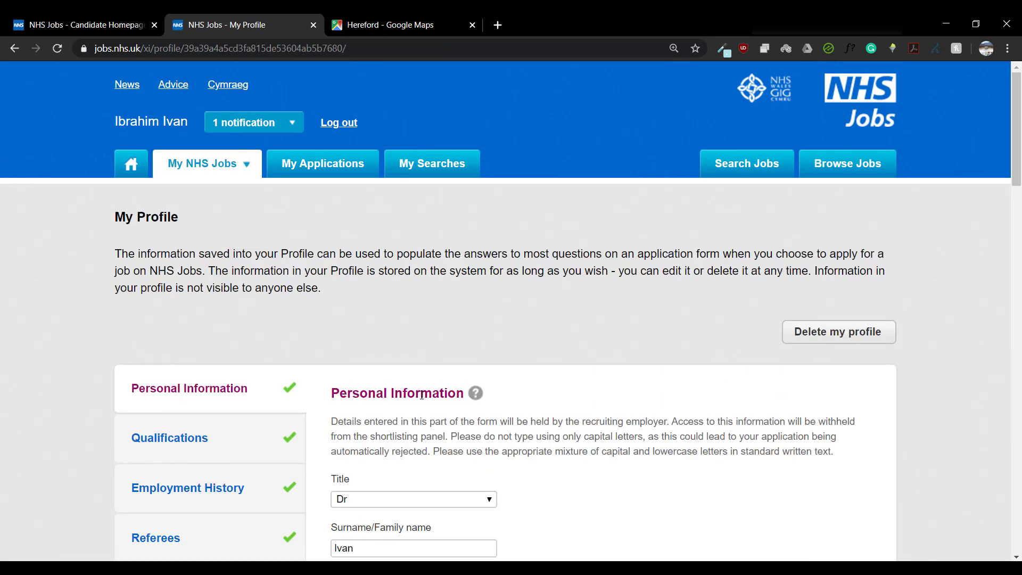
{"action": "scroll", "scroll_direction": "down", "scroll_amount": 3}
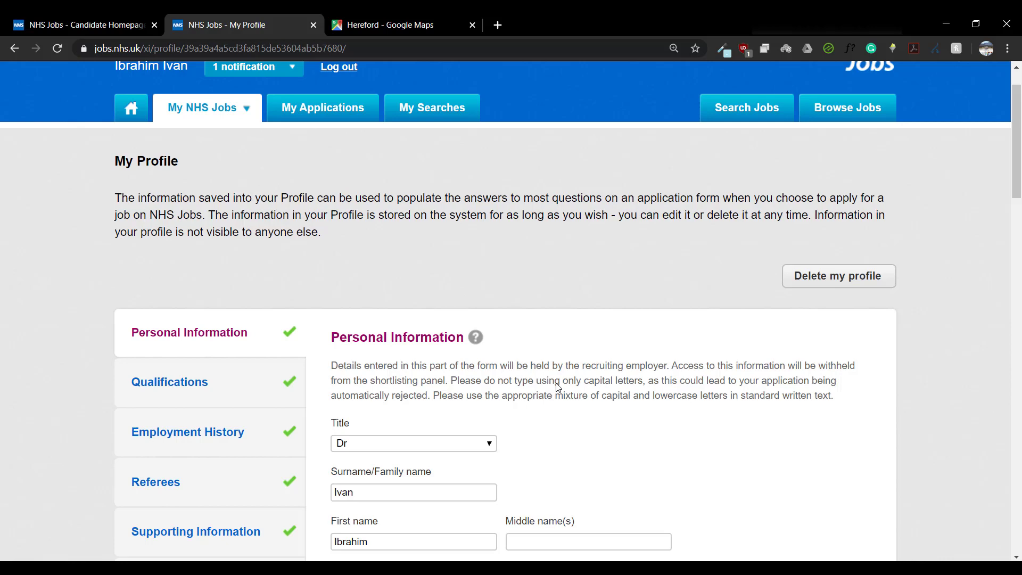
{"action": "scroll", "scroll_direction": "down", "scroll_amount": 3}
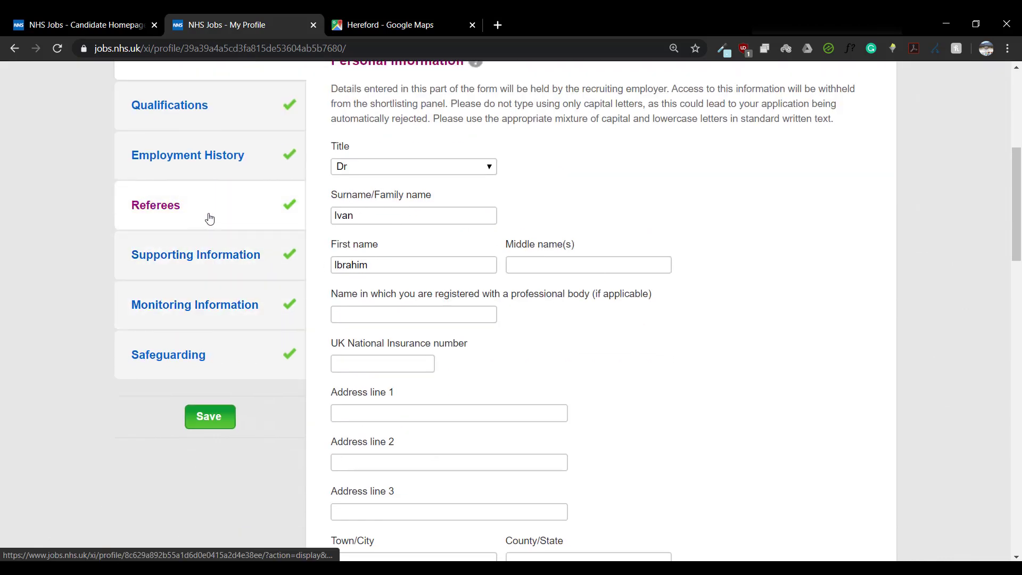
Review the Supporting Information on experience and skills, then return to the account home
{"action": "left_click", "coordinate": [155, 204]}
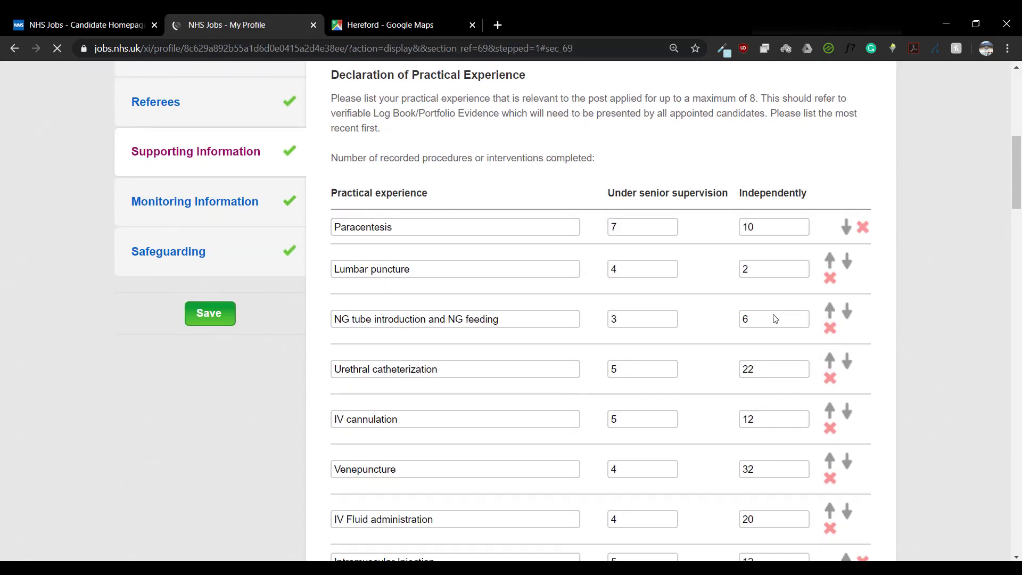
{"action": "scroll", "scroll_direction": "down", "scroll_amount": 3}
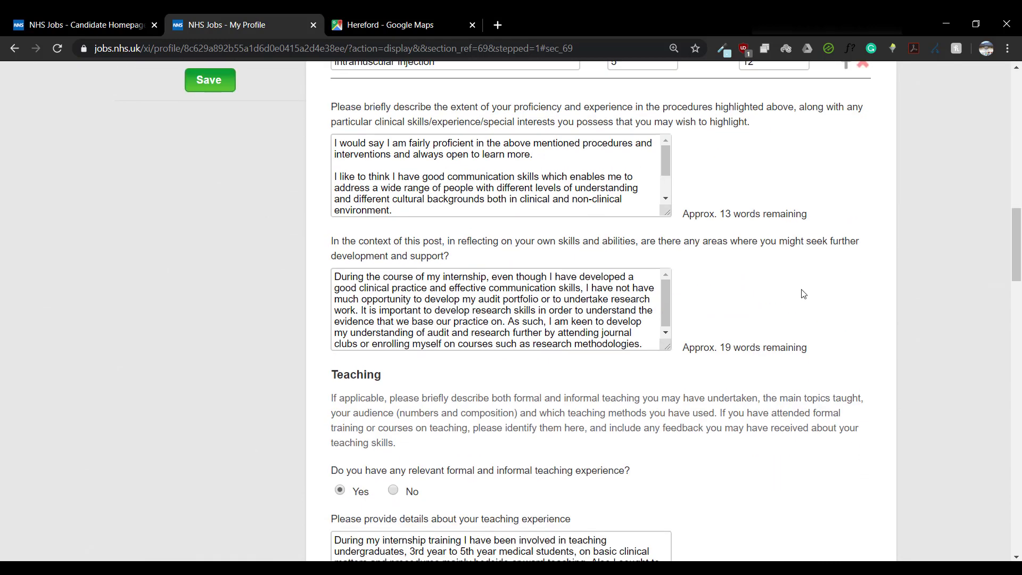
{"action": "scroll", "scroll_direction": "down", "scroll_amount": 3}
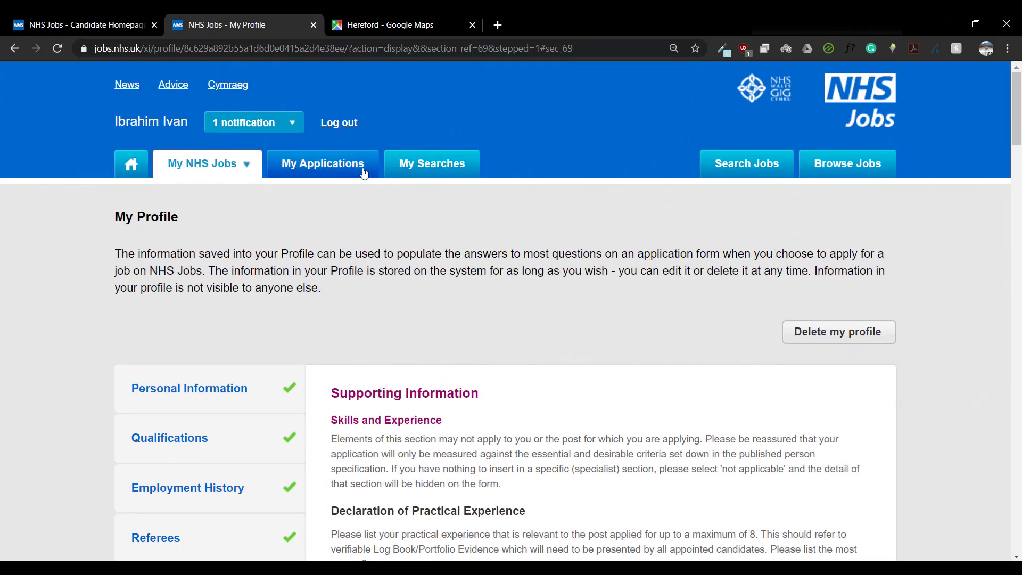
{"action": "left_click", "coordinate": [204, 163]}
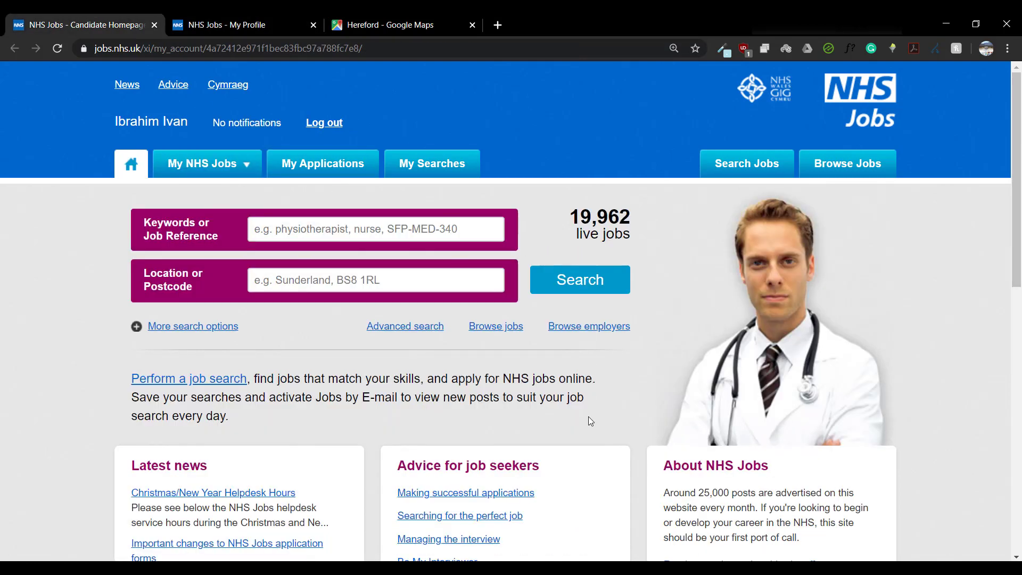
{"action": "mouse_move", "coordinate": [668, 336]}
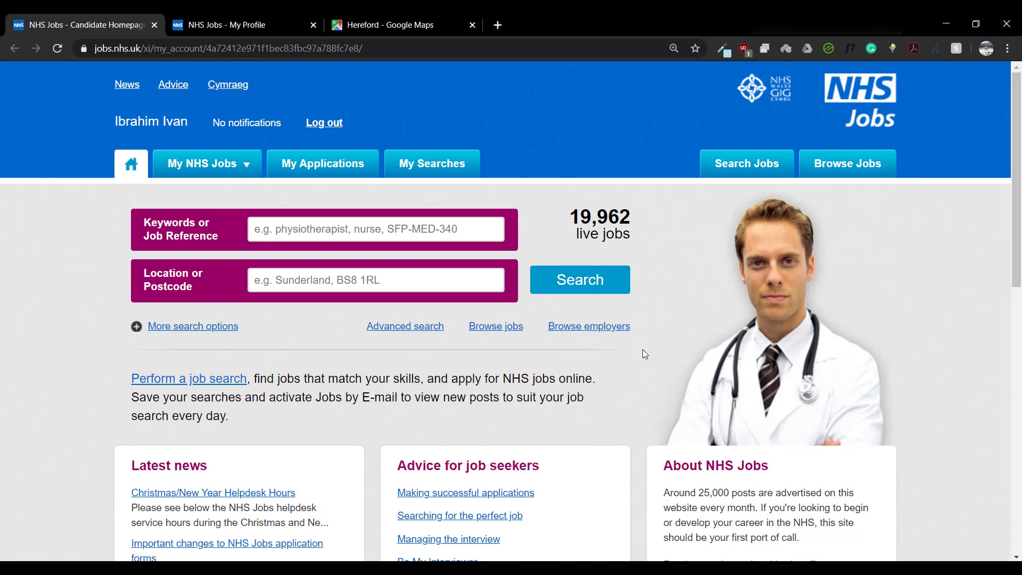
{"action": "mouse_move", "coordinate": [635, 370]}
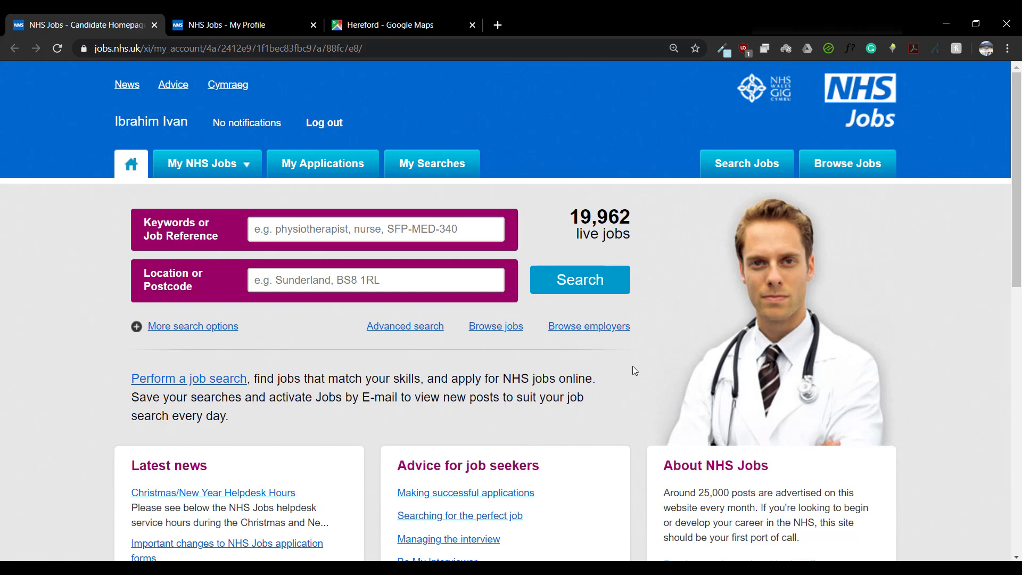